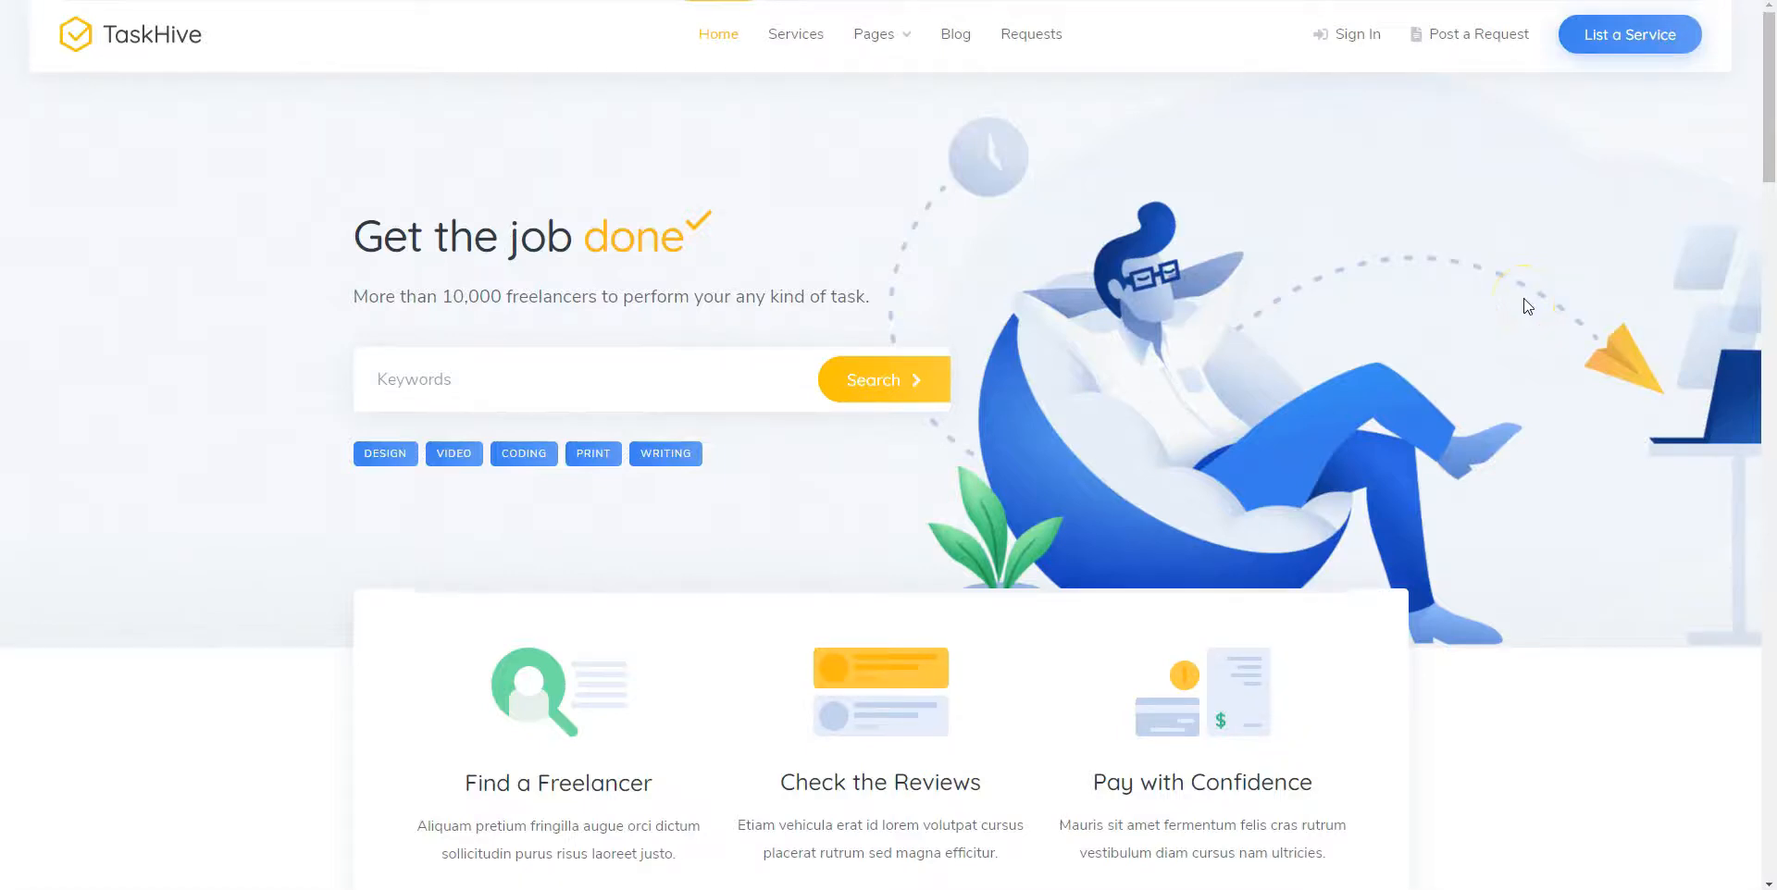
Reach the WordPress admin area and its installed themes list
scroll("down", 3)
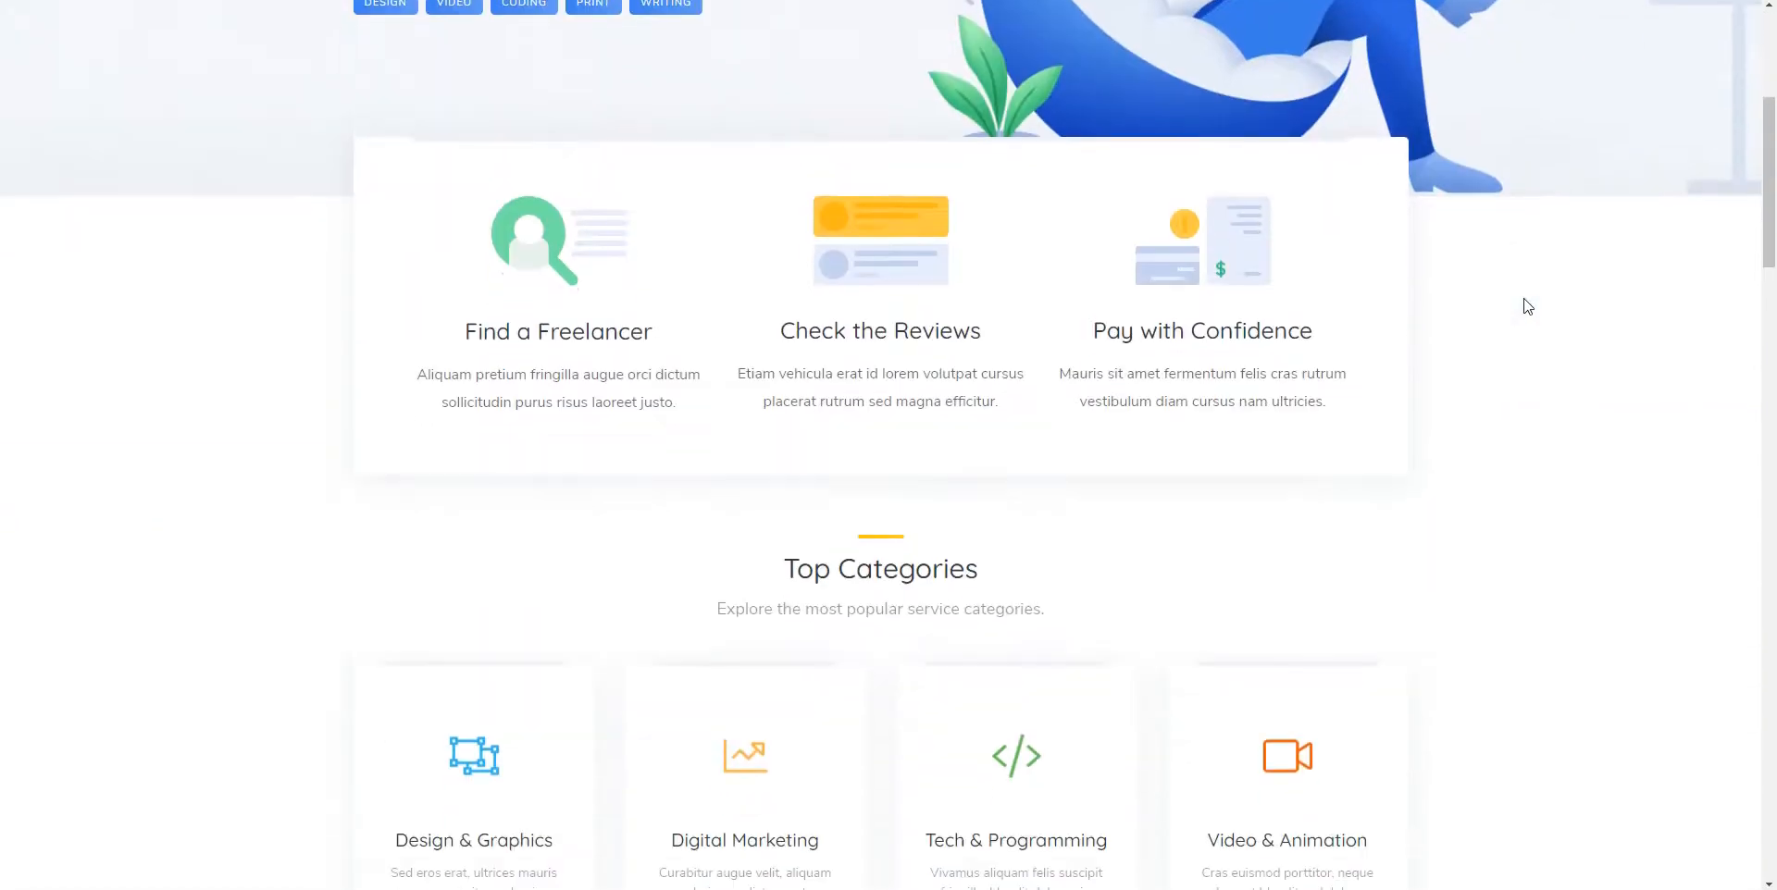
scroll("down", 3)
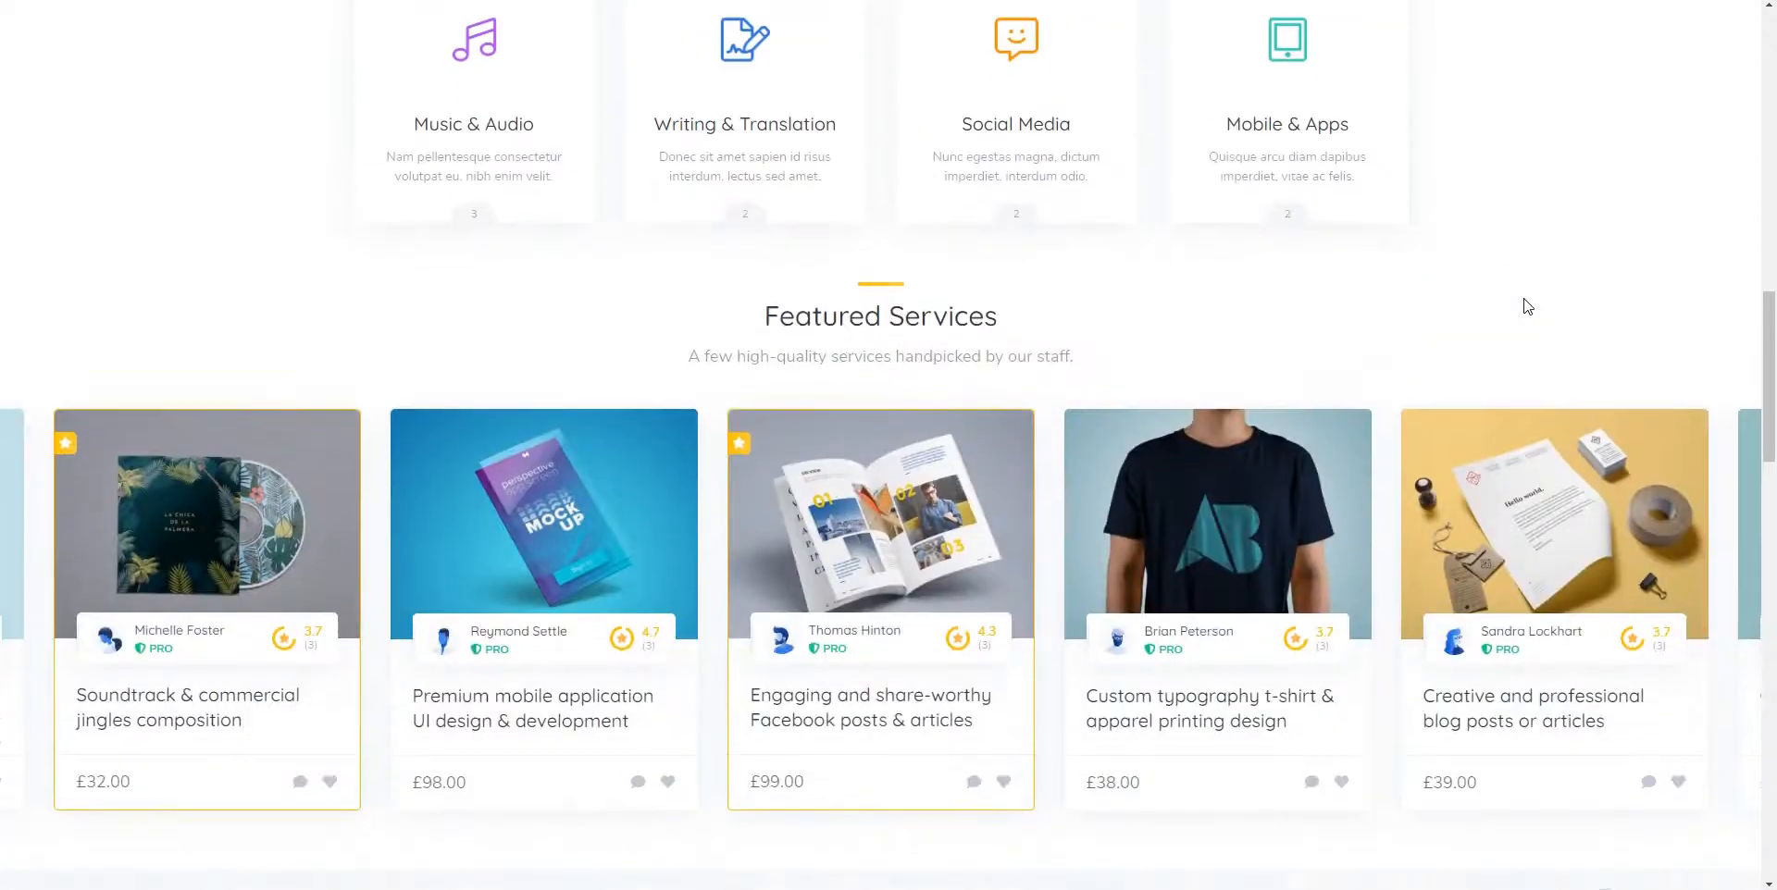
scroll("down", 3)
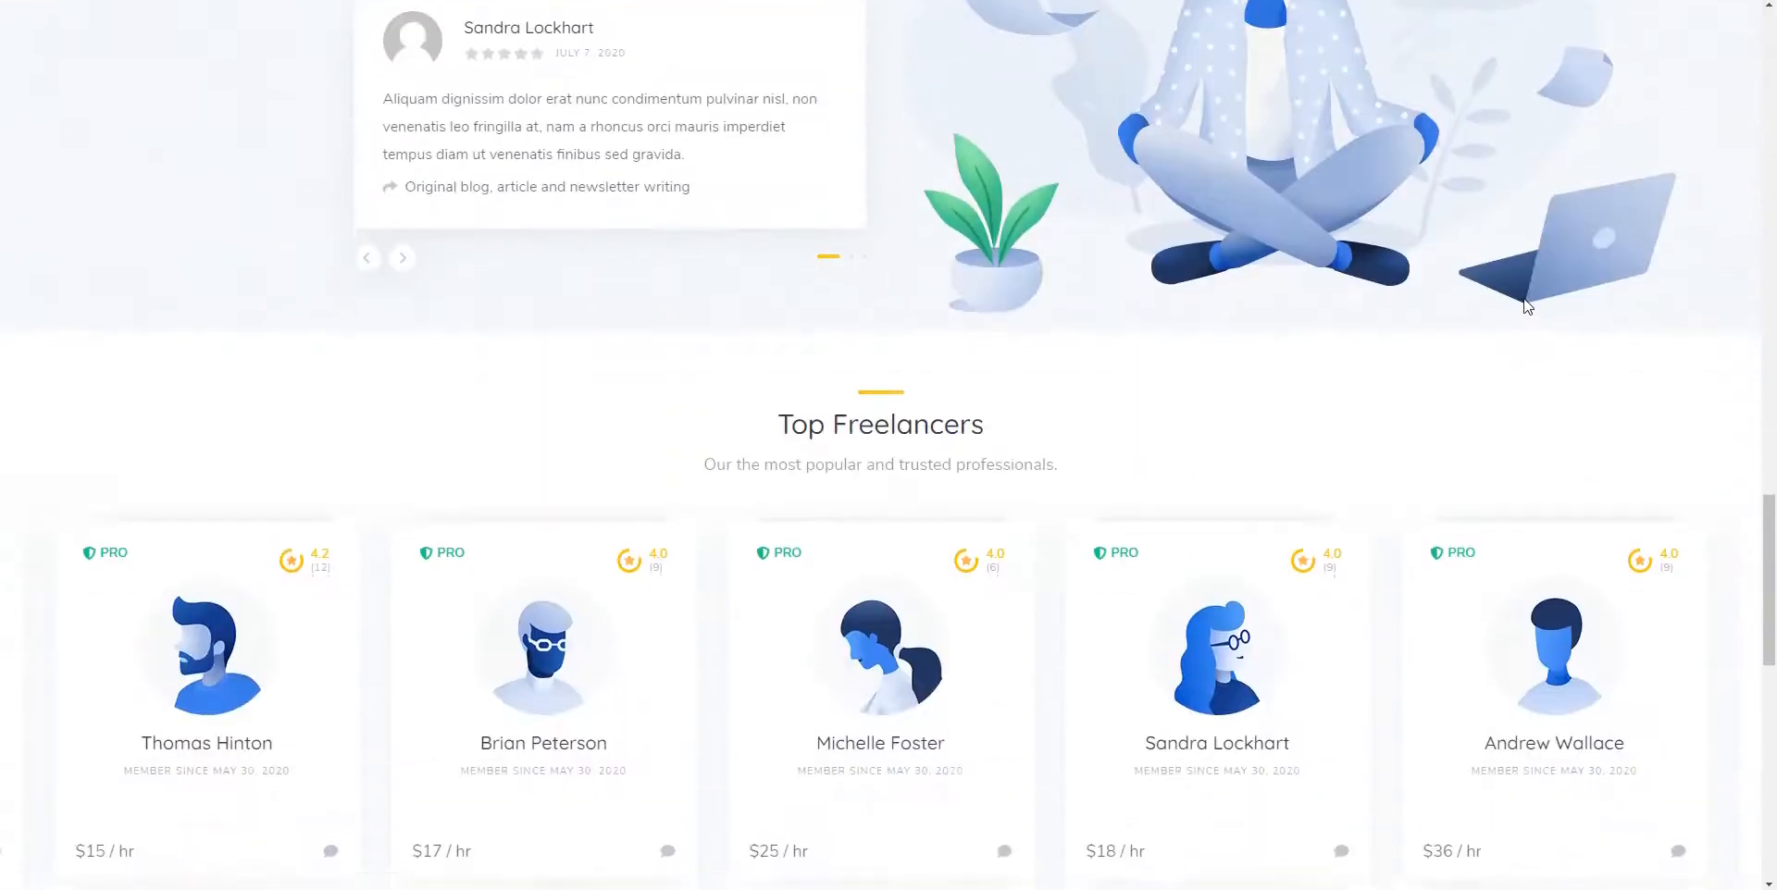
scroll("down", 3)
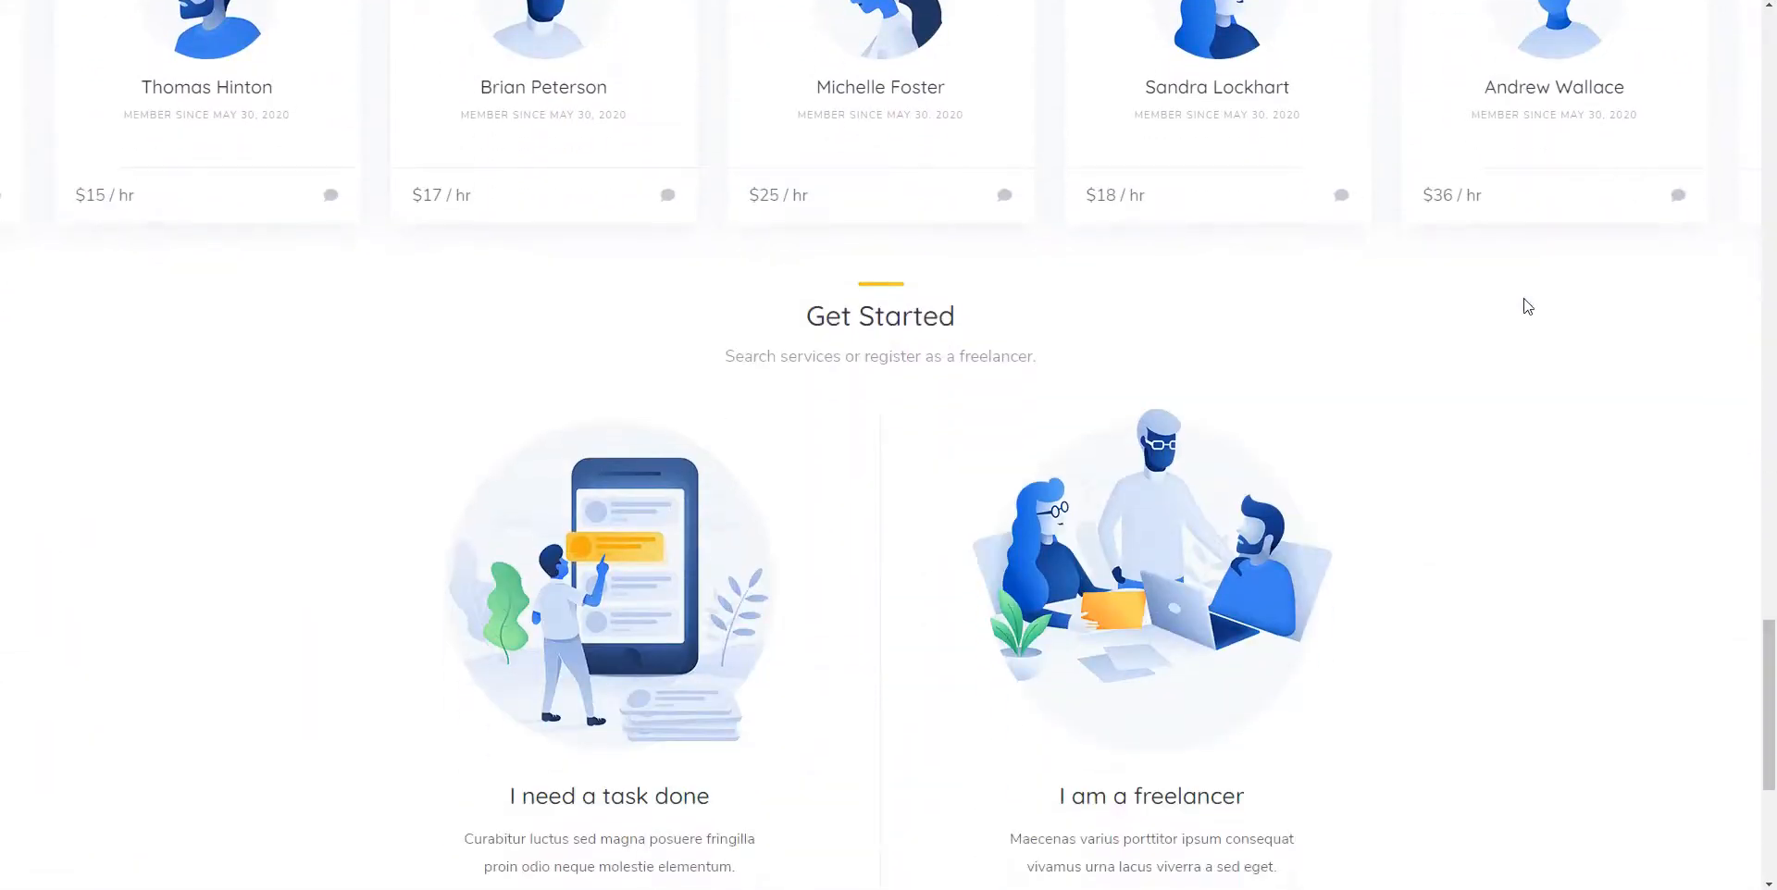
scroll("down", 3)
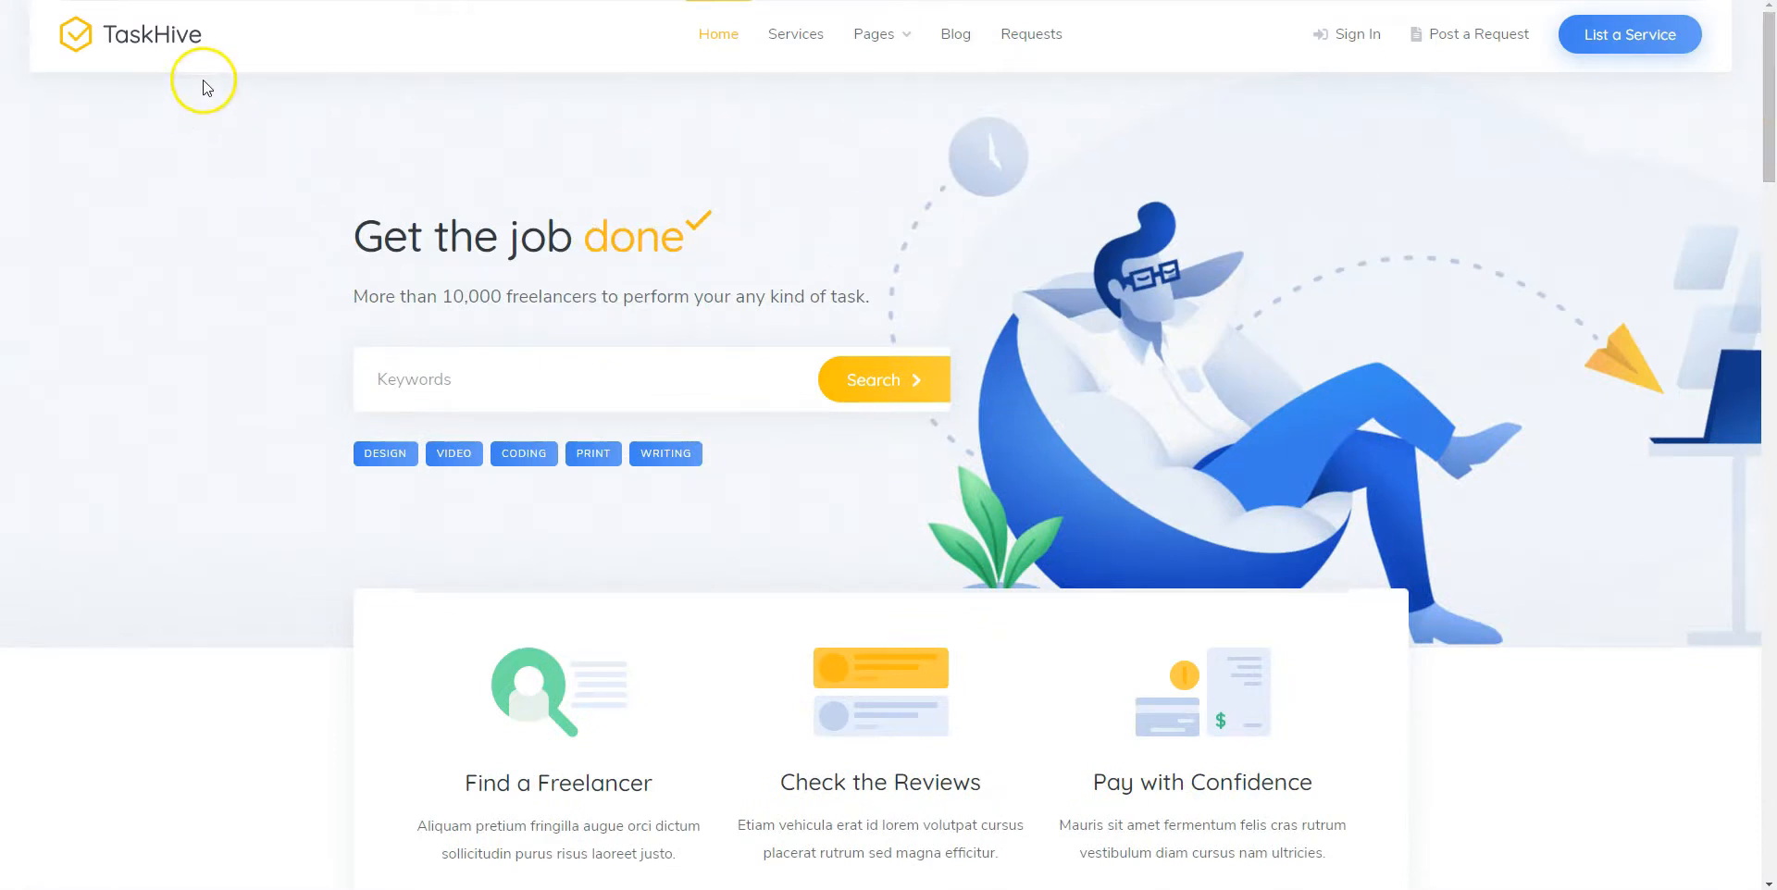
mouse_move(162, 64)
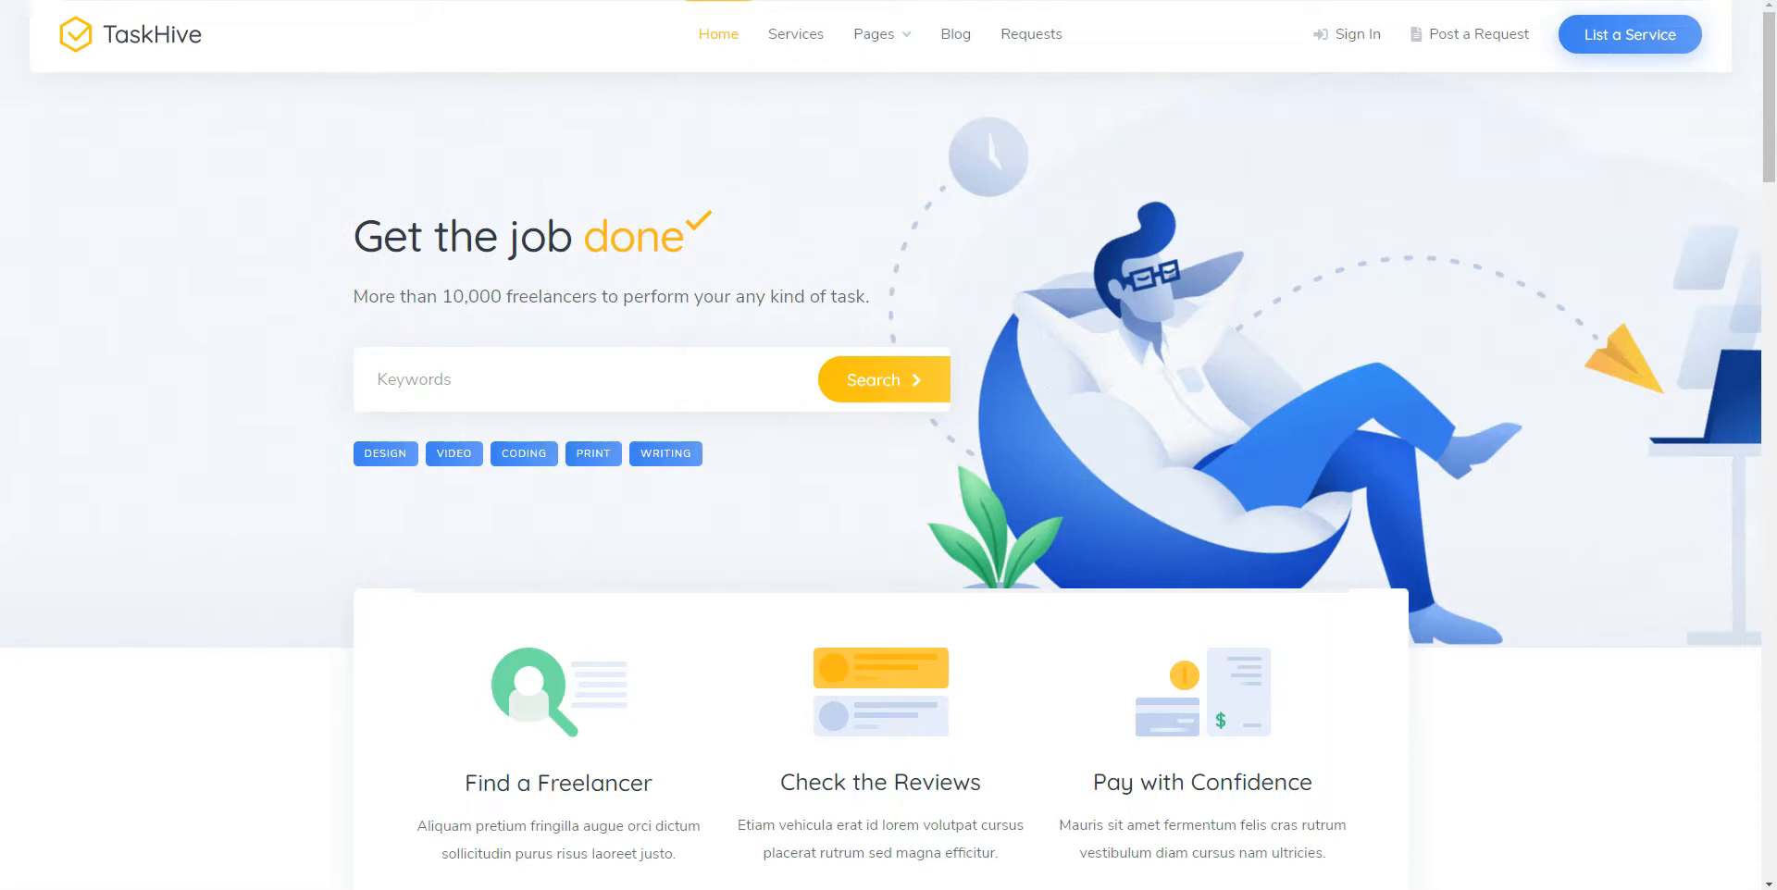
left_click(163, 64)
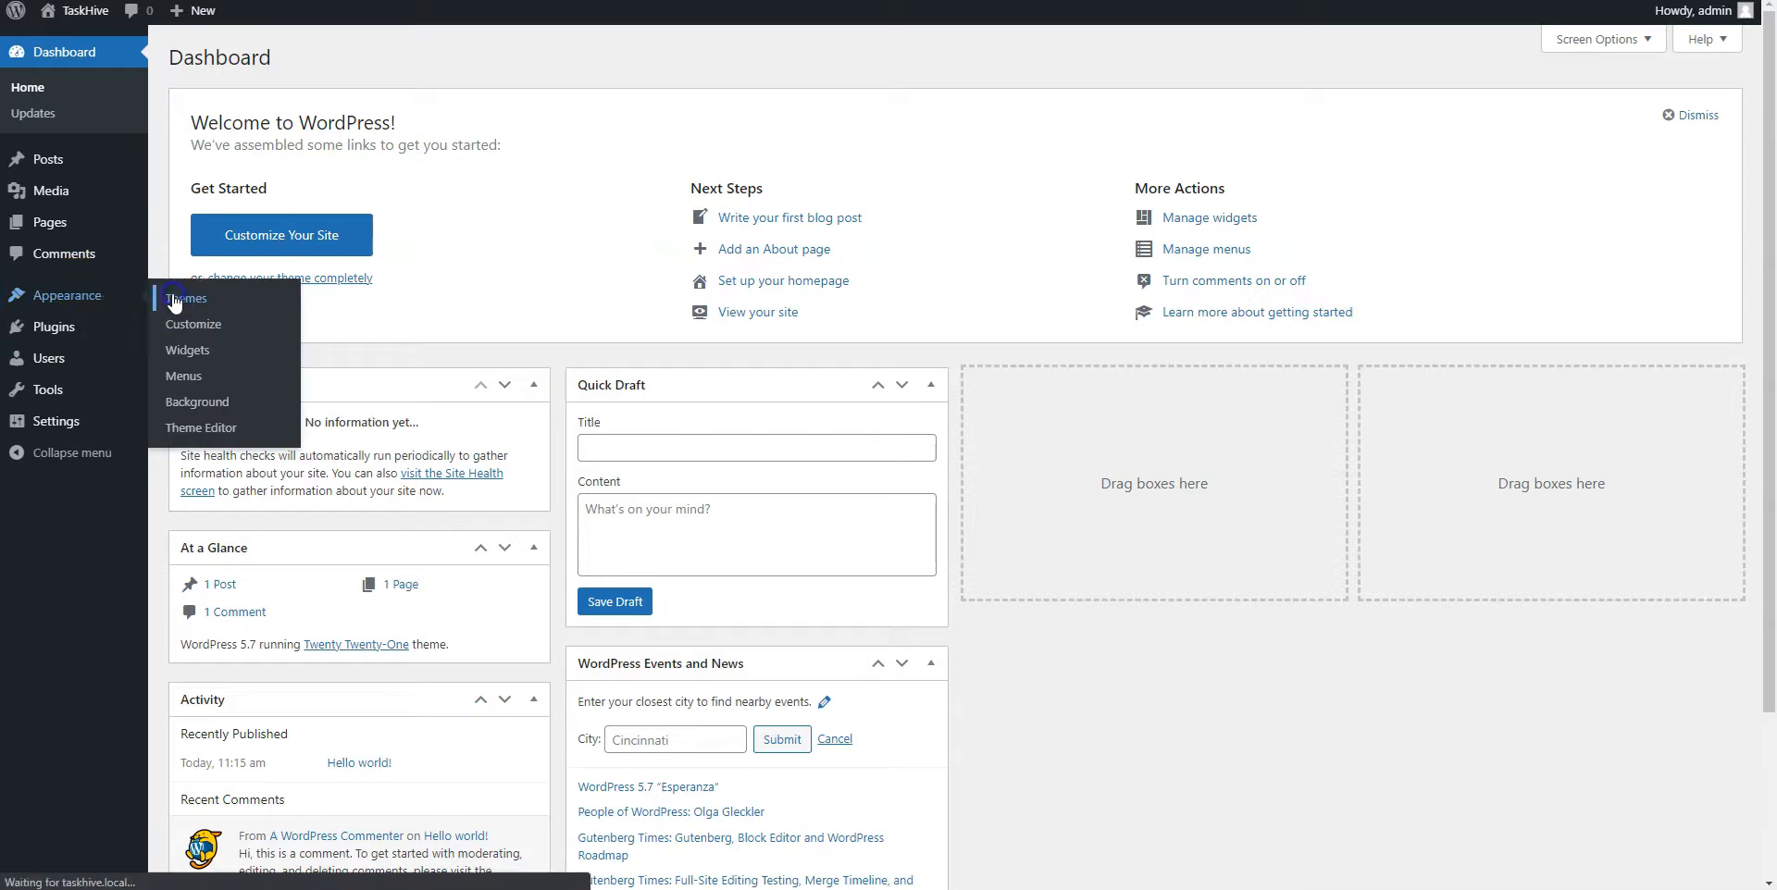
left_click(185, 298)
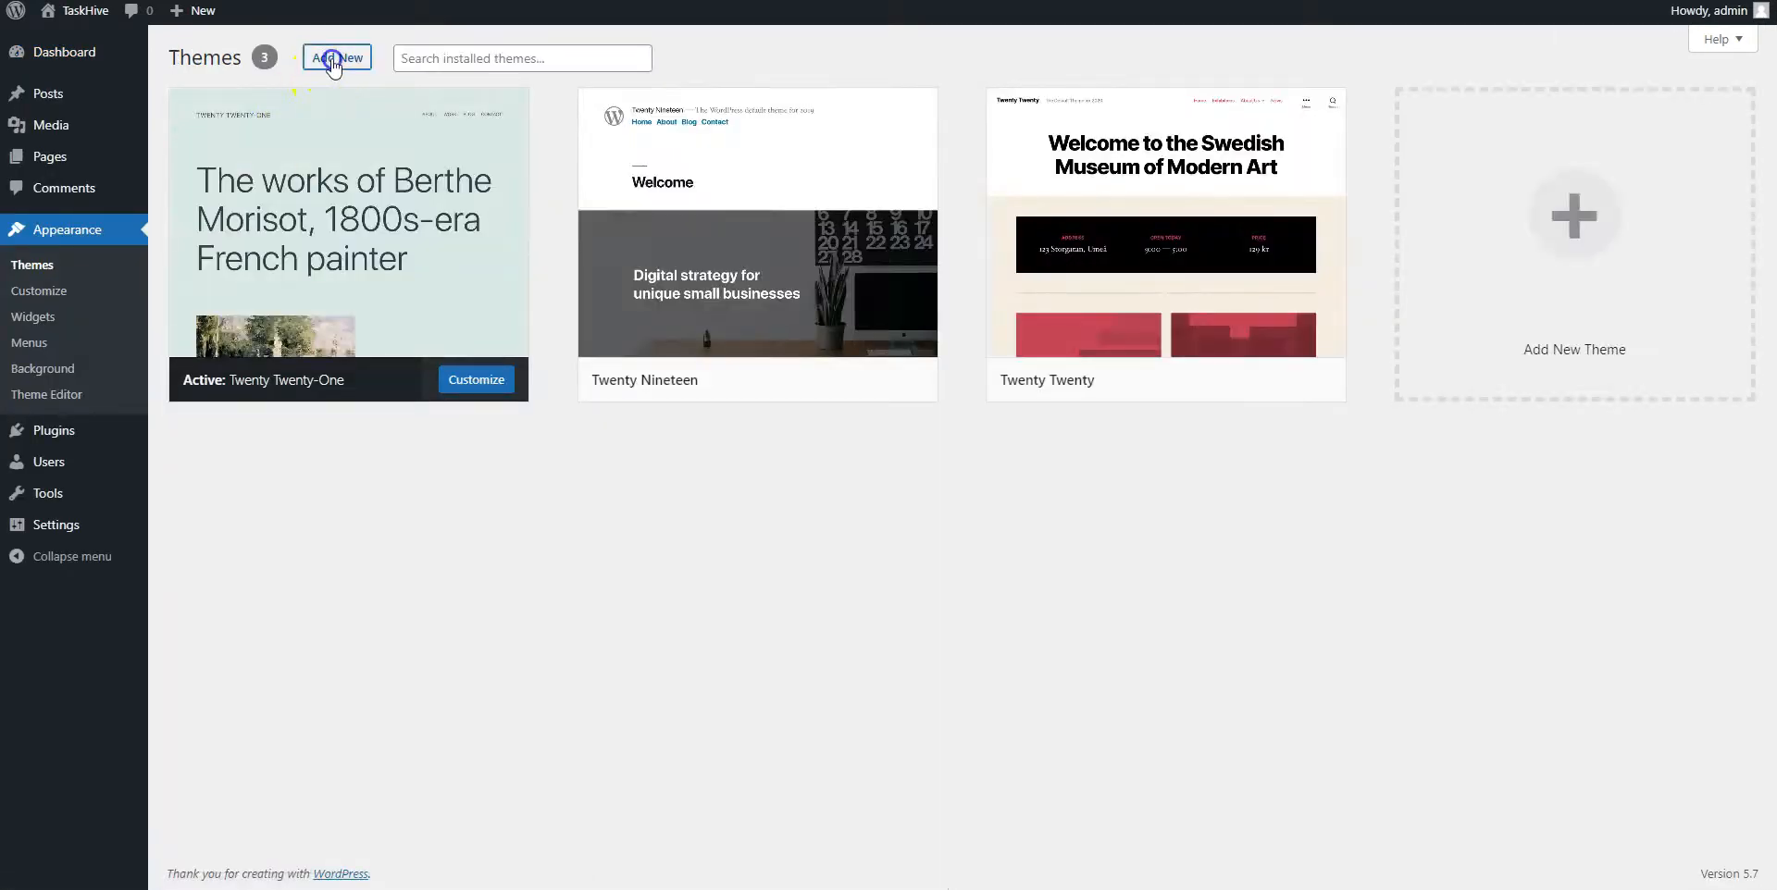
Upload taskhive.zip as a new theme, install it and activate it
left_click(338, 57)
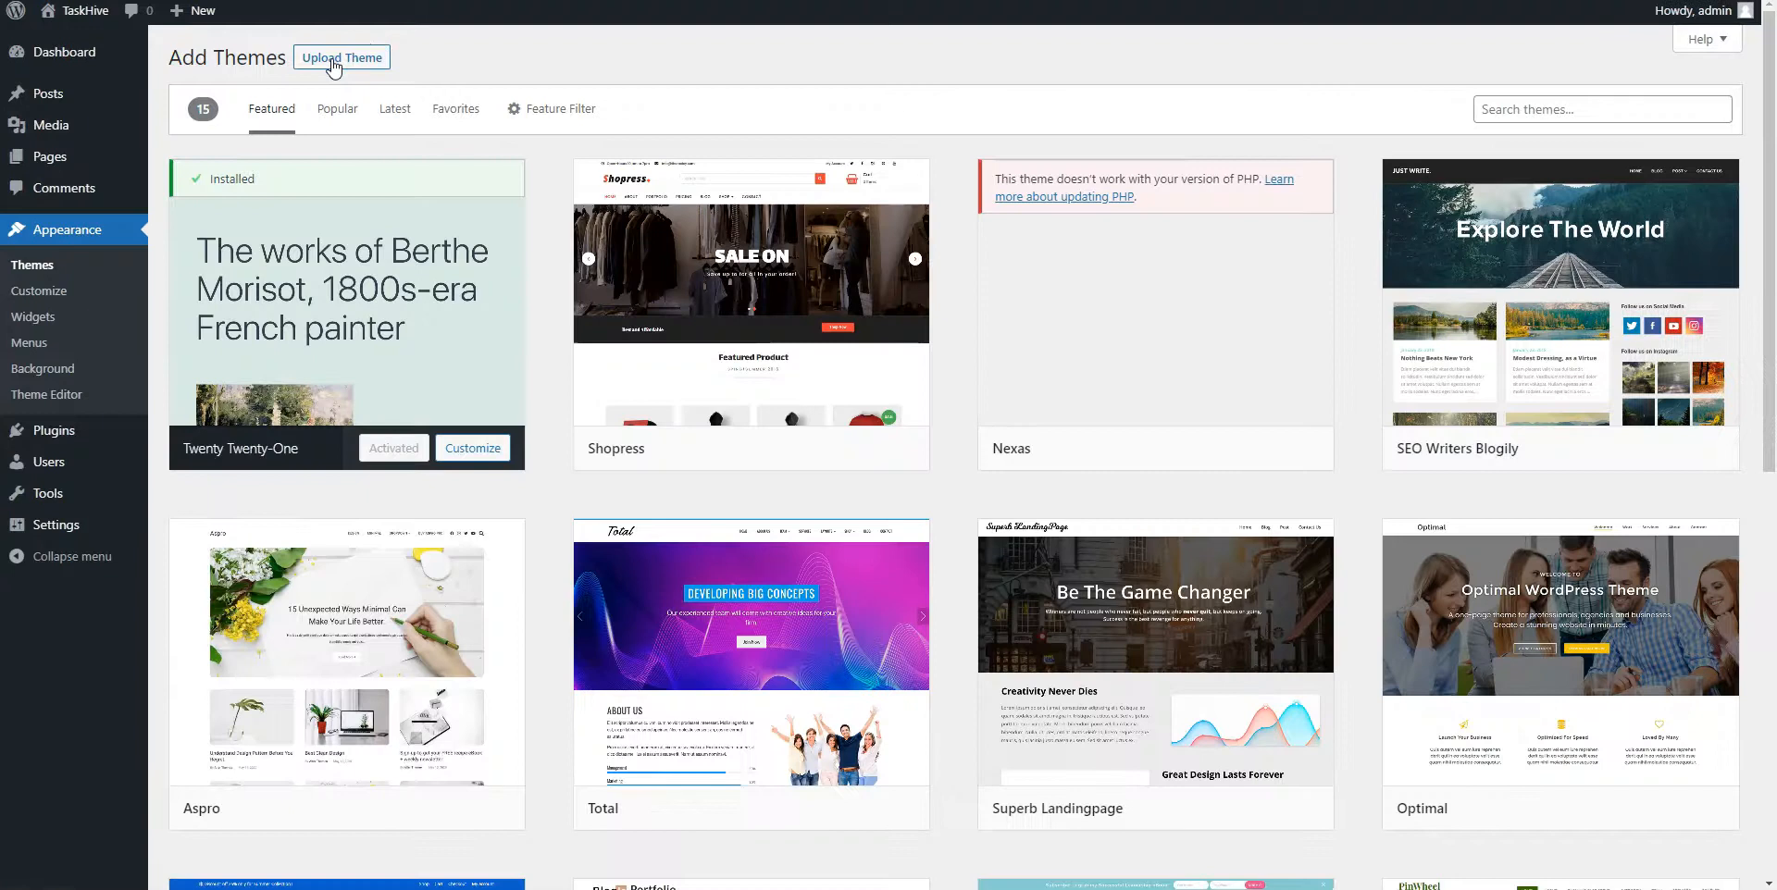
left_click(341, 56)
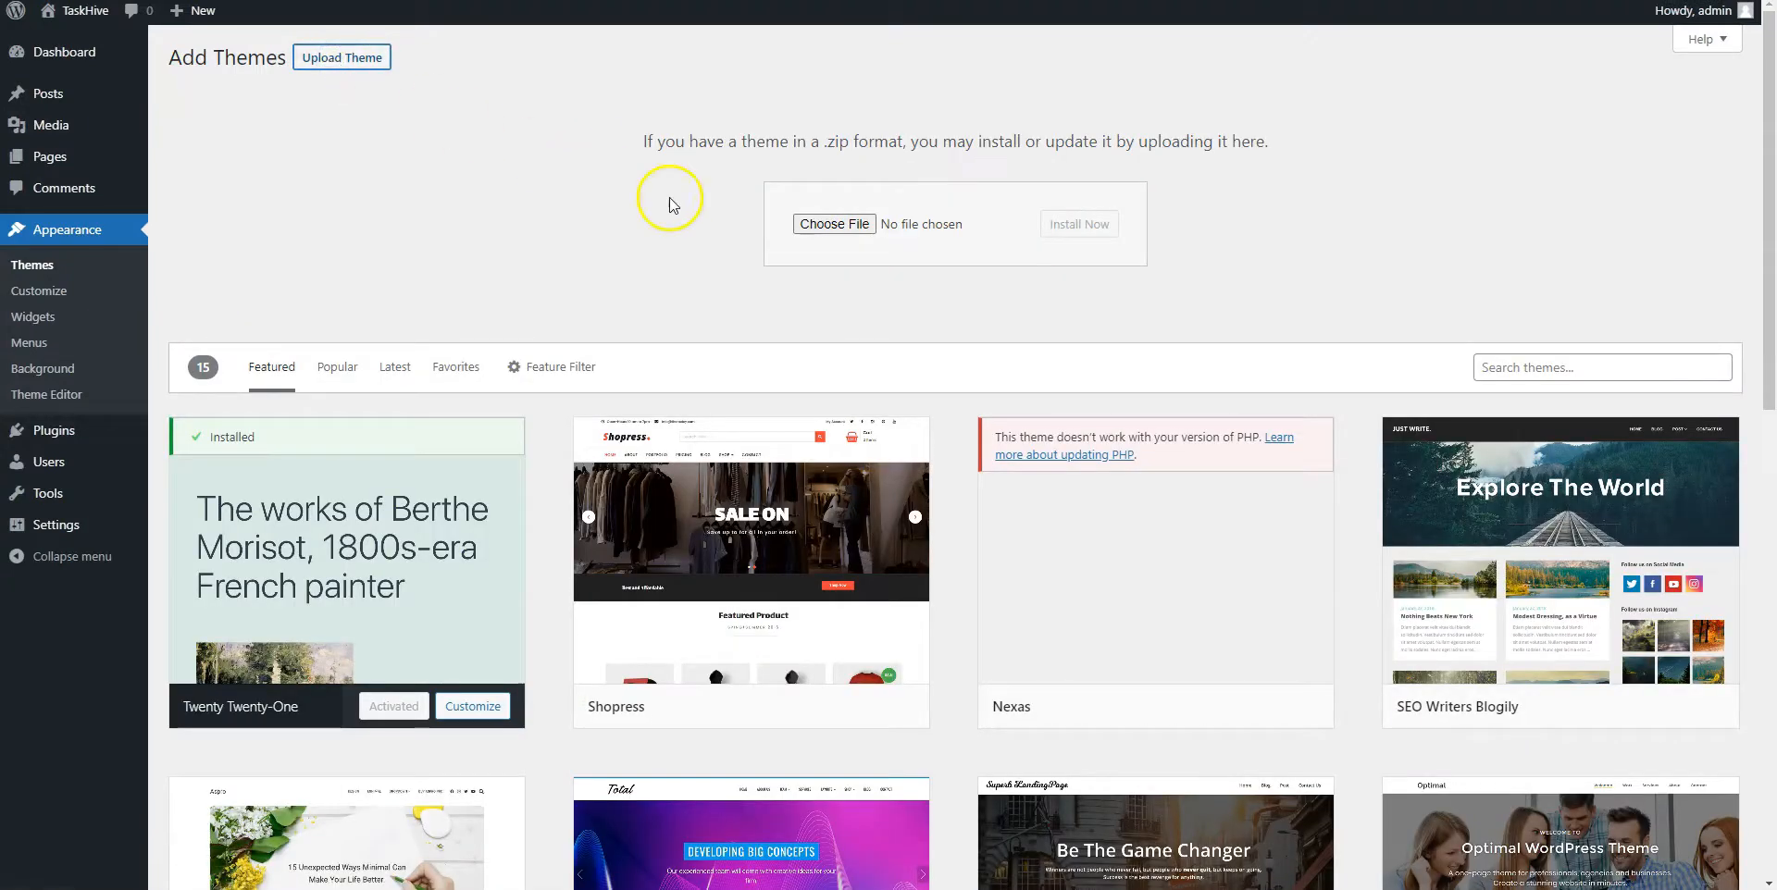
left_click(834, 223)
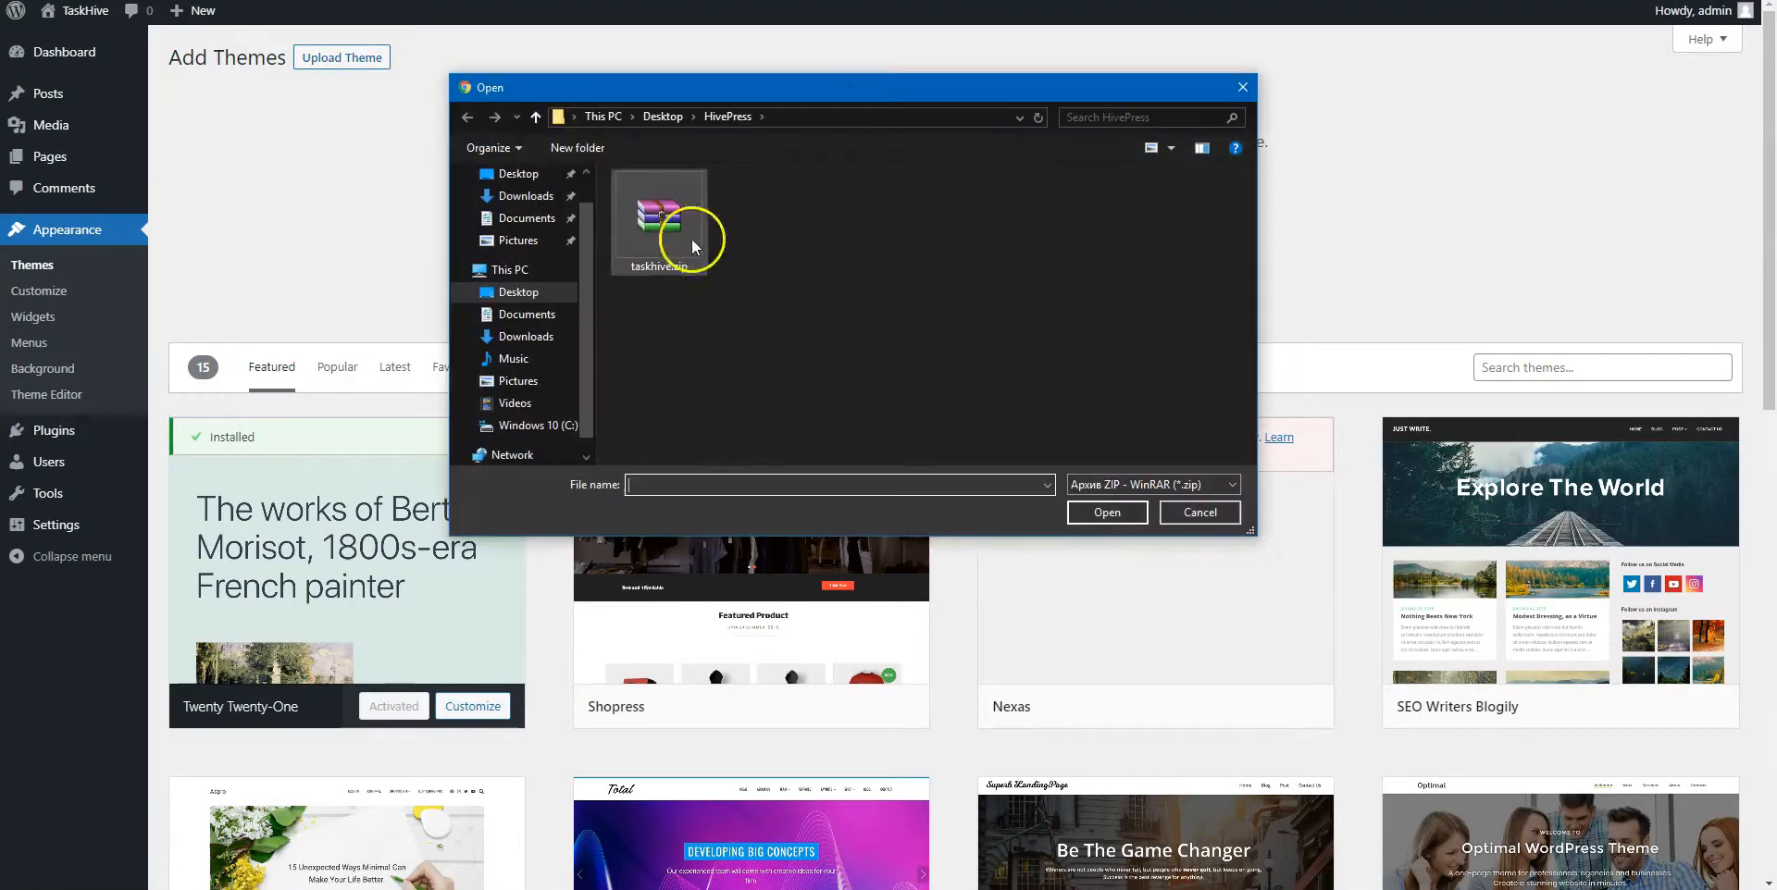
left_click(1105, 512)
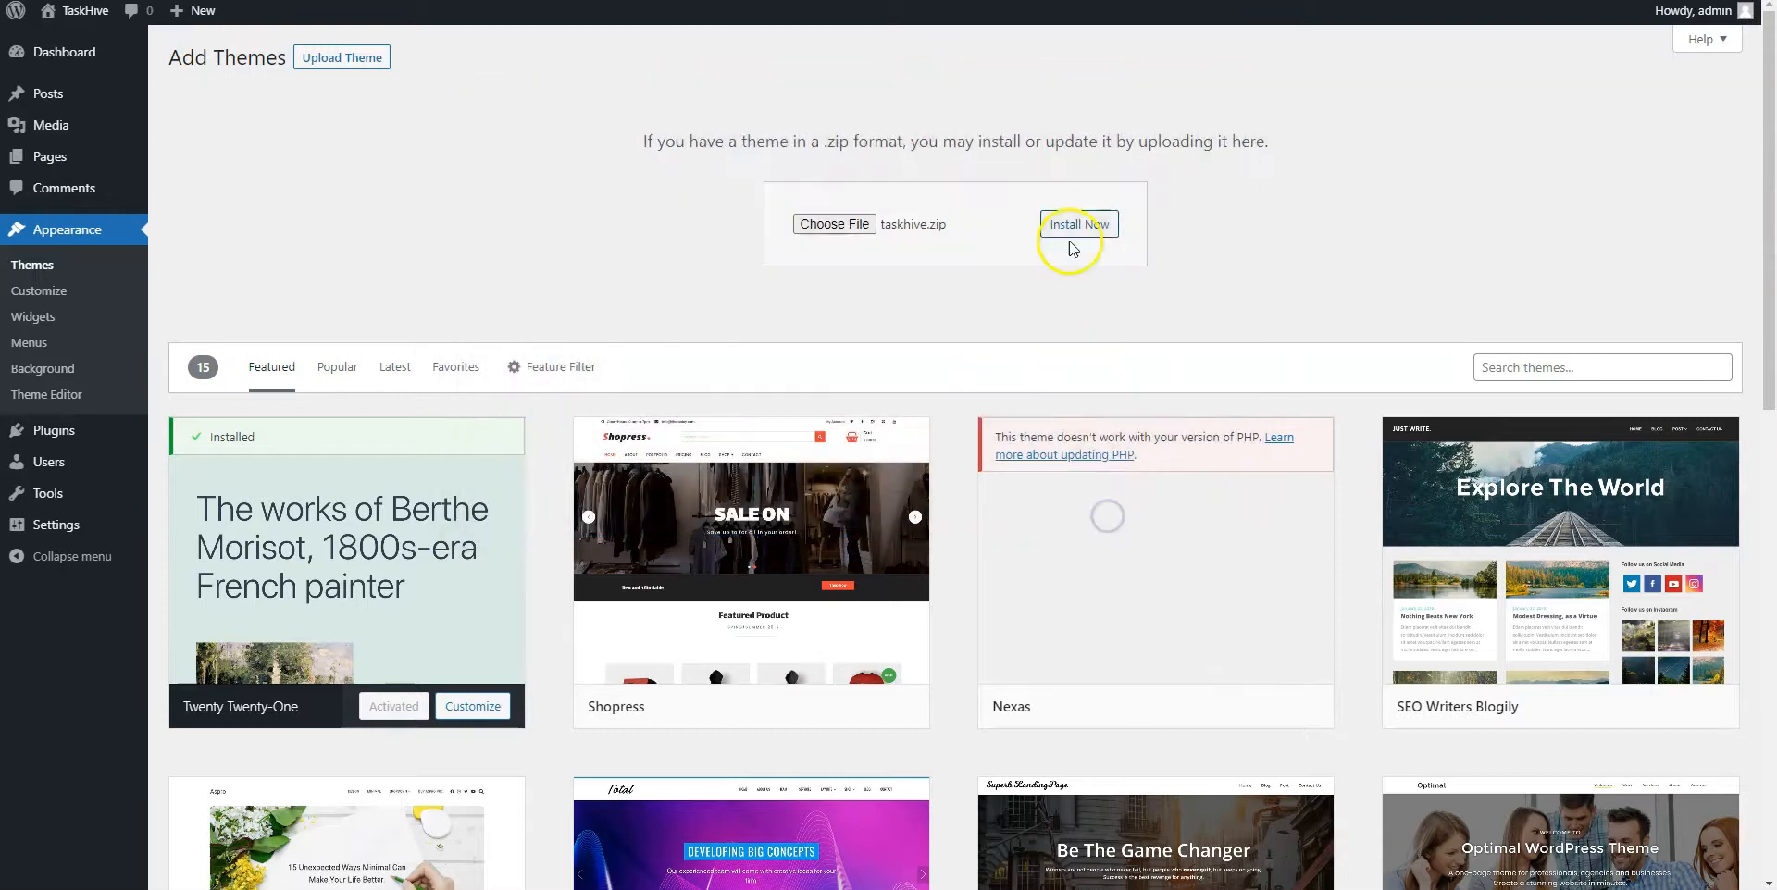
left_click(1077, 224)
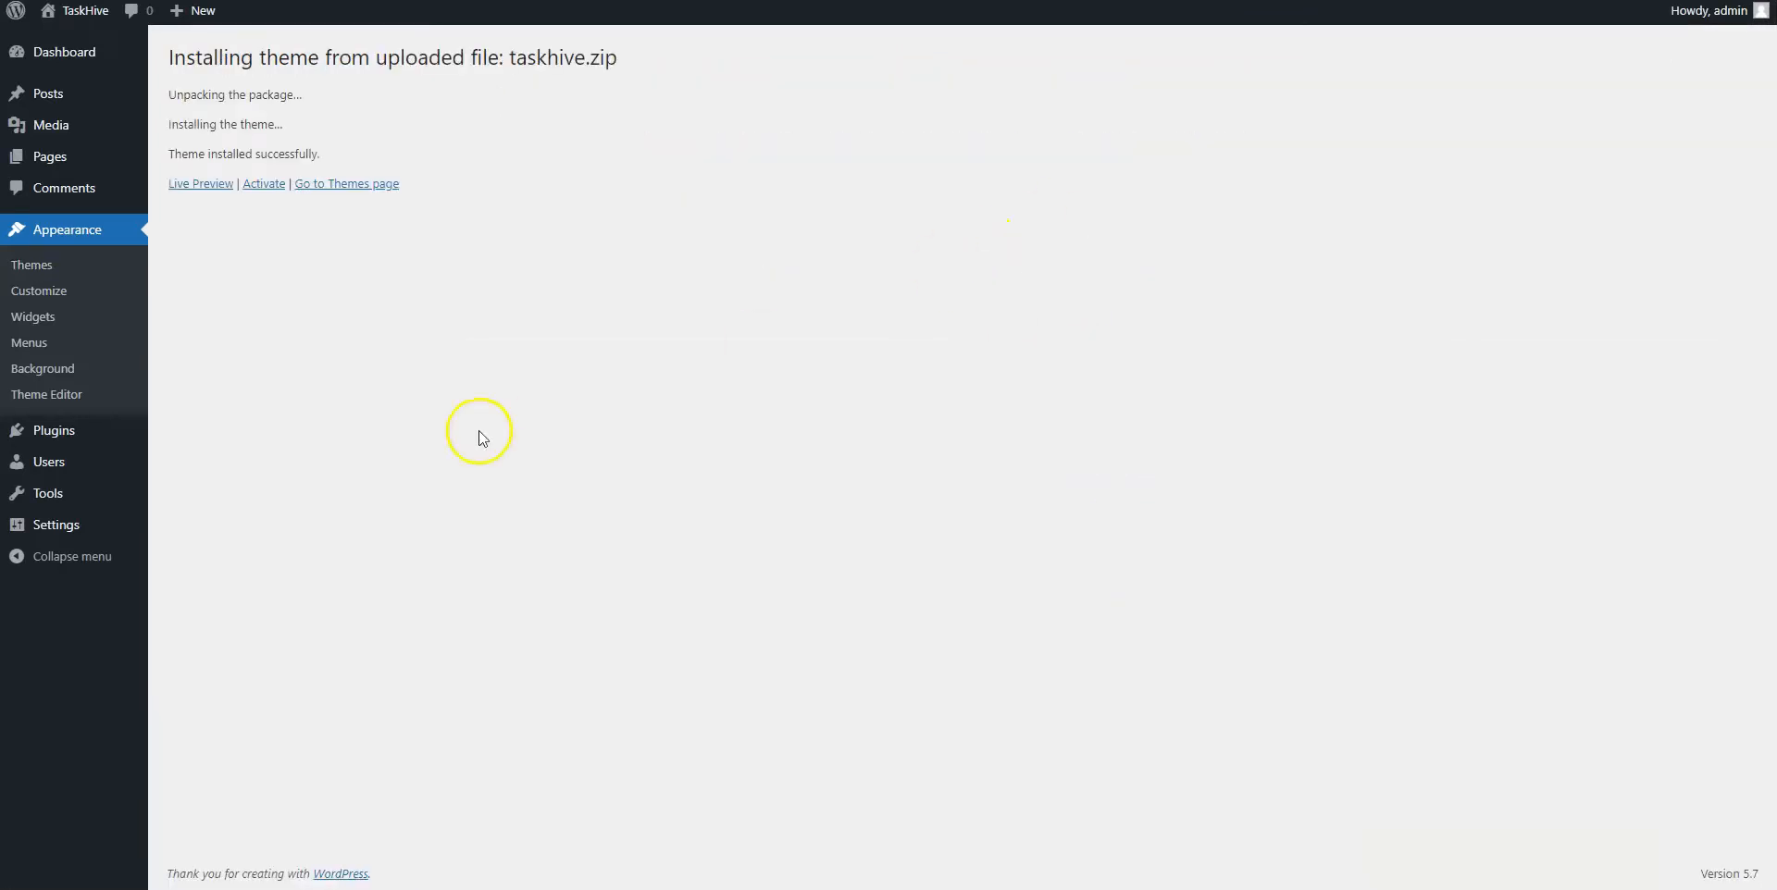
left_click(263, 184)
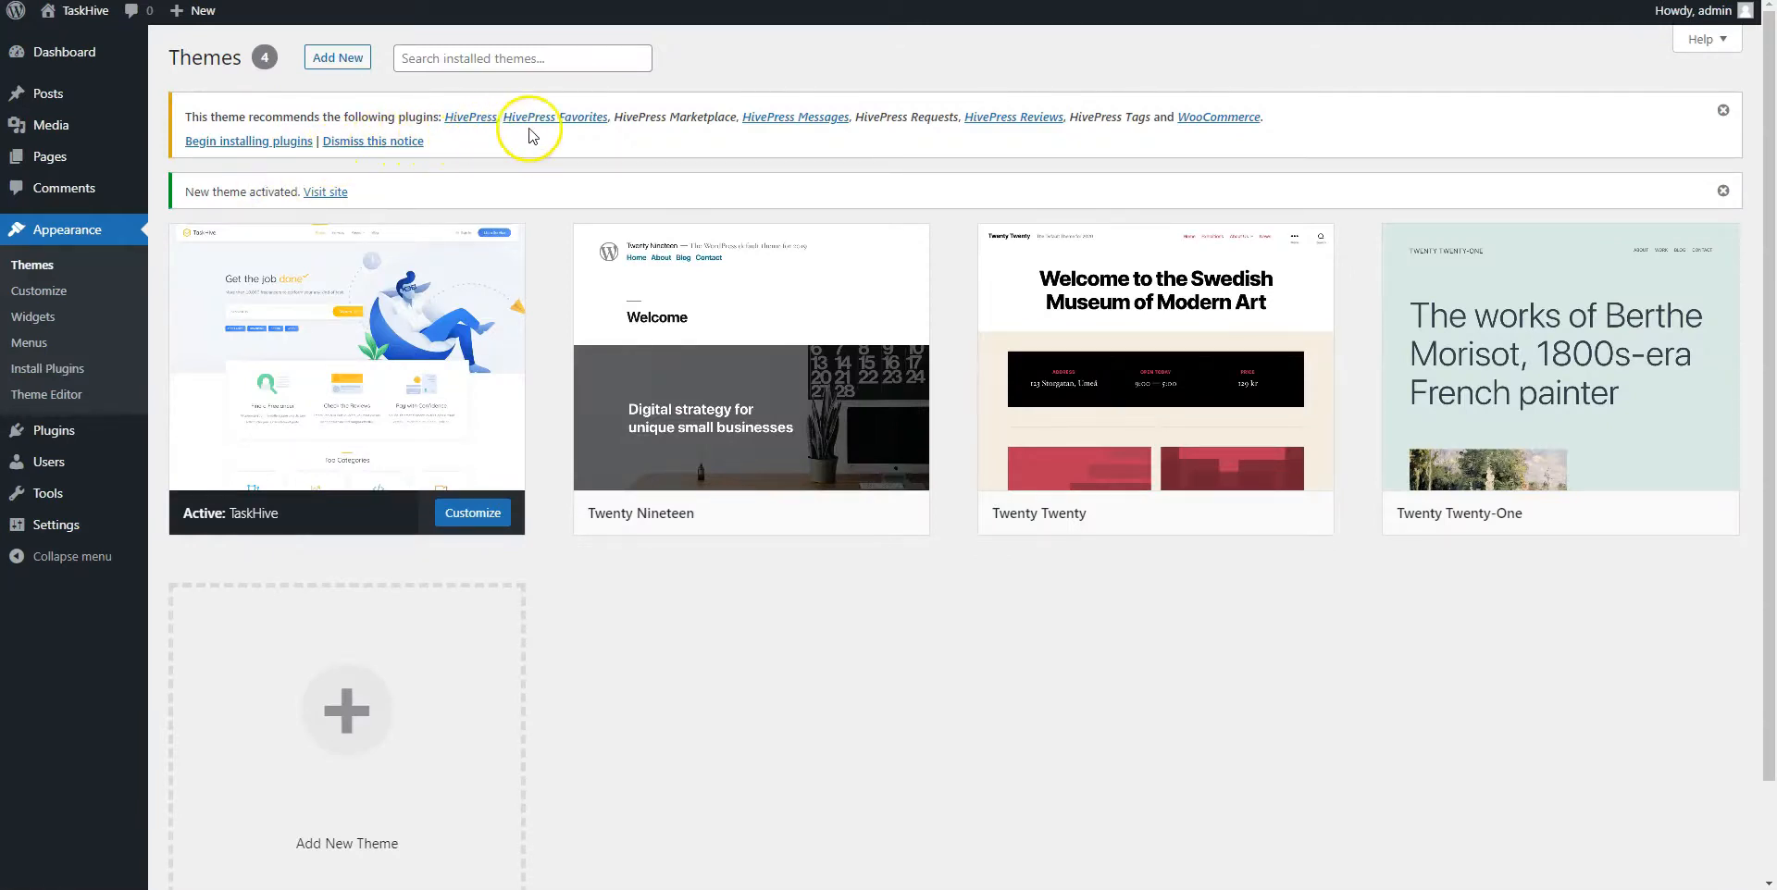
mouse_move(770, 136)
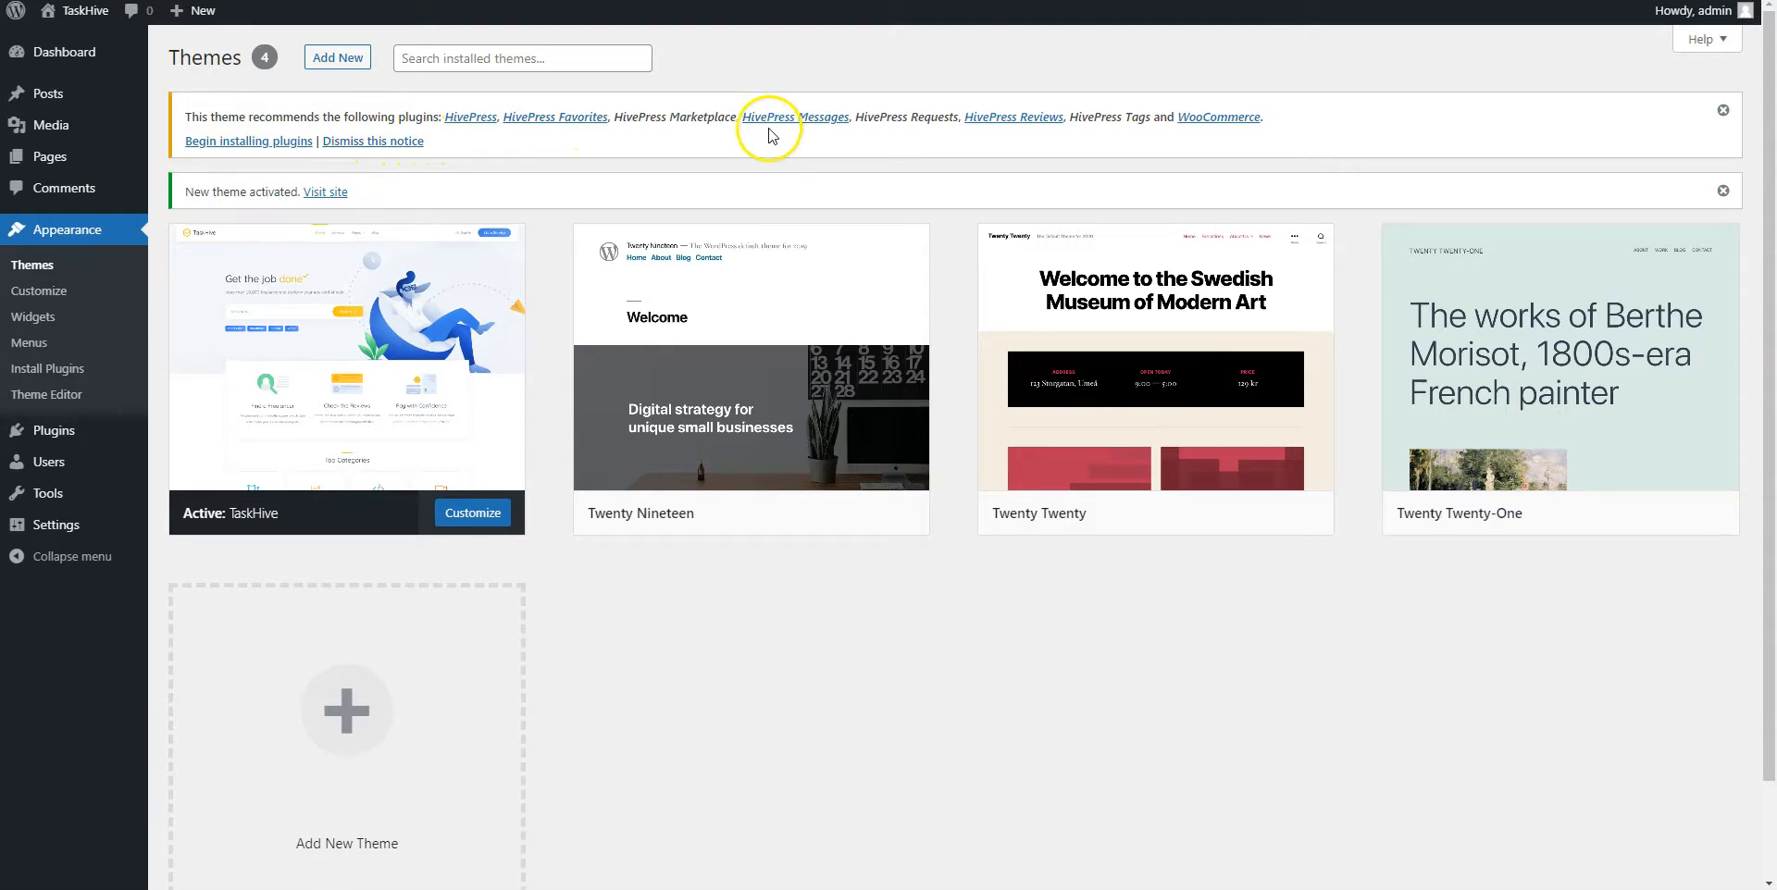
mouse_move(419, 170)
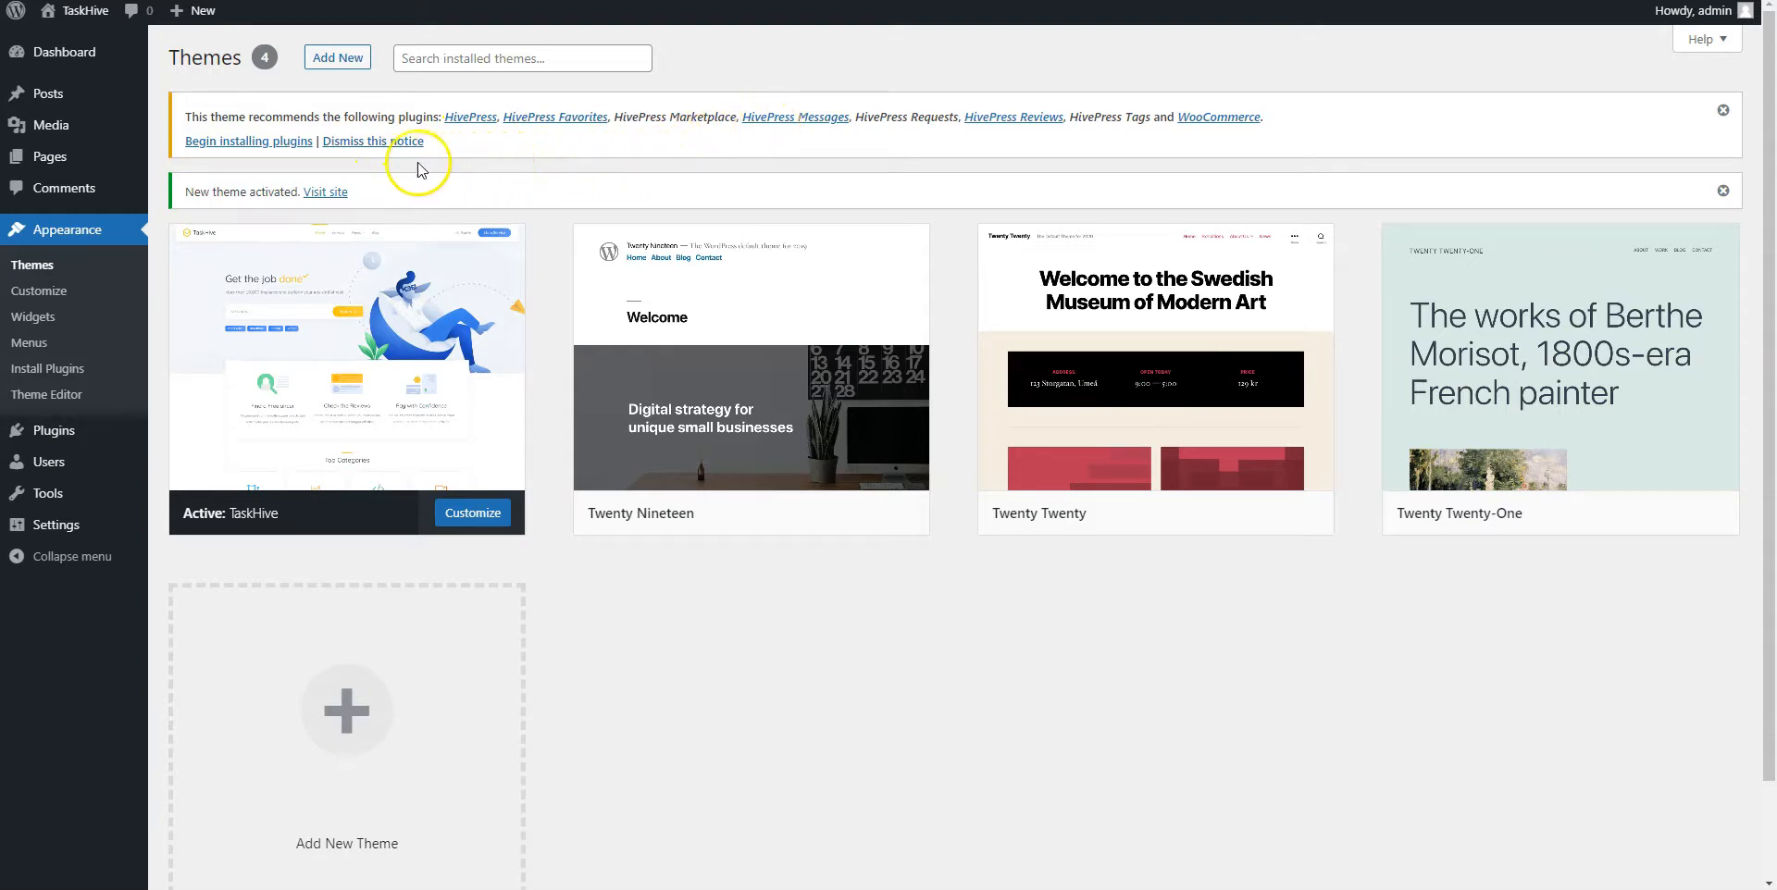
Bulk-install all eight recommended plugins, including HivePress add-ons and WooCommerce, then start activating them
left_click(248, 141)
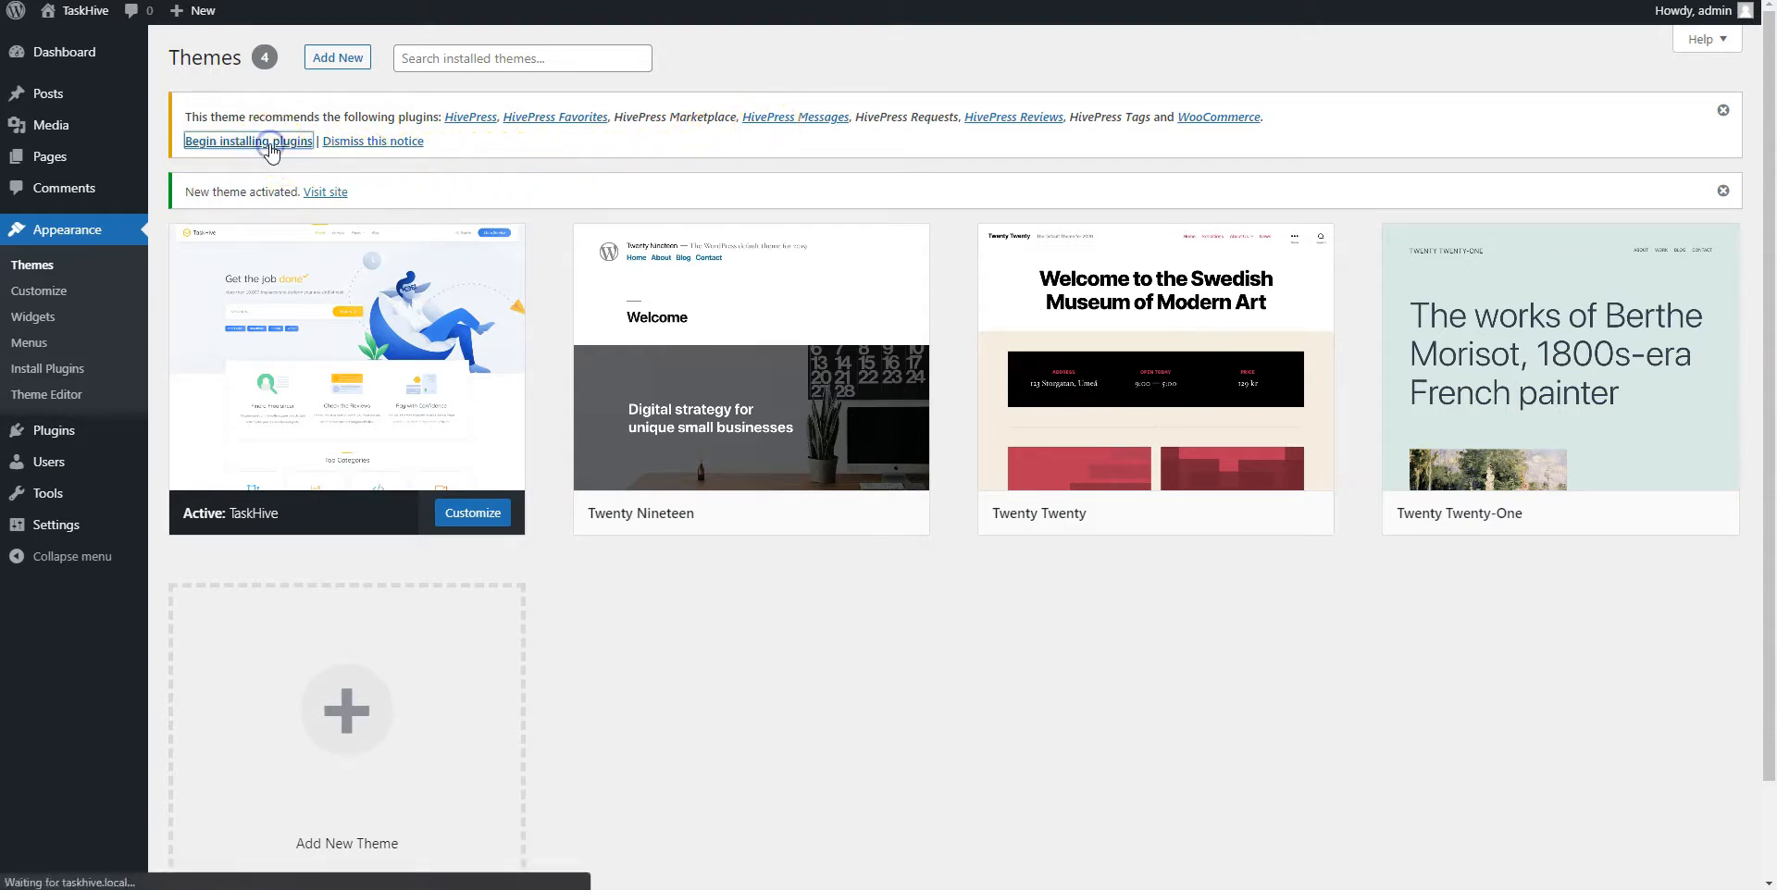
left_click(248, 140)
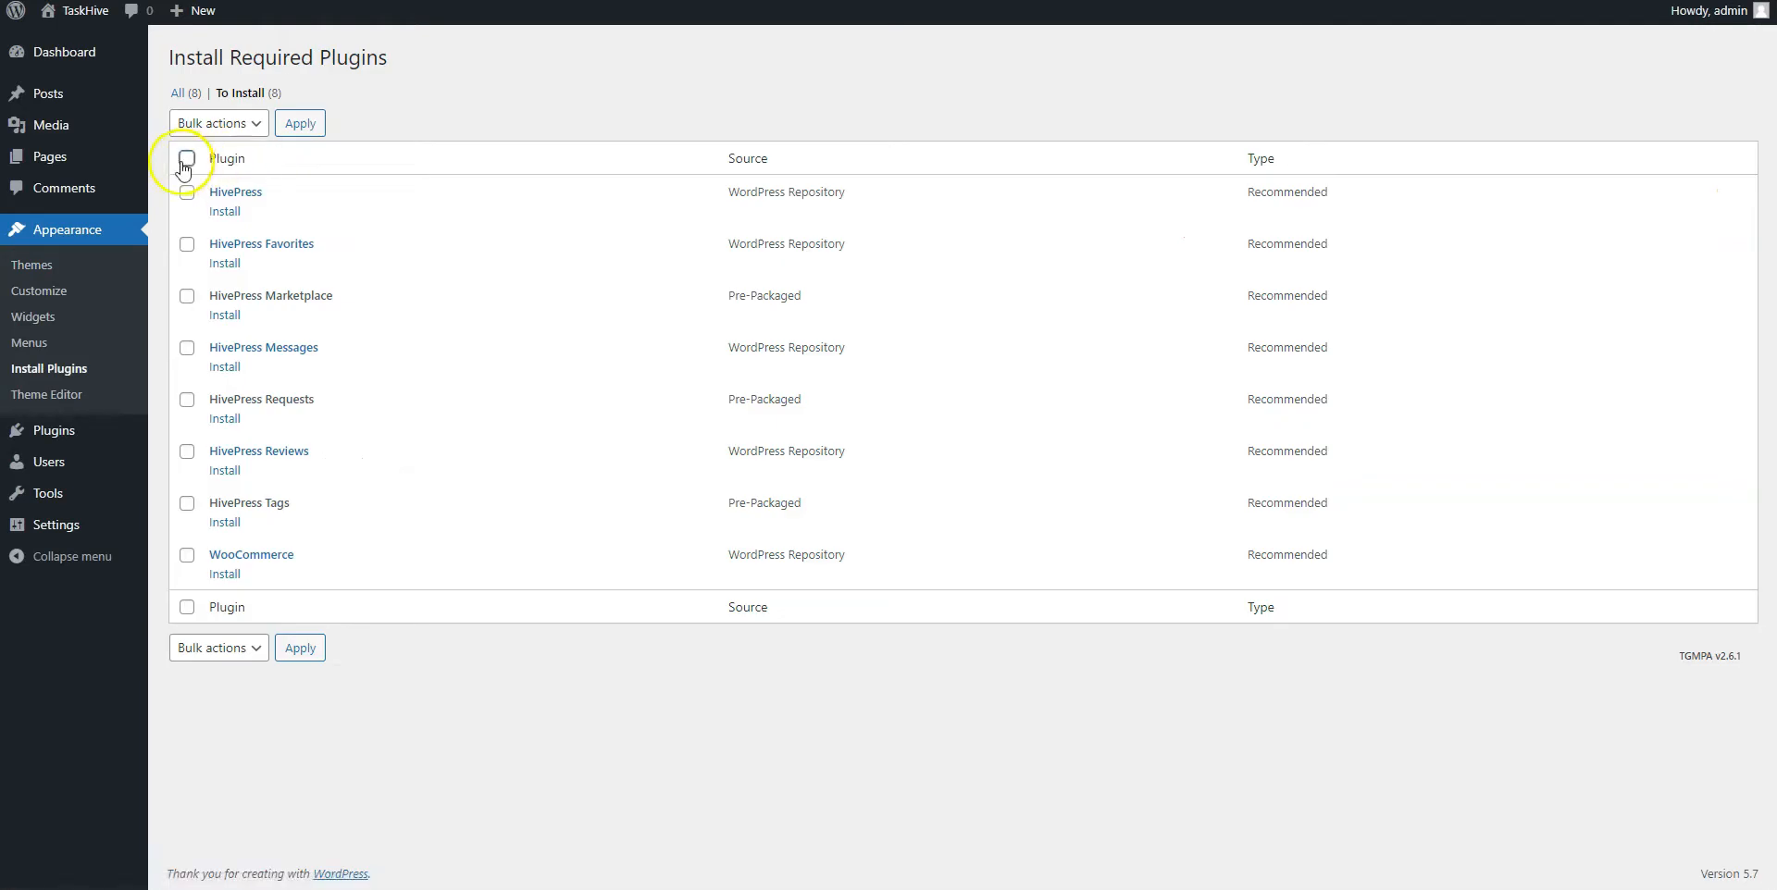
left_click(187, 158)
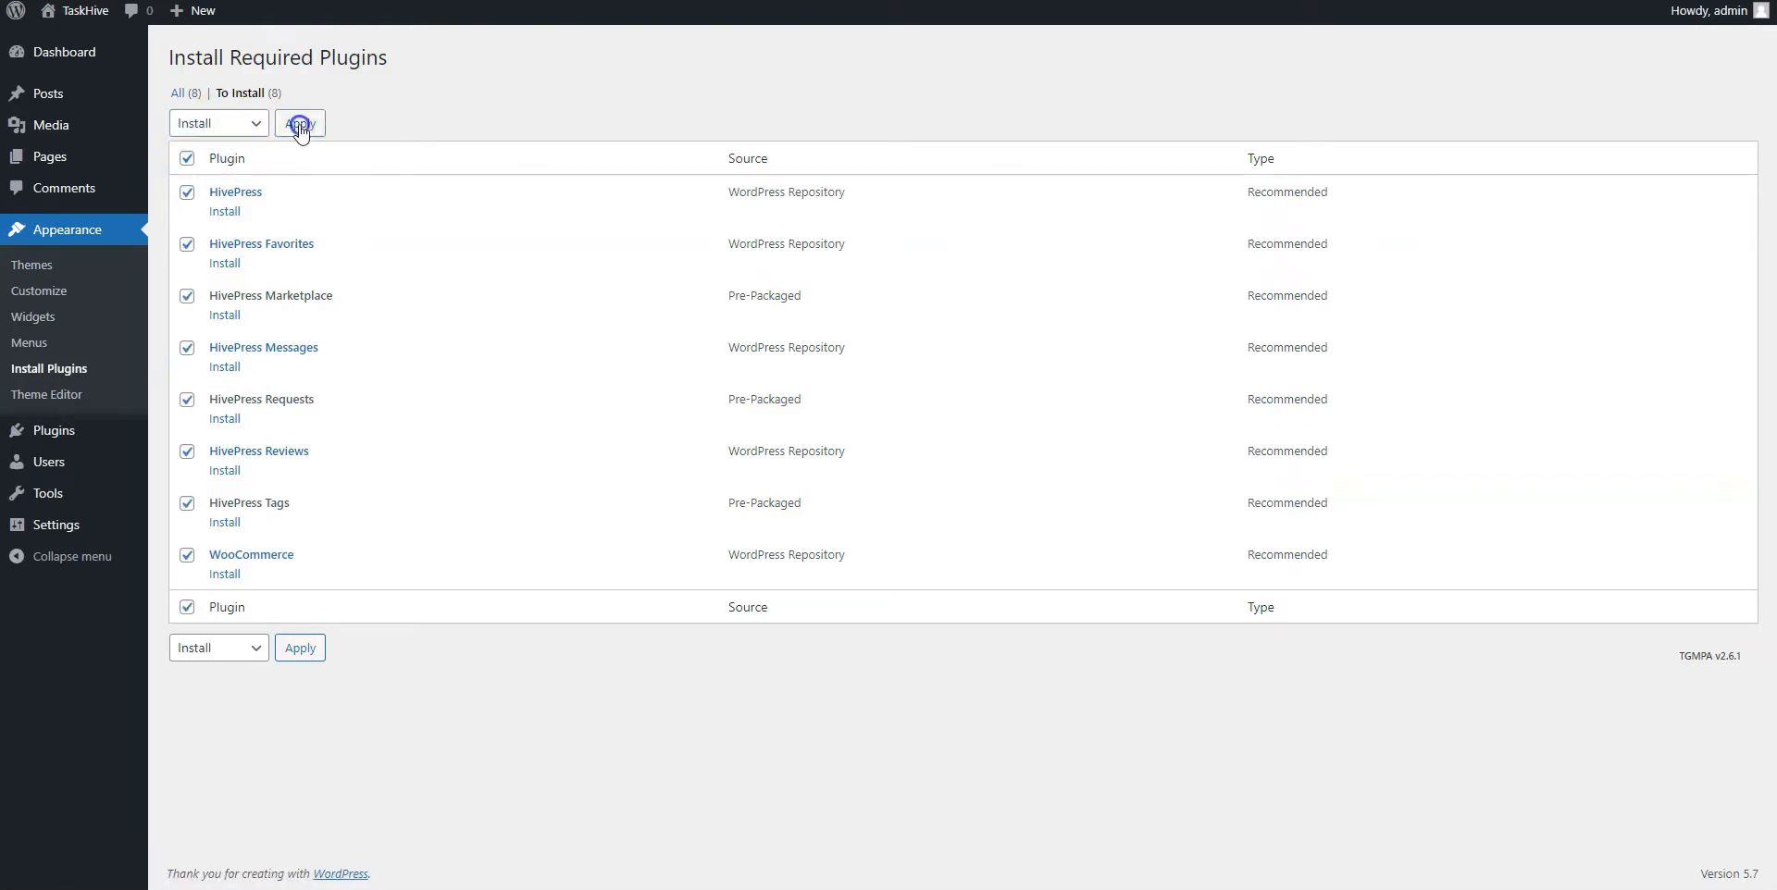
left_click(299, 123)
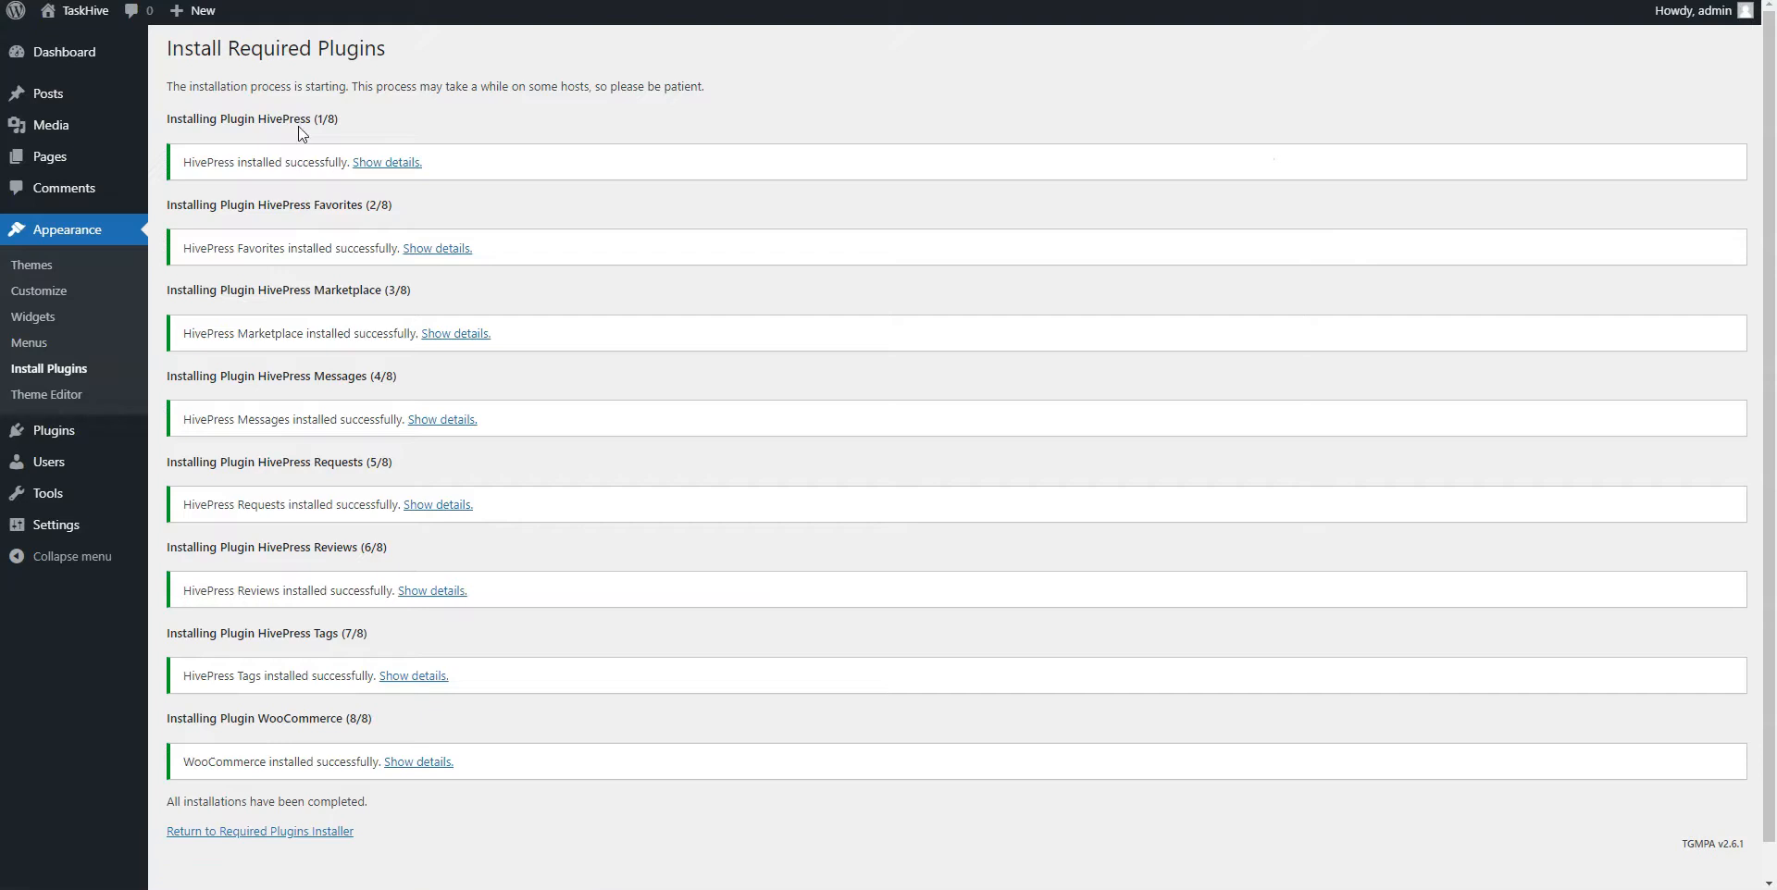
scroll("down", 3)
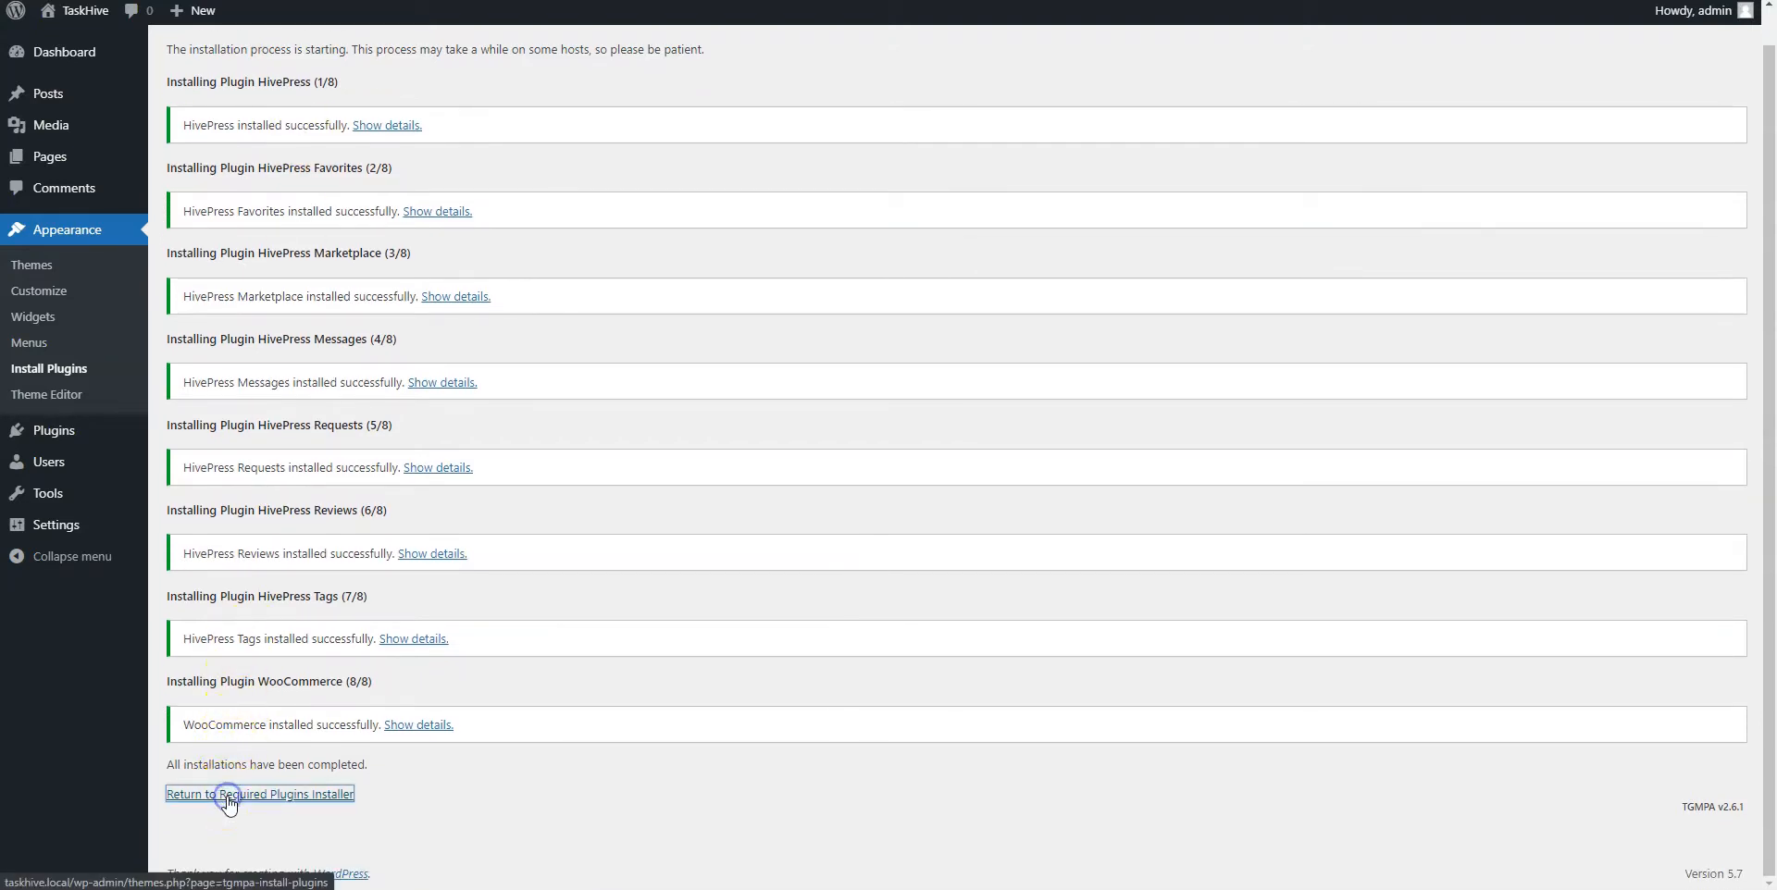
left_click(258, 793)
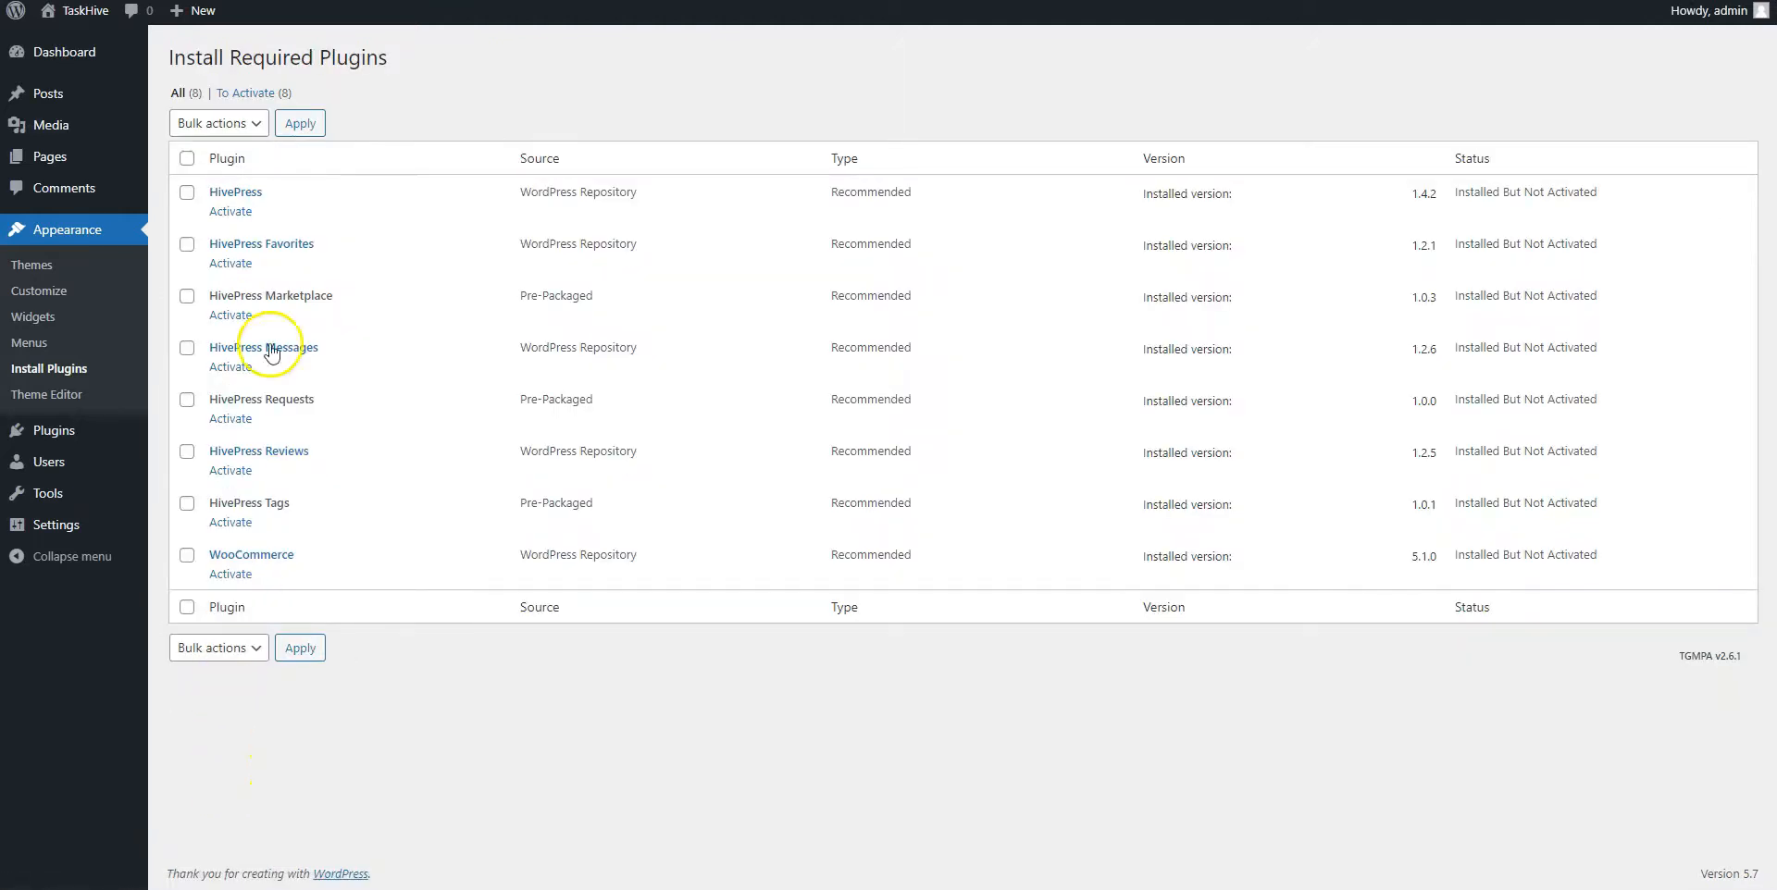
left_click(215, 122)
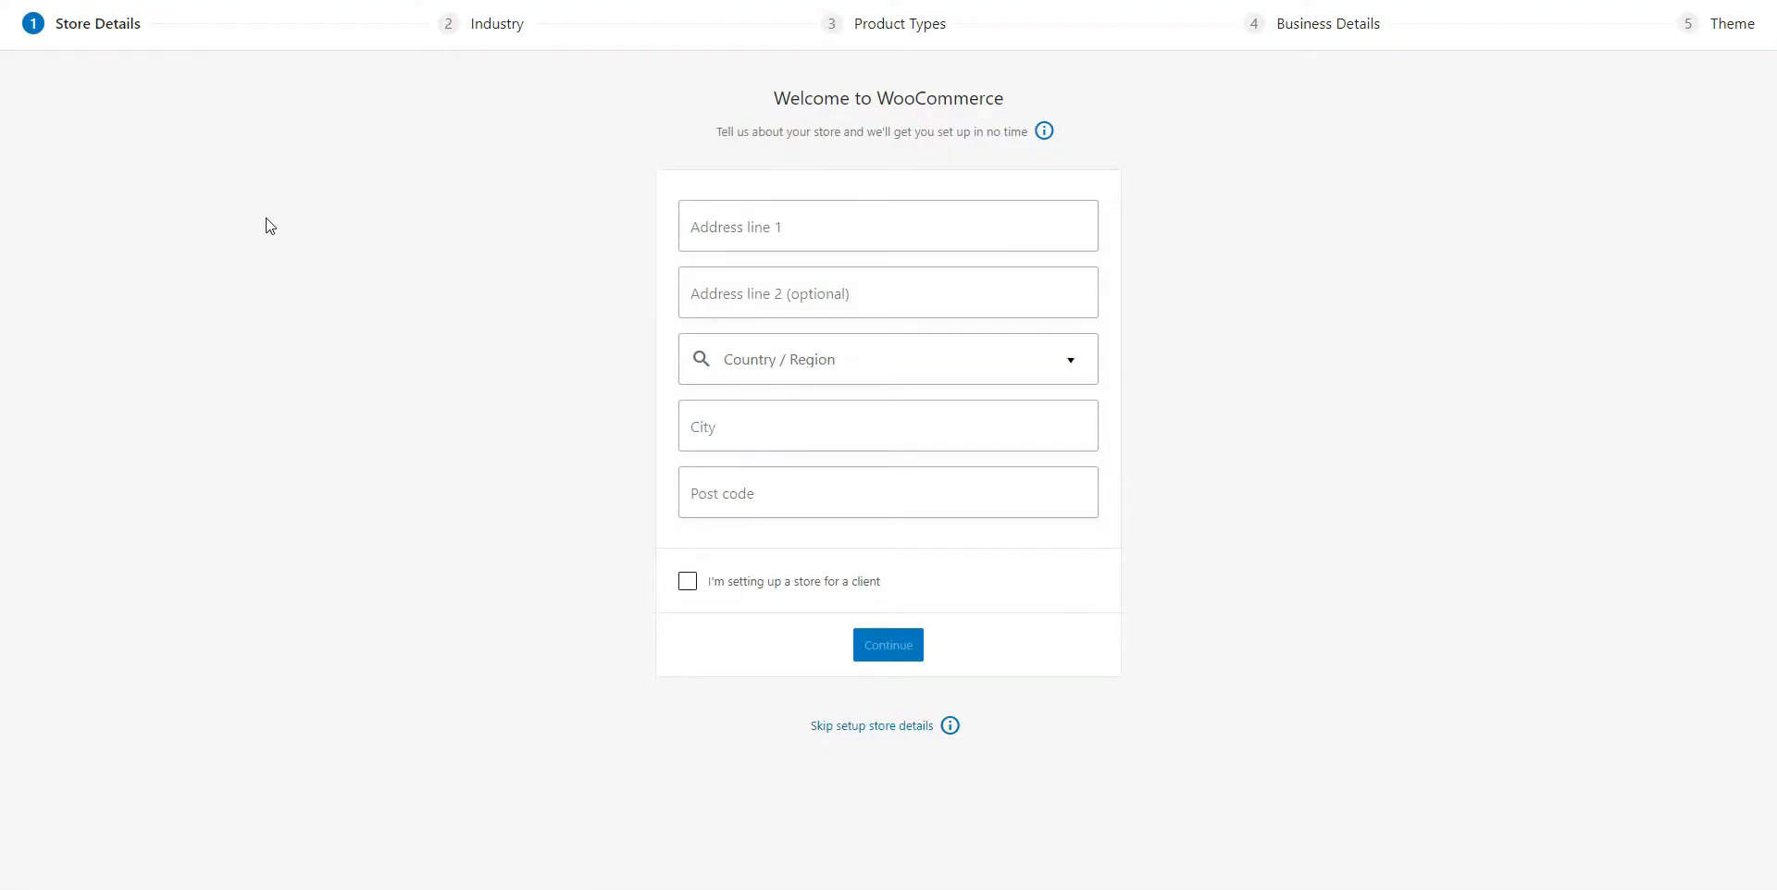
mouse_move(518, 223)
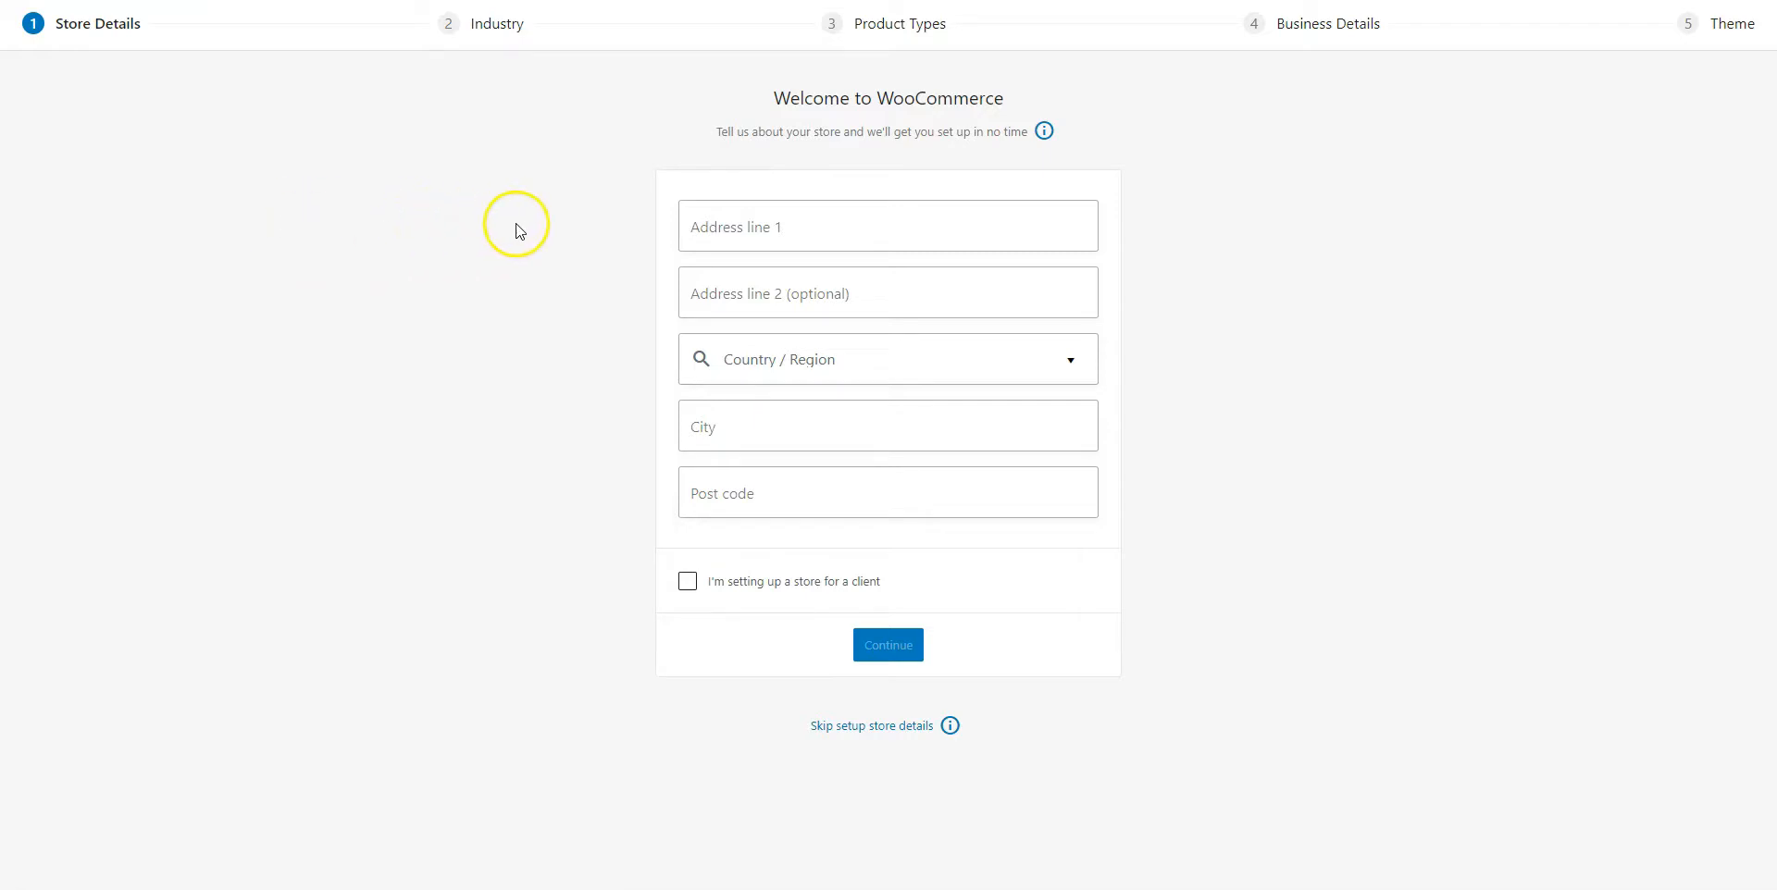
mouse_move(621, 344)
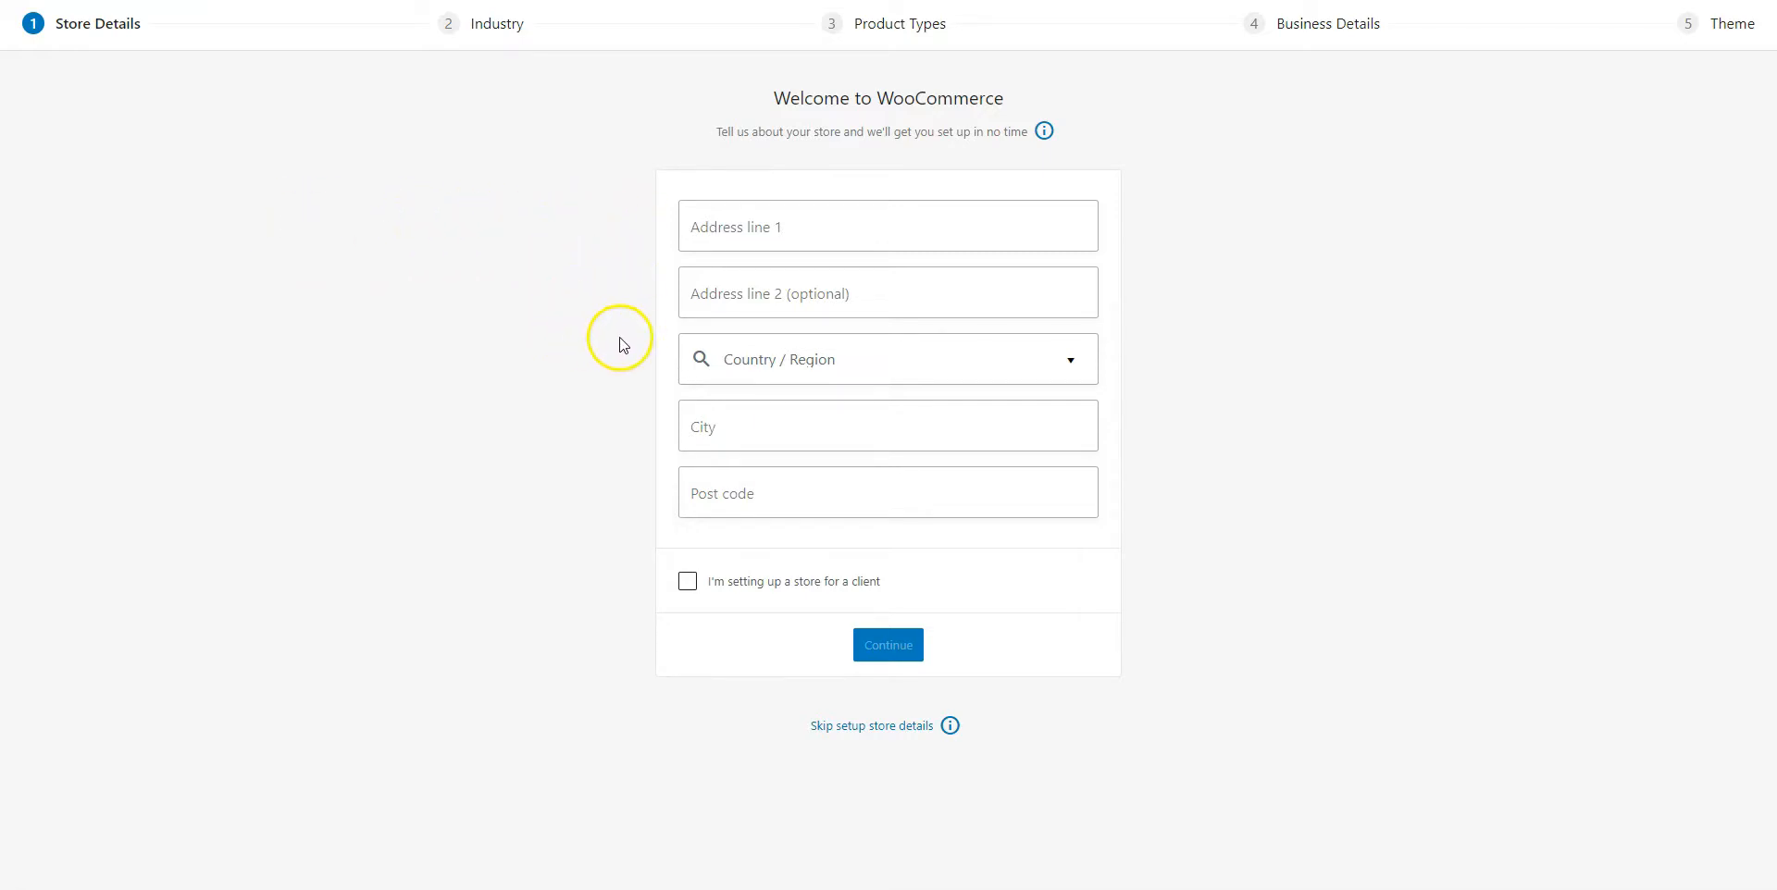
mouse_move(581, 484)
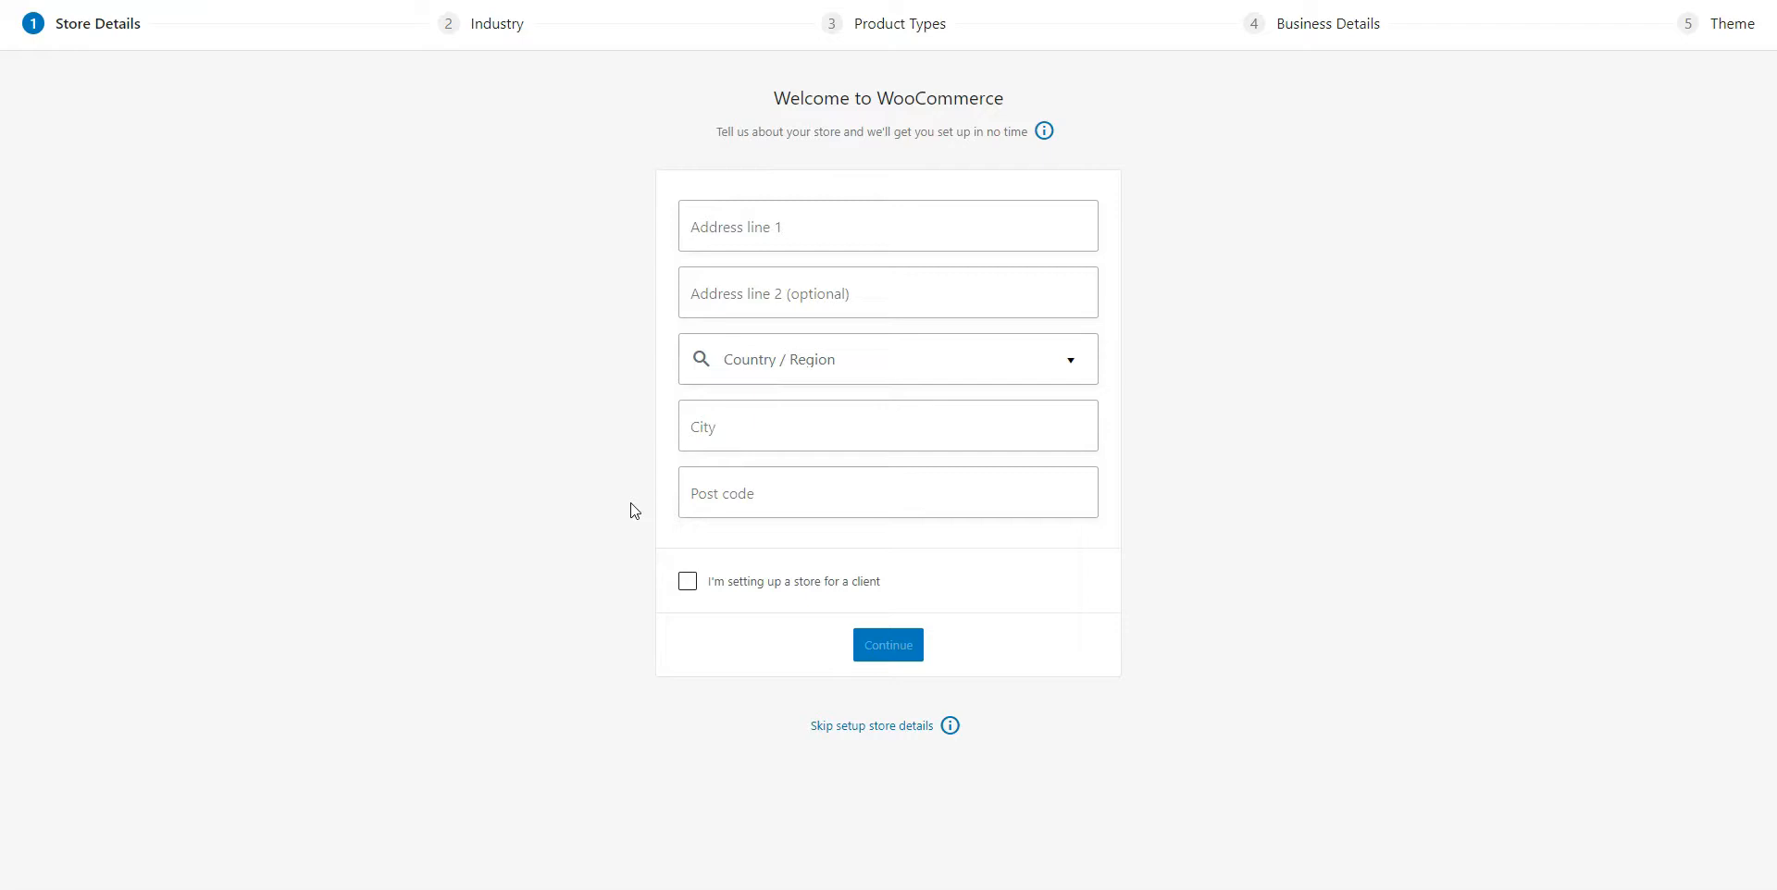
mouse_move(844, 734)
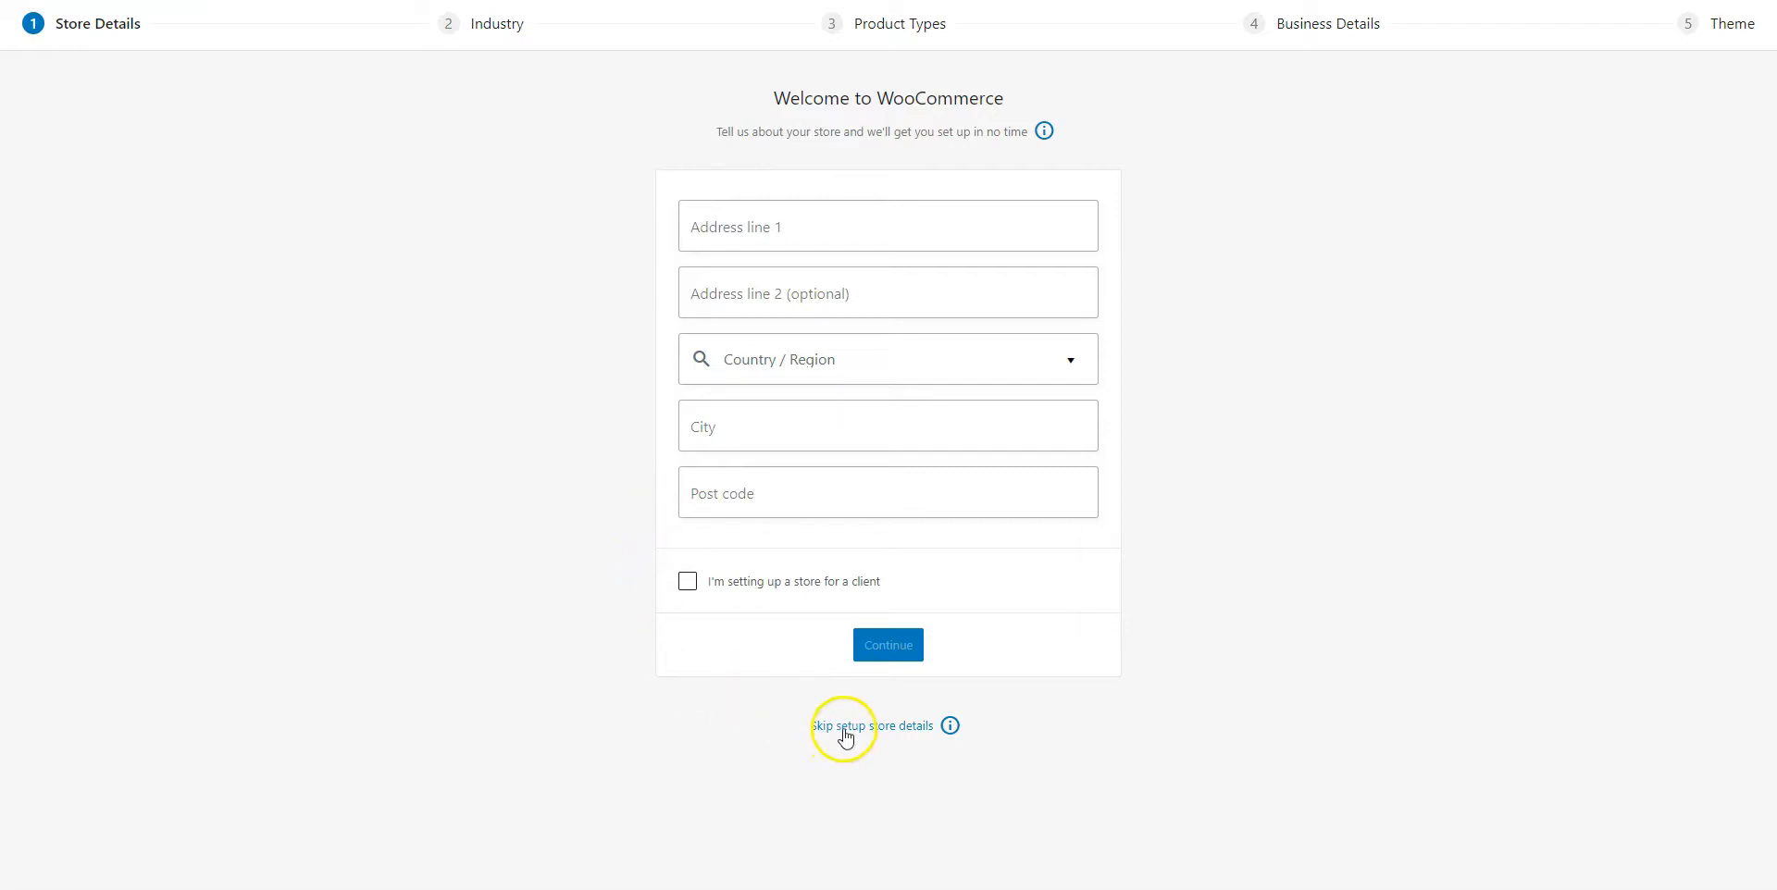
Skip entering store details in the WooCommerce setup wizard
left_click(870, 727)
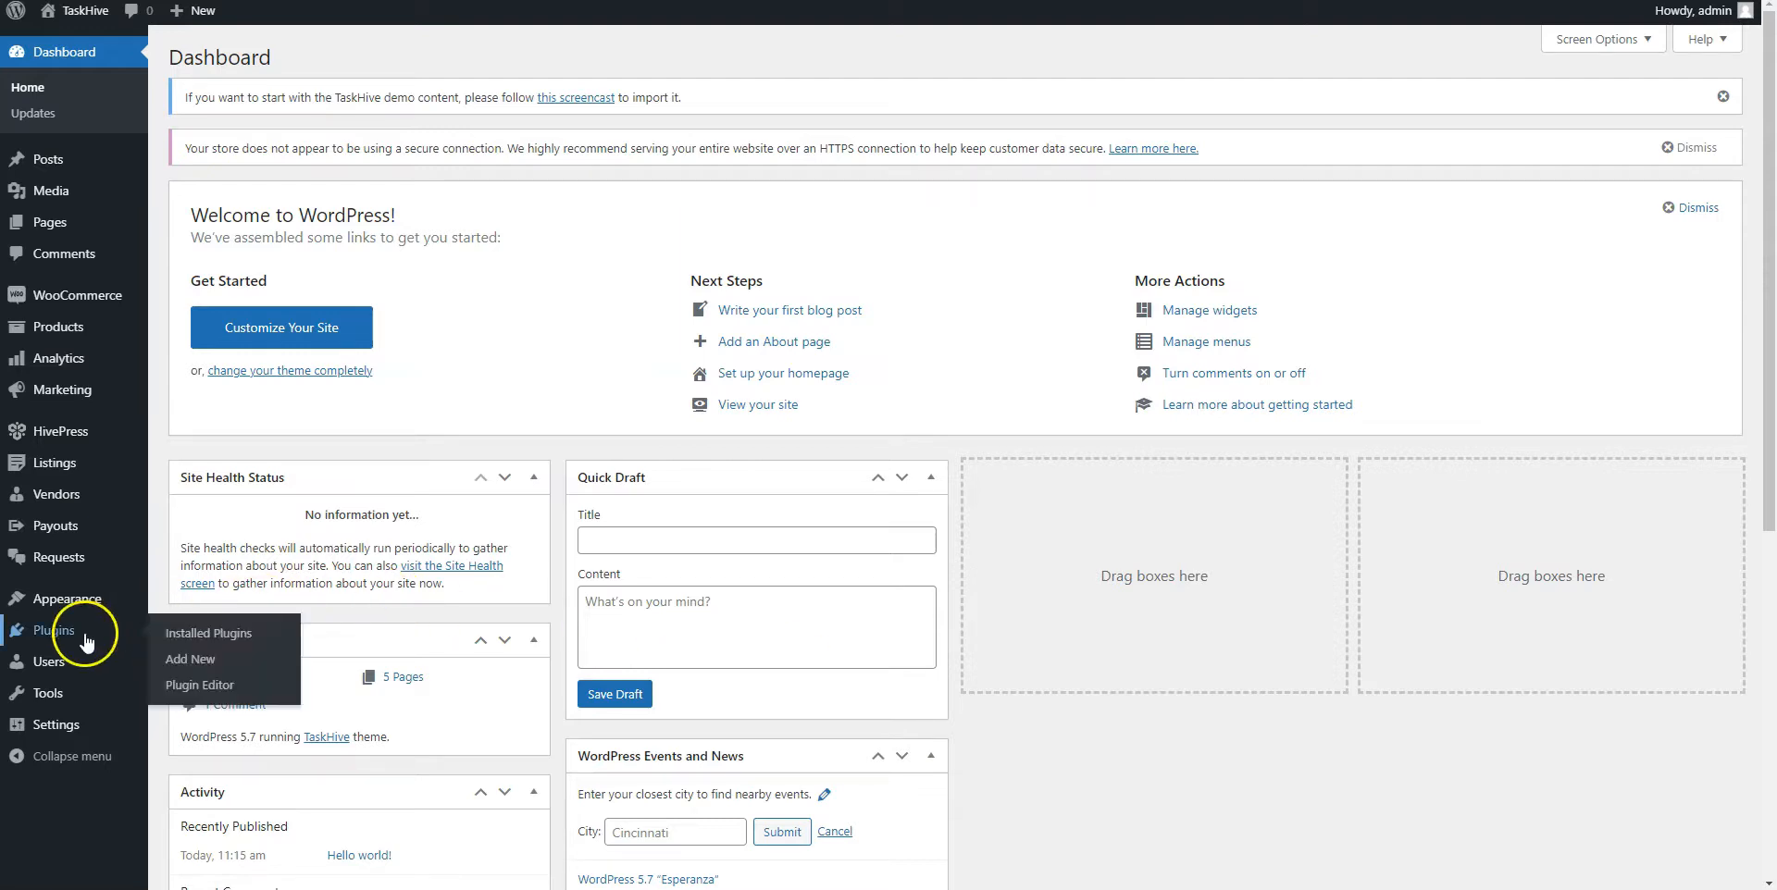
Search the plugin directory for 'one click demo import', install and activate it
left_click(189, 658)
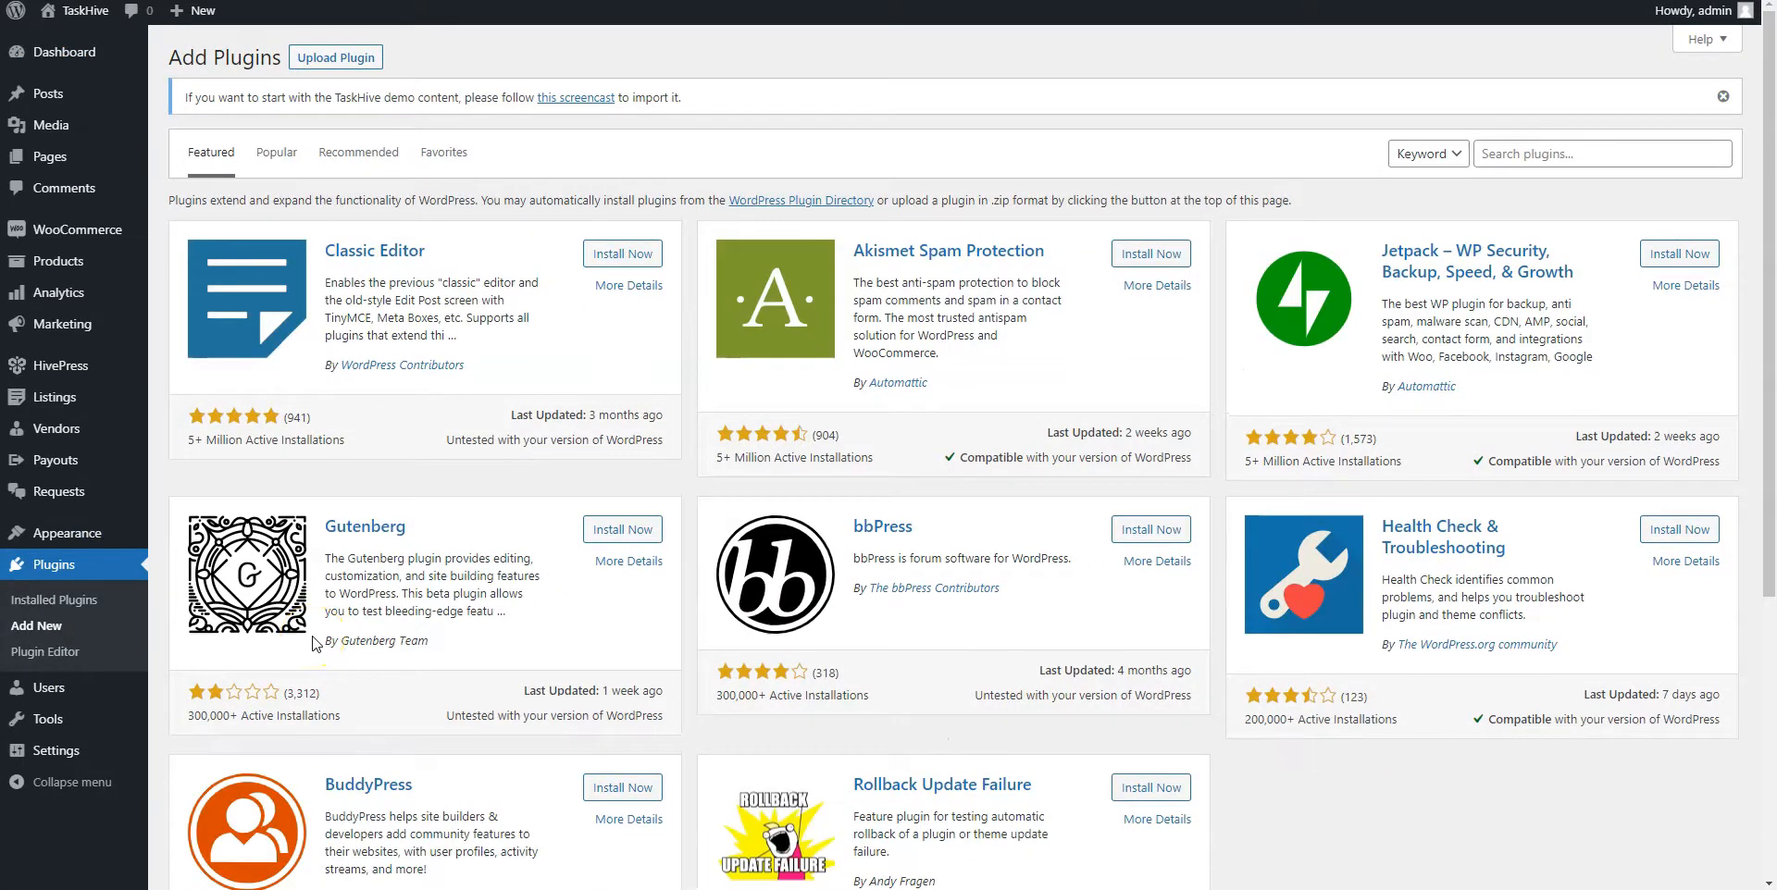
left_click(1602, 152)
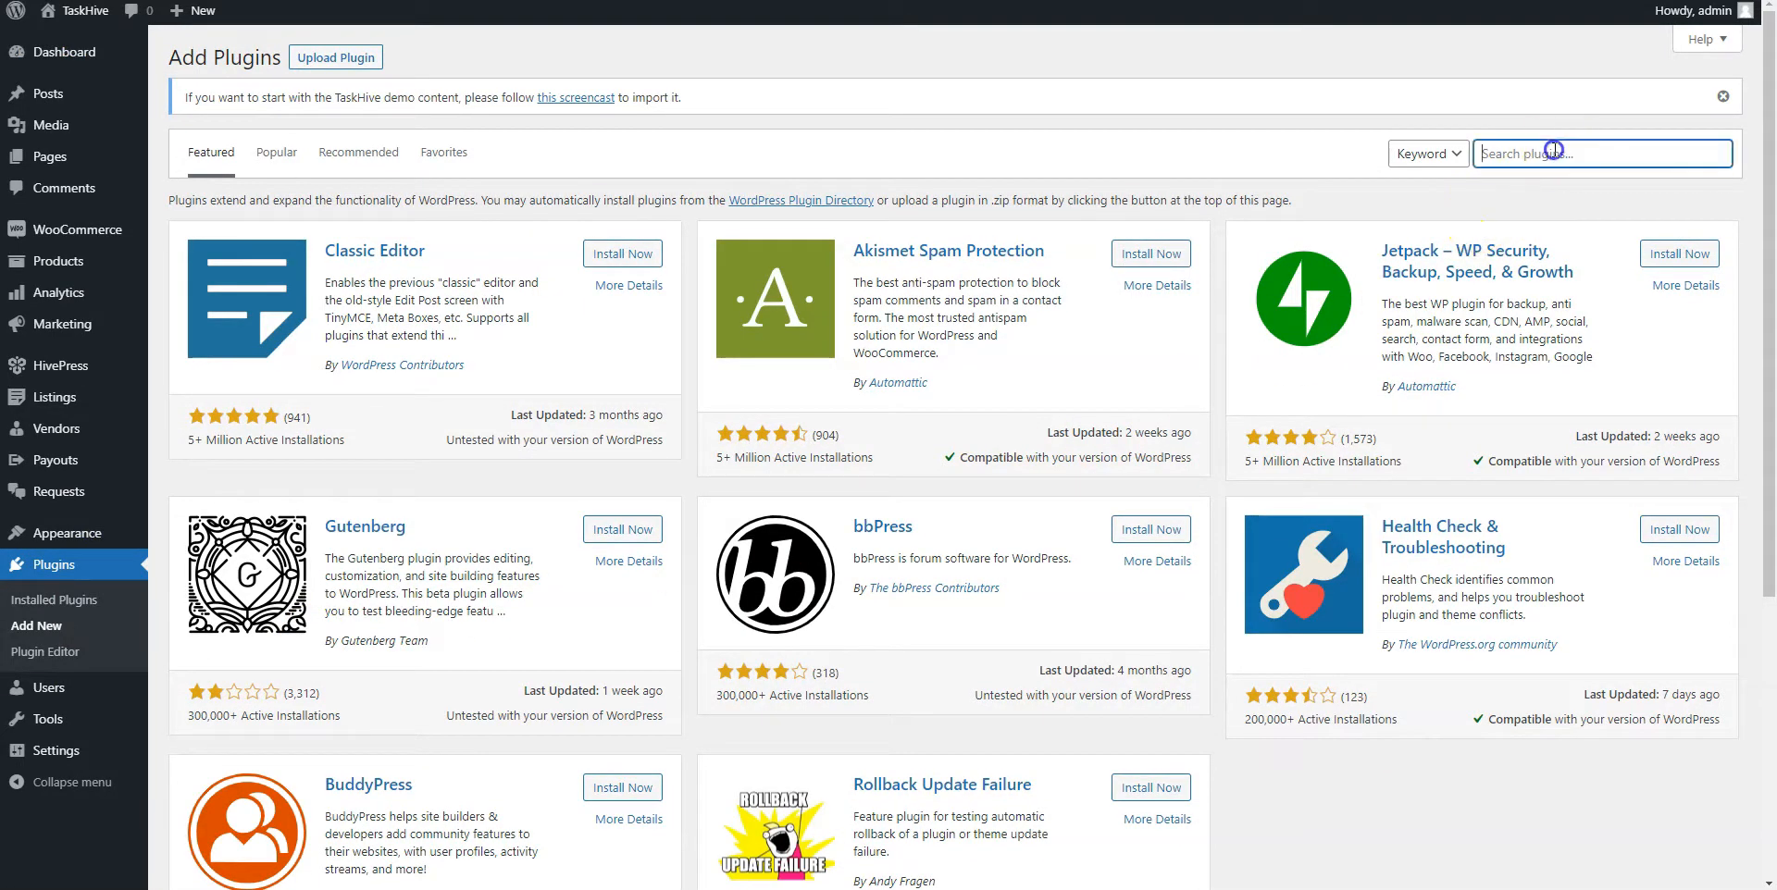
type("one click")
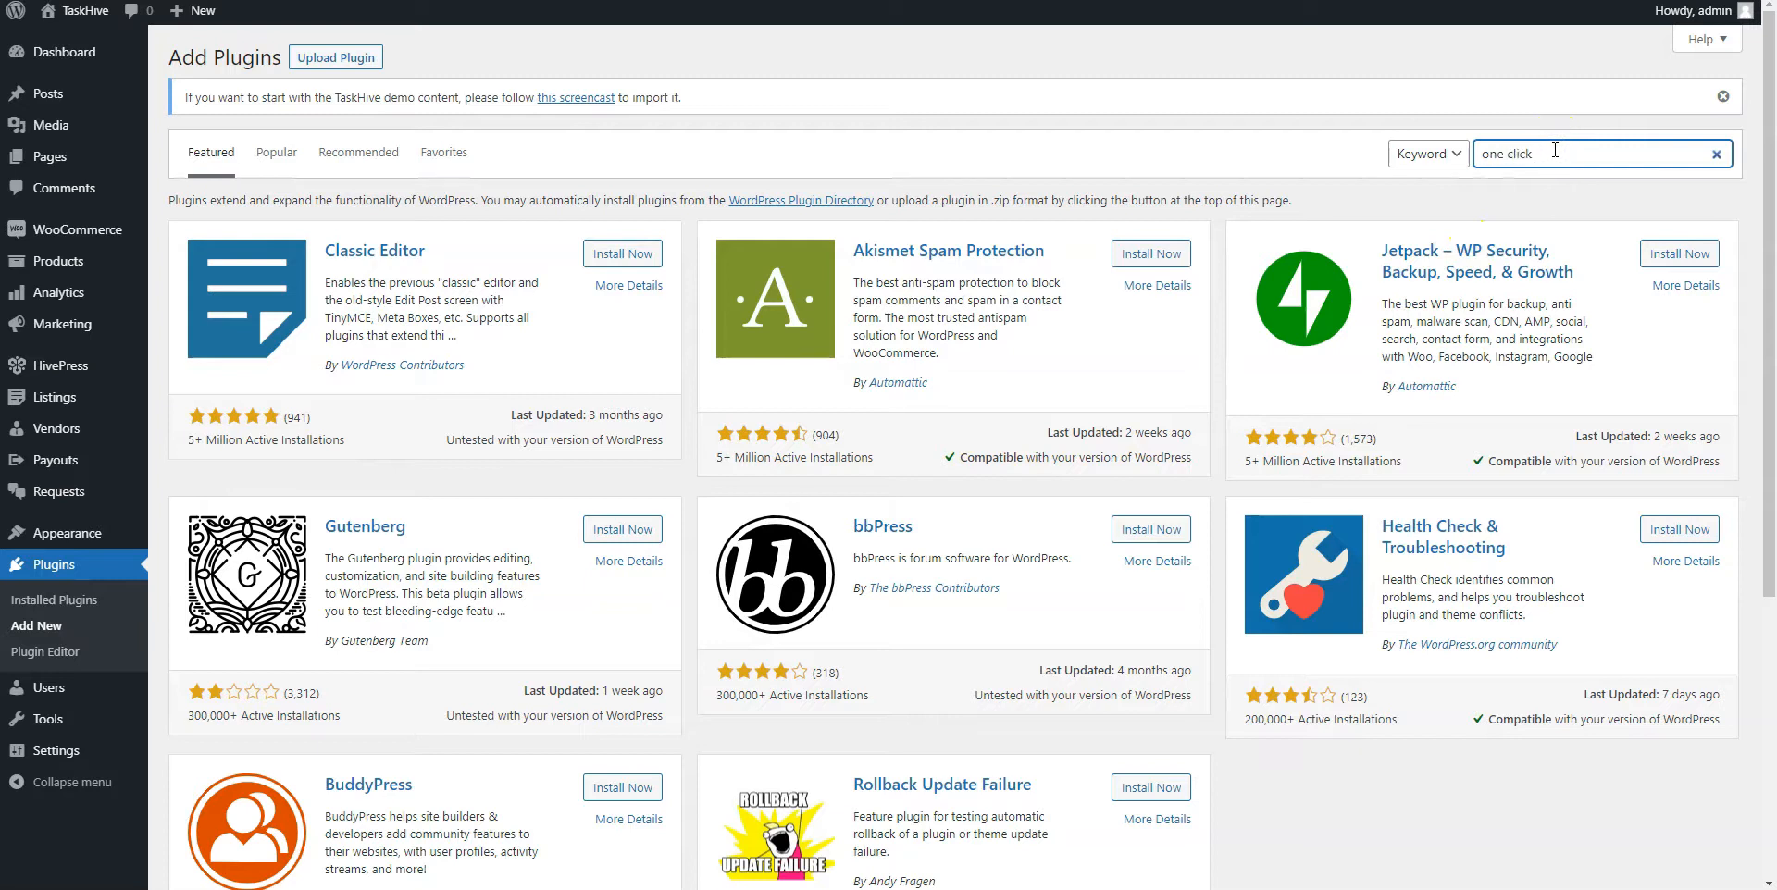
type("demo import")
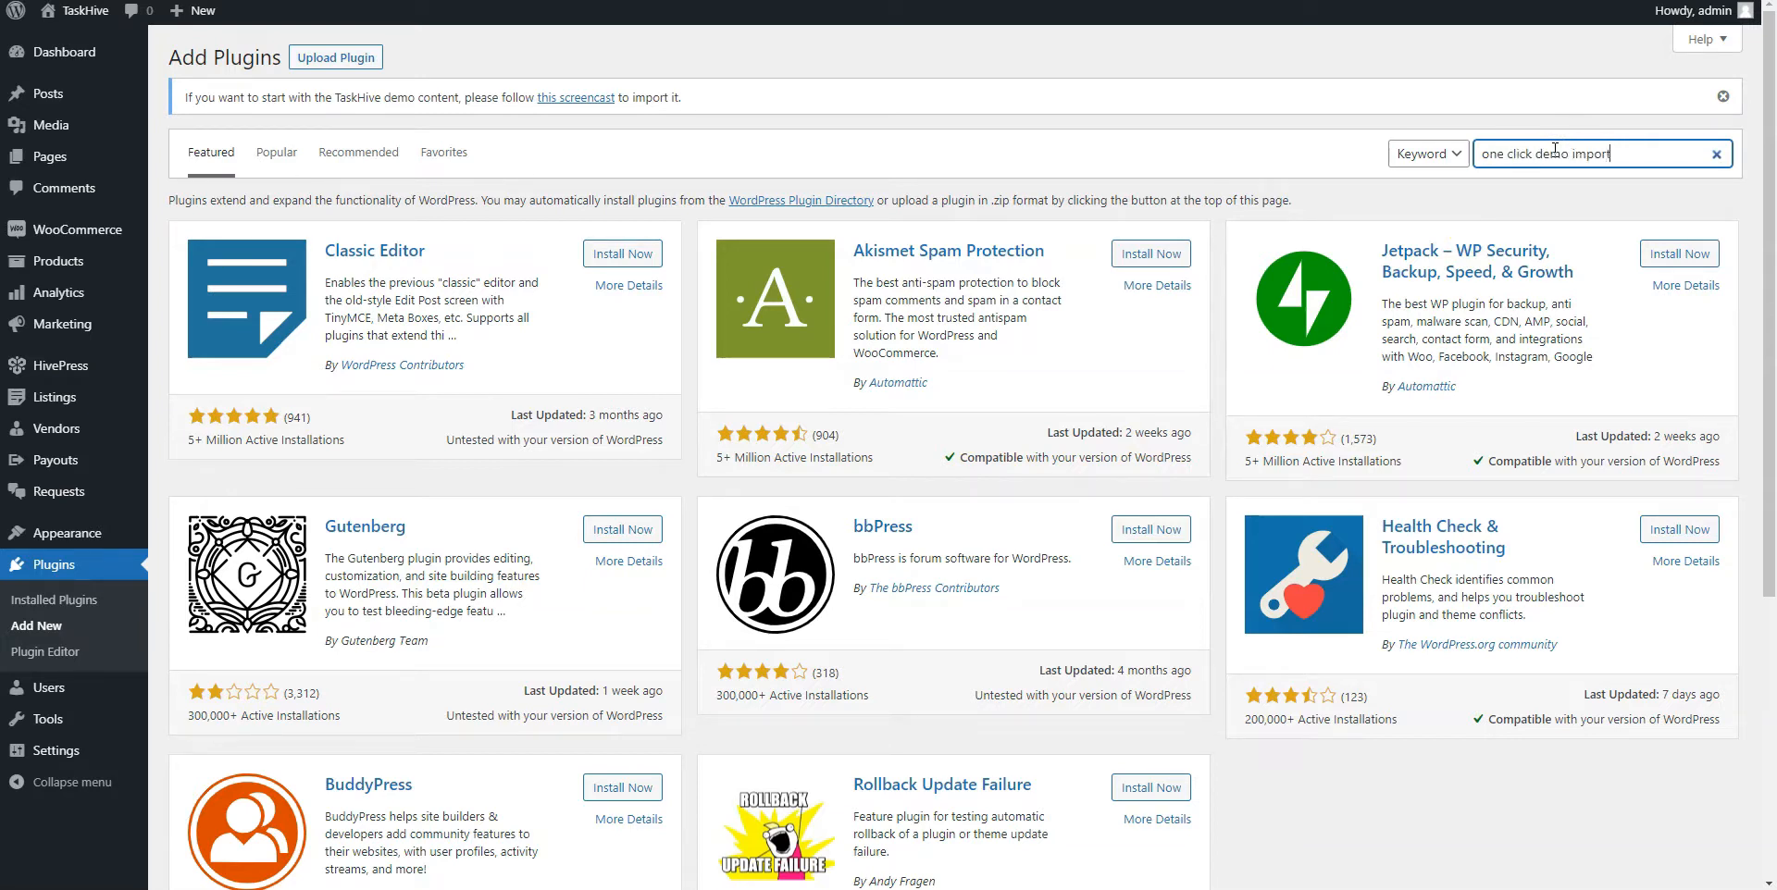
key("Enter")
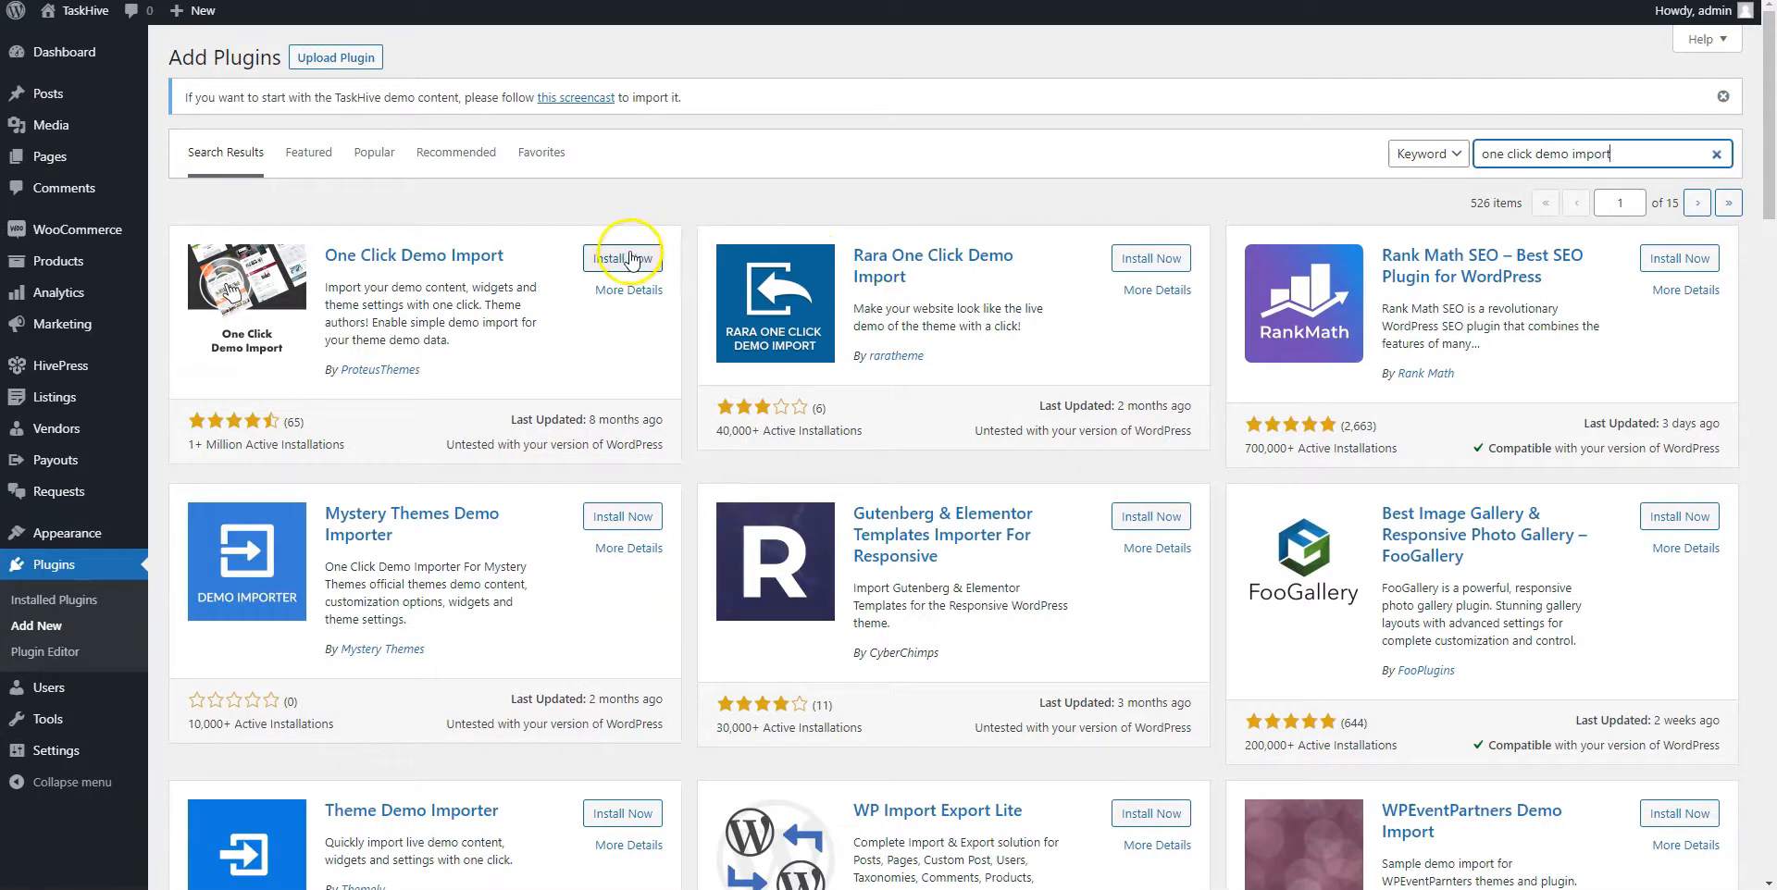
left_click(627, 258)
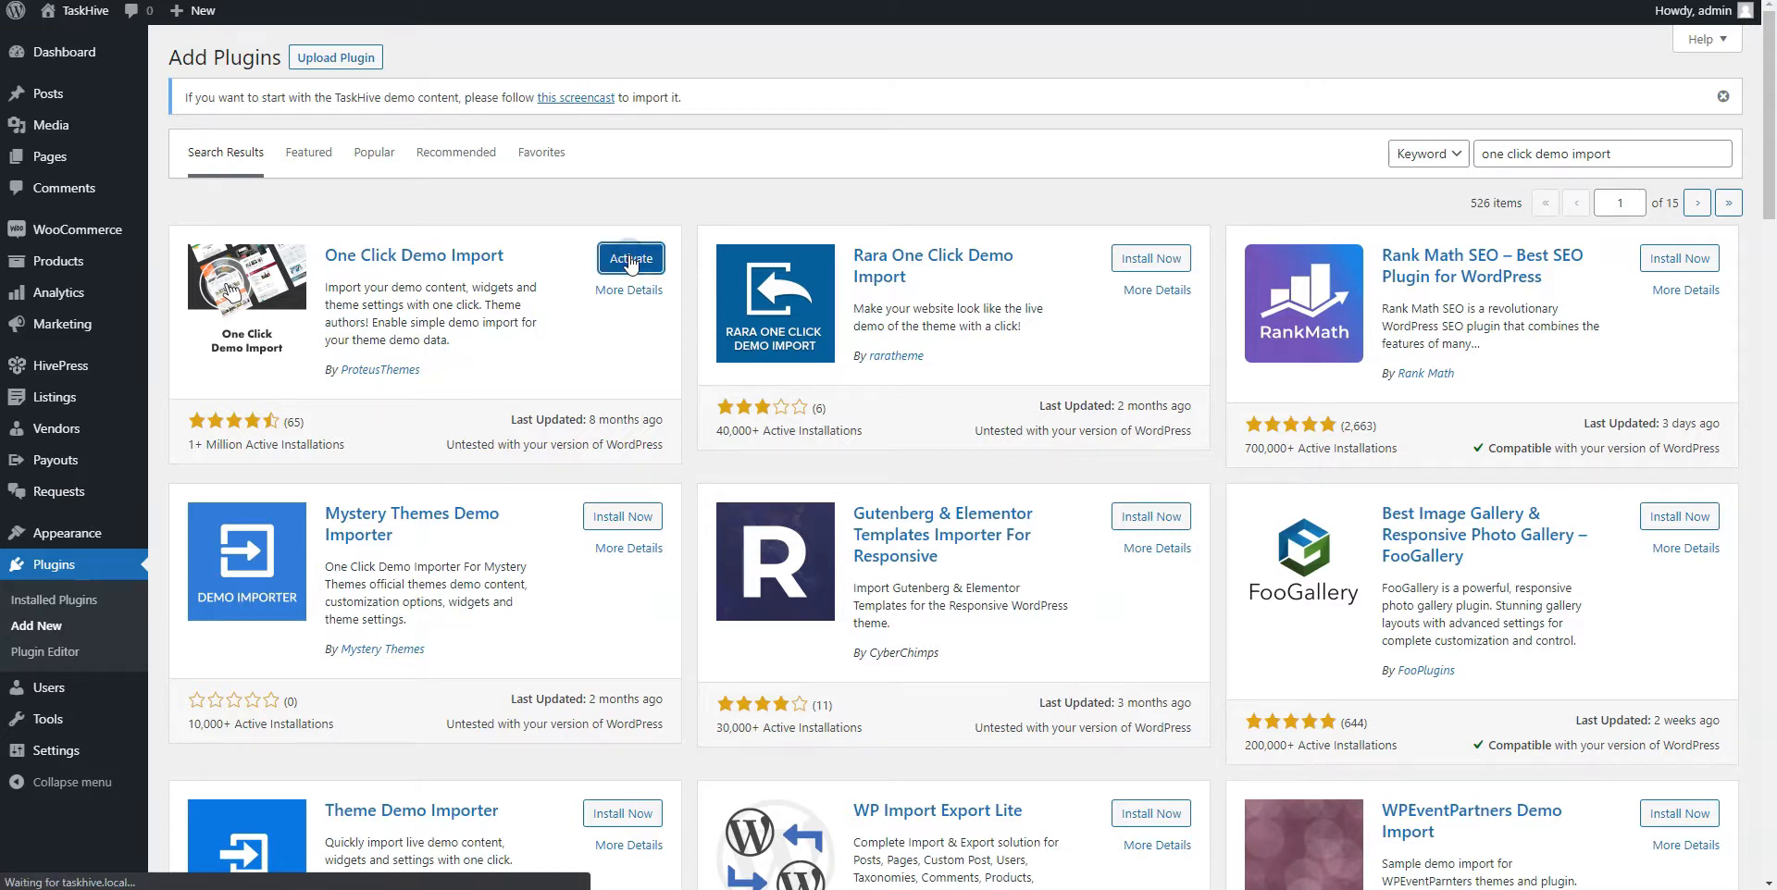
left_click(630, 258)
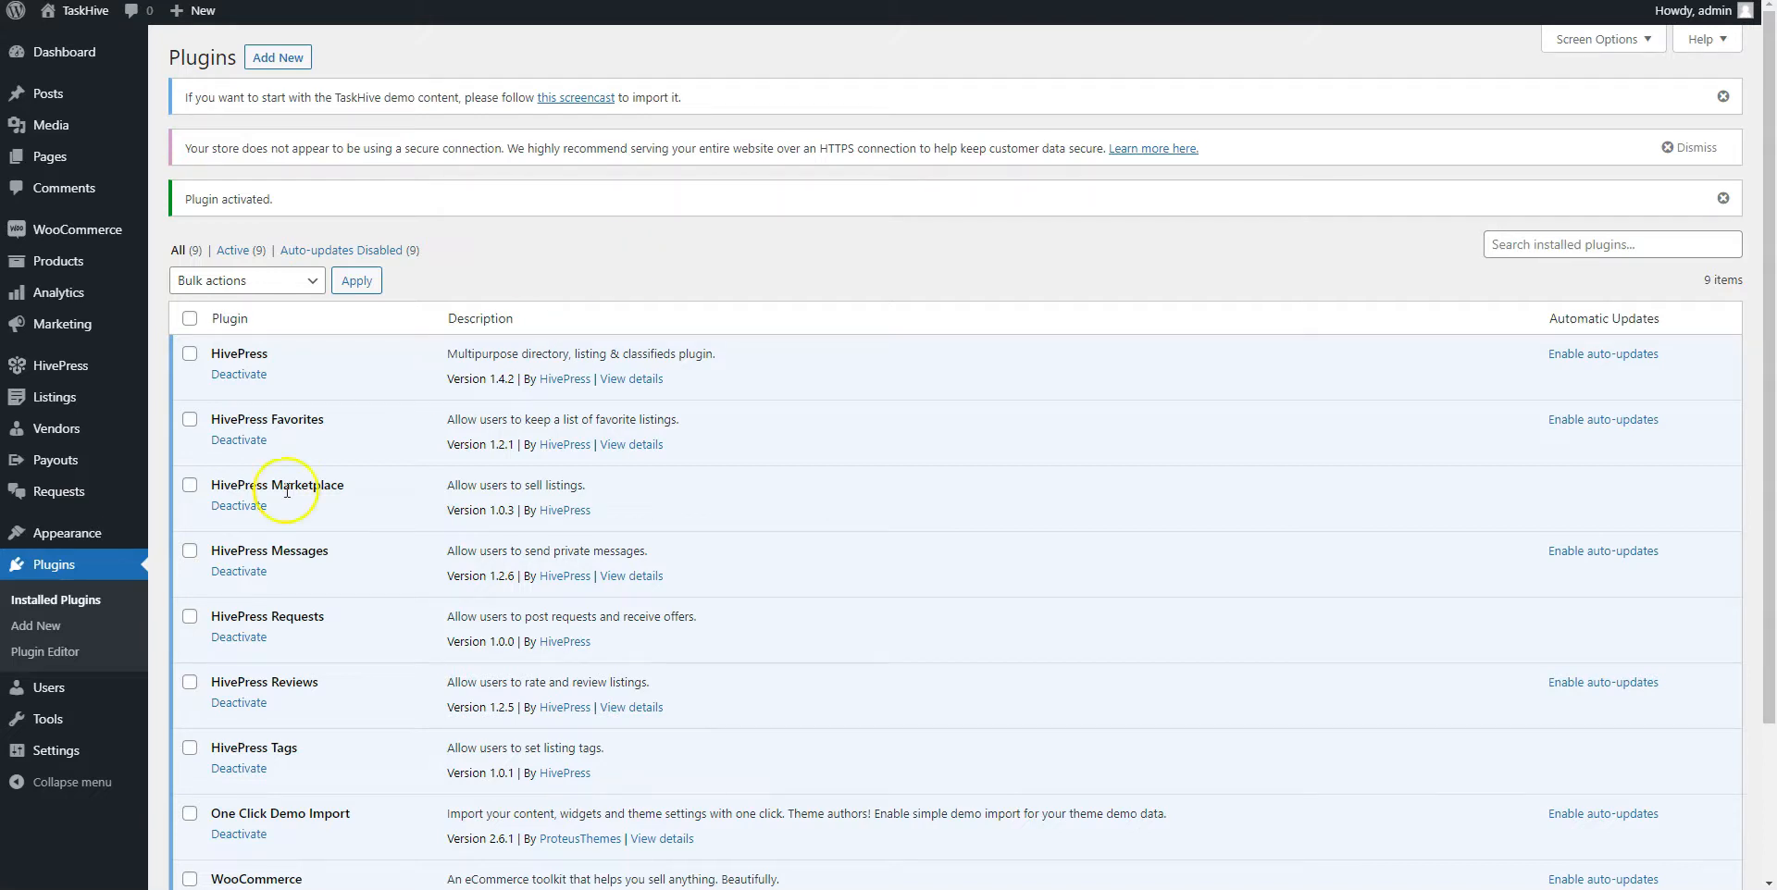
mouse_move(67, 532)
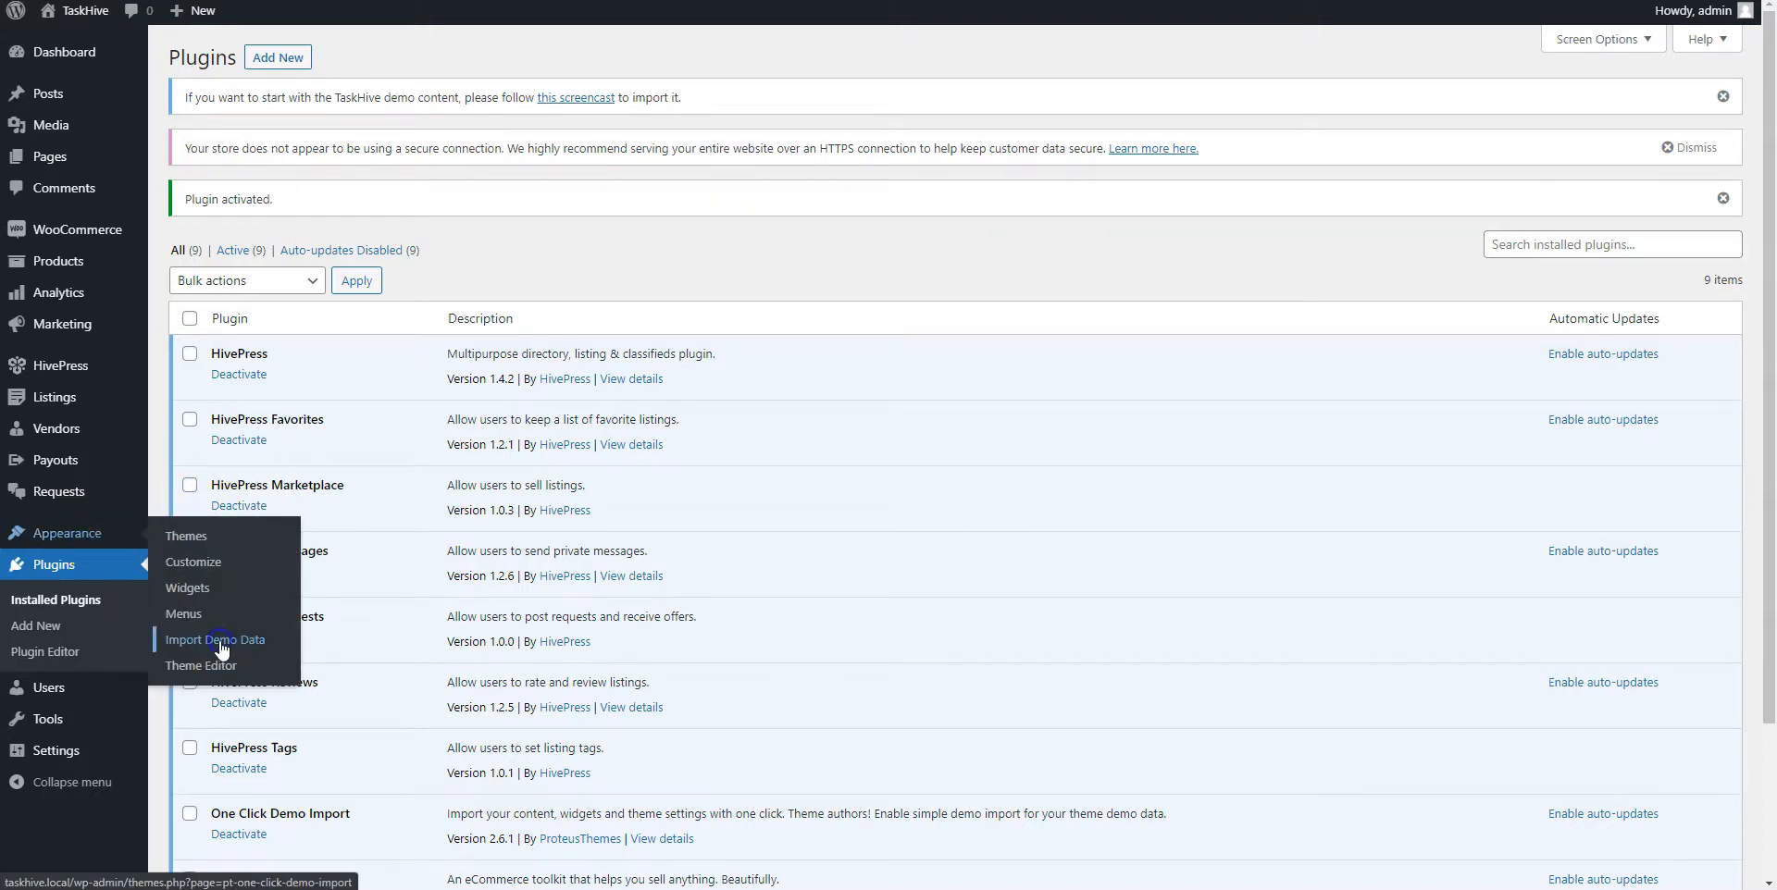
Import the TaskHive demo data and view the resulting marketplace homepage
left_click(214, 640)
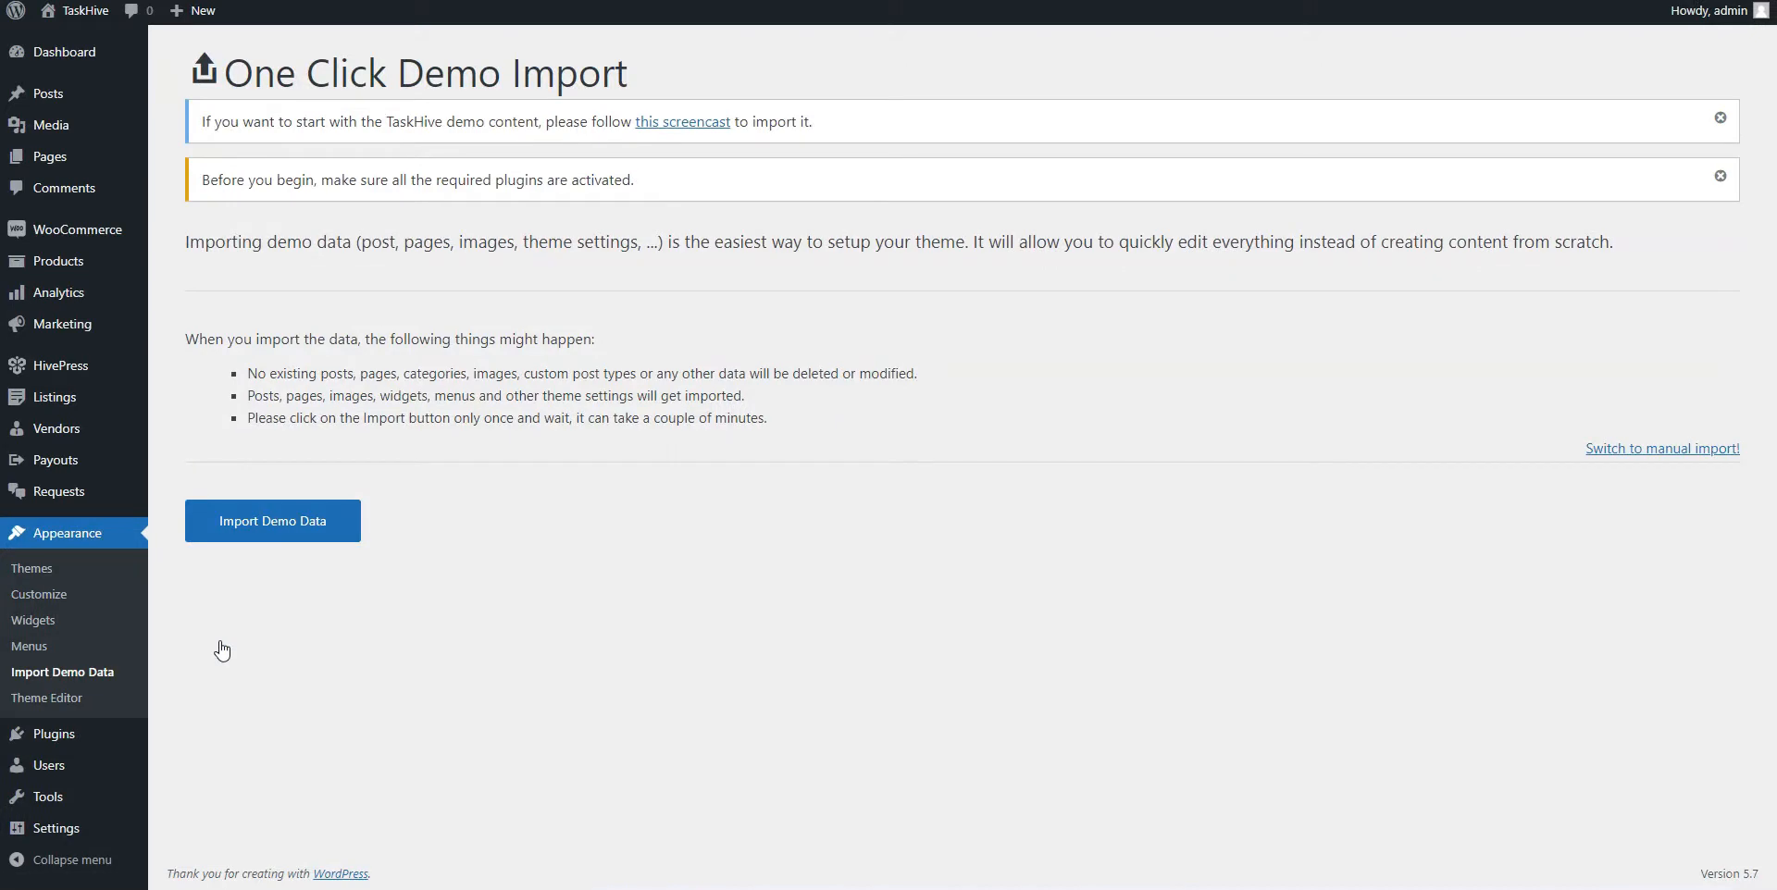
left_click(272, 520)
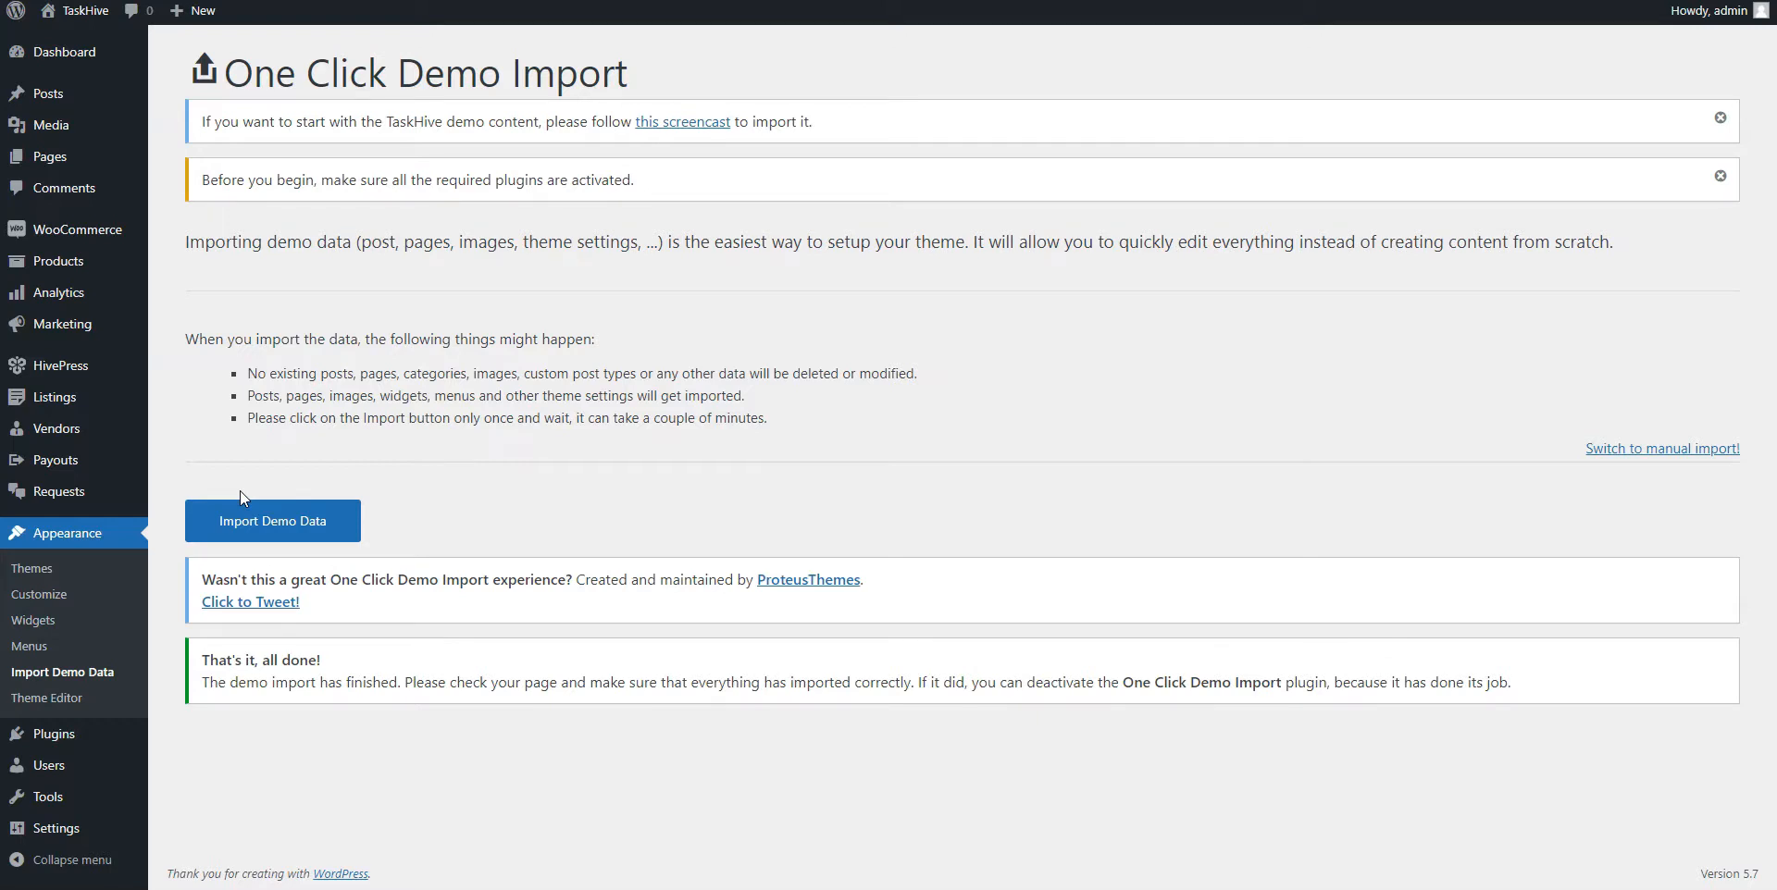
left_click(82, 10)
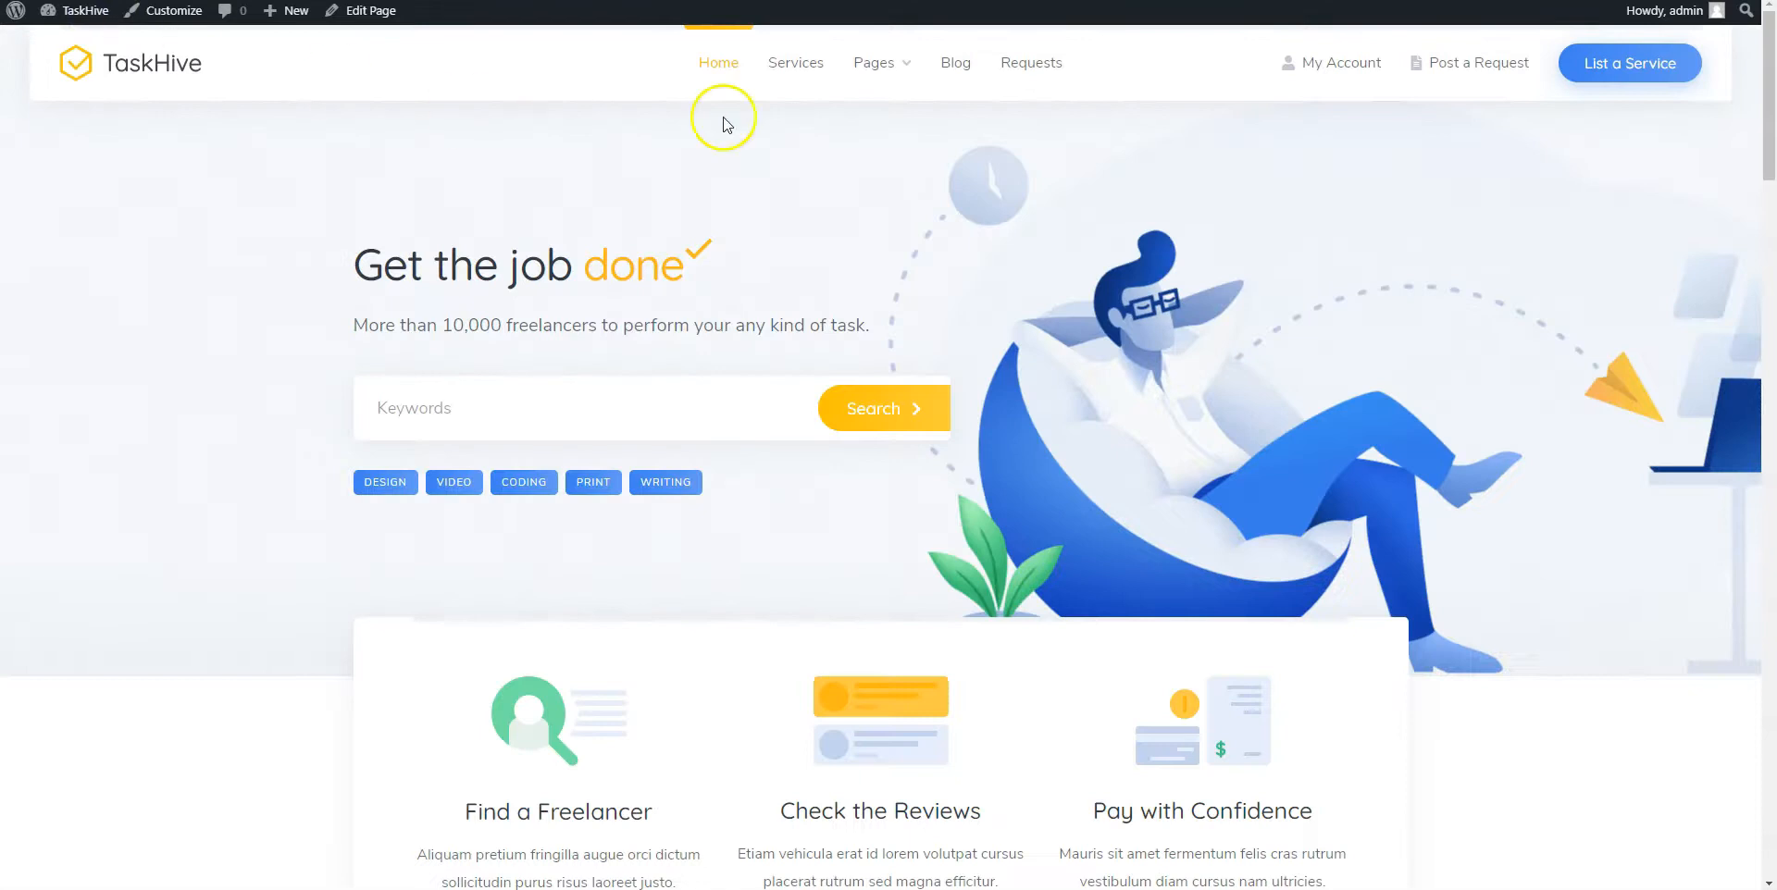
mouse_move(1469, 62)
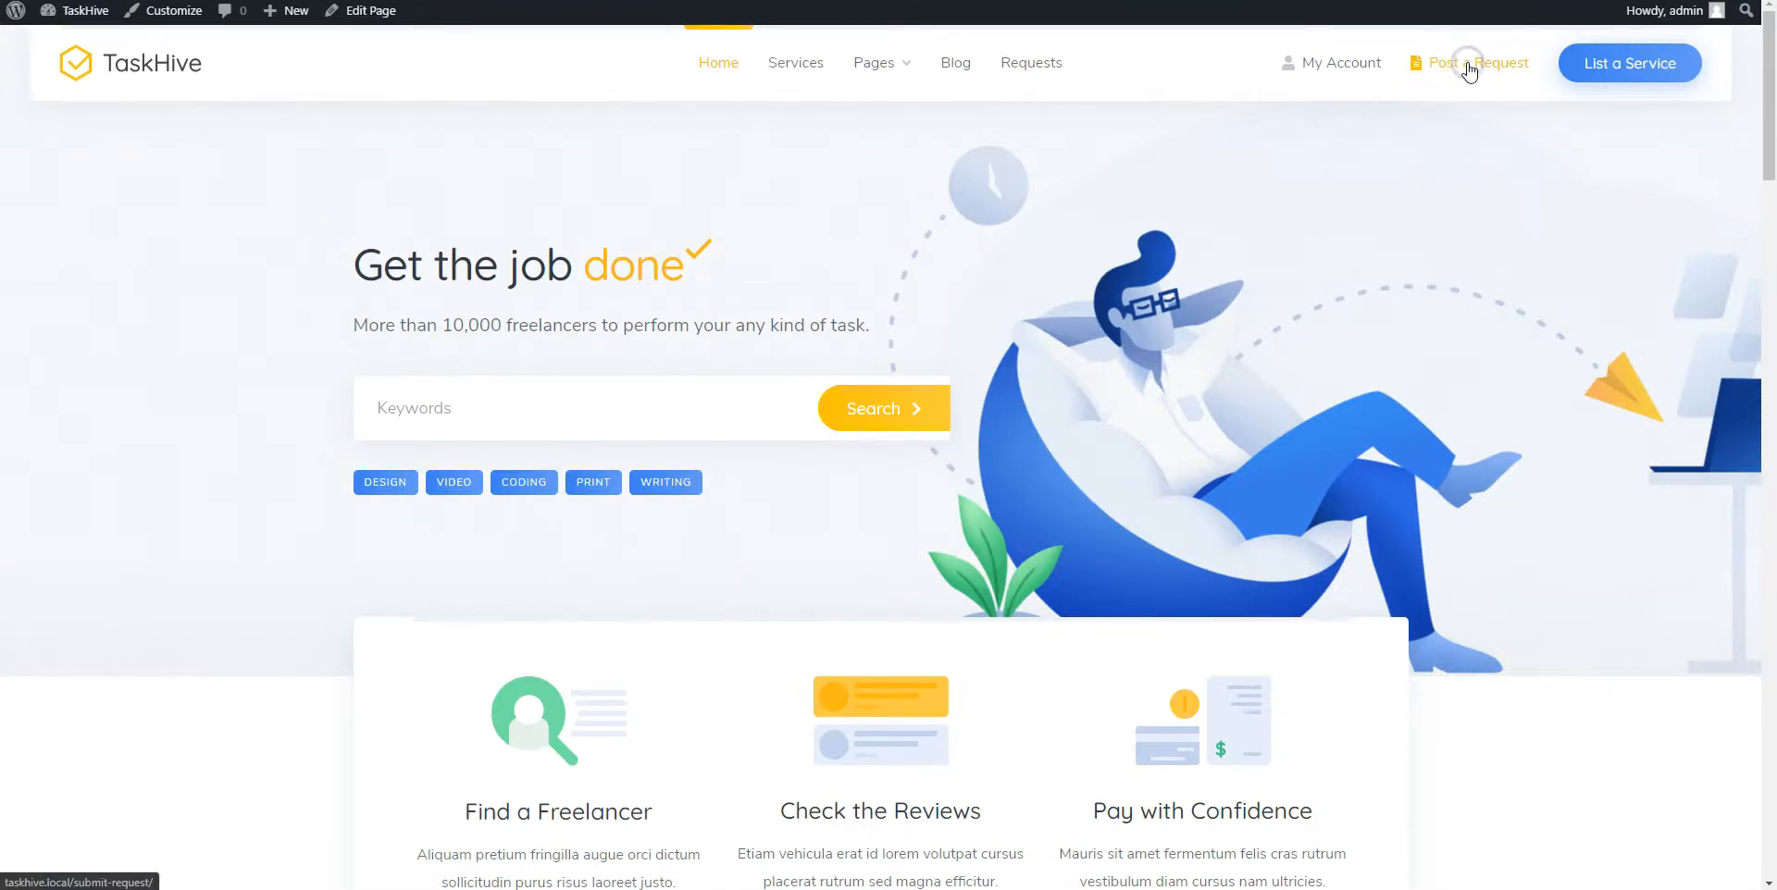
Submit a new request 'Example Request' with budget 100 and description 'Example description'
left_click(1478, 62)
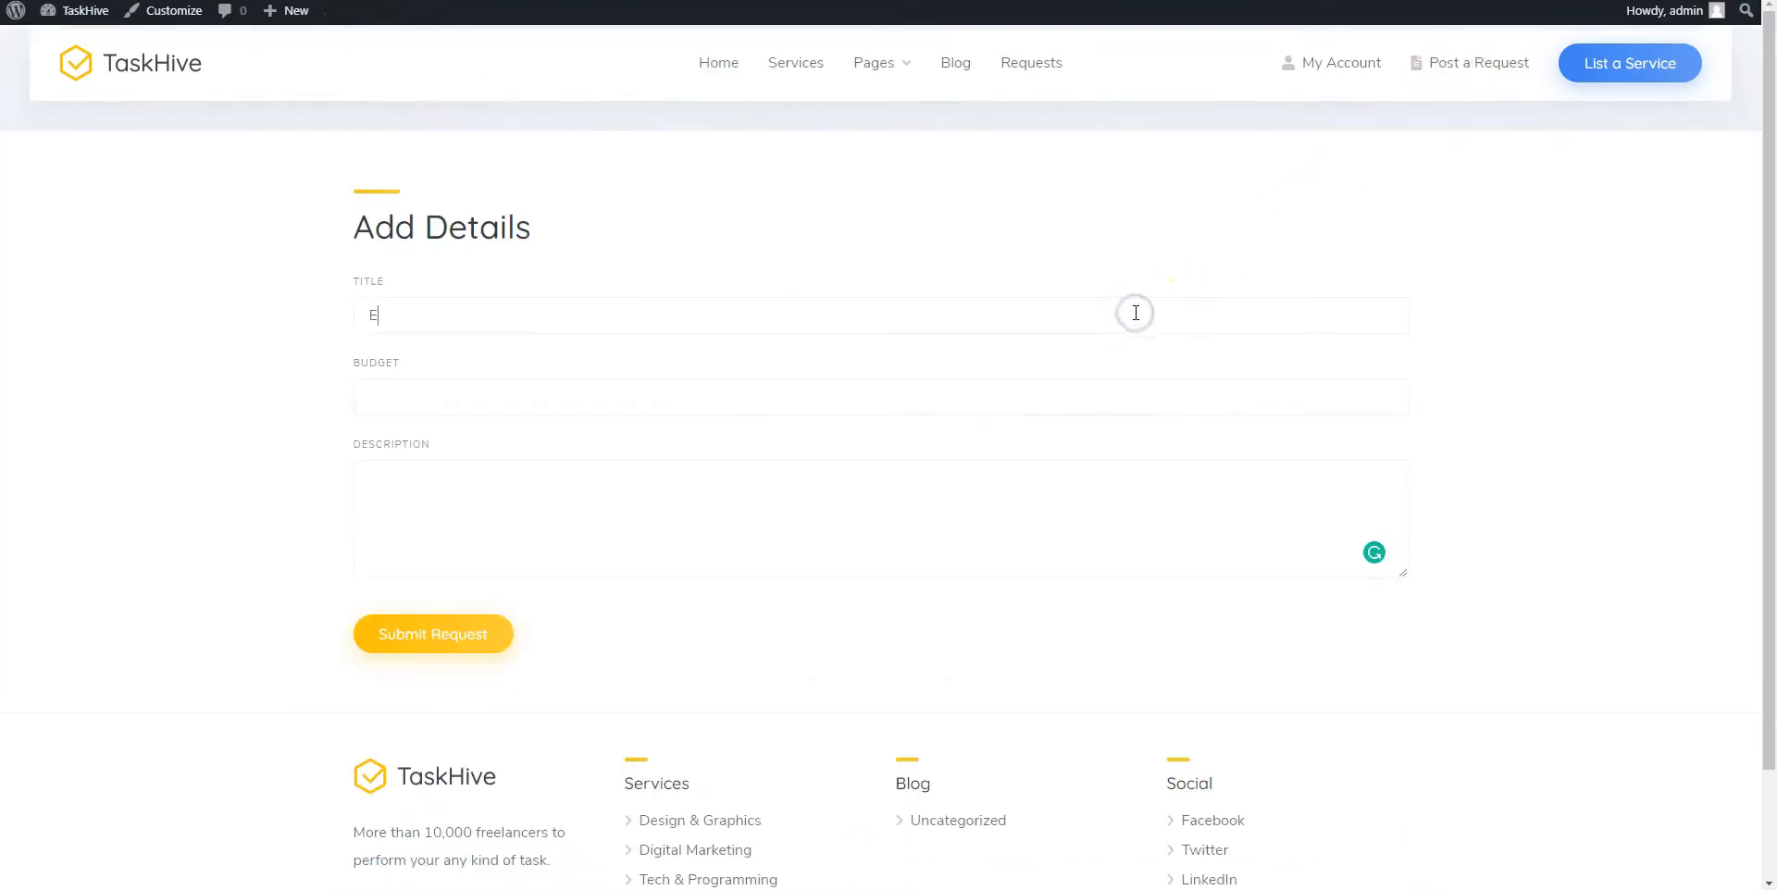
type("xample Request")
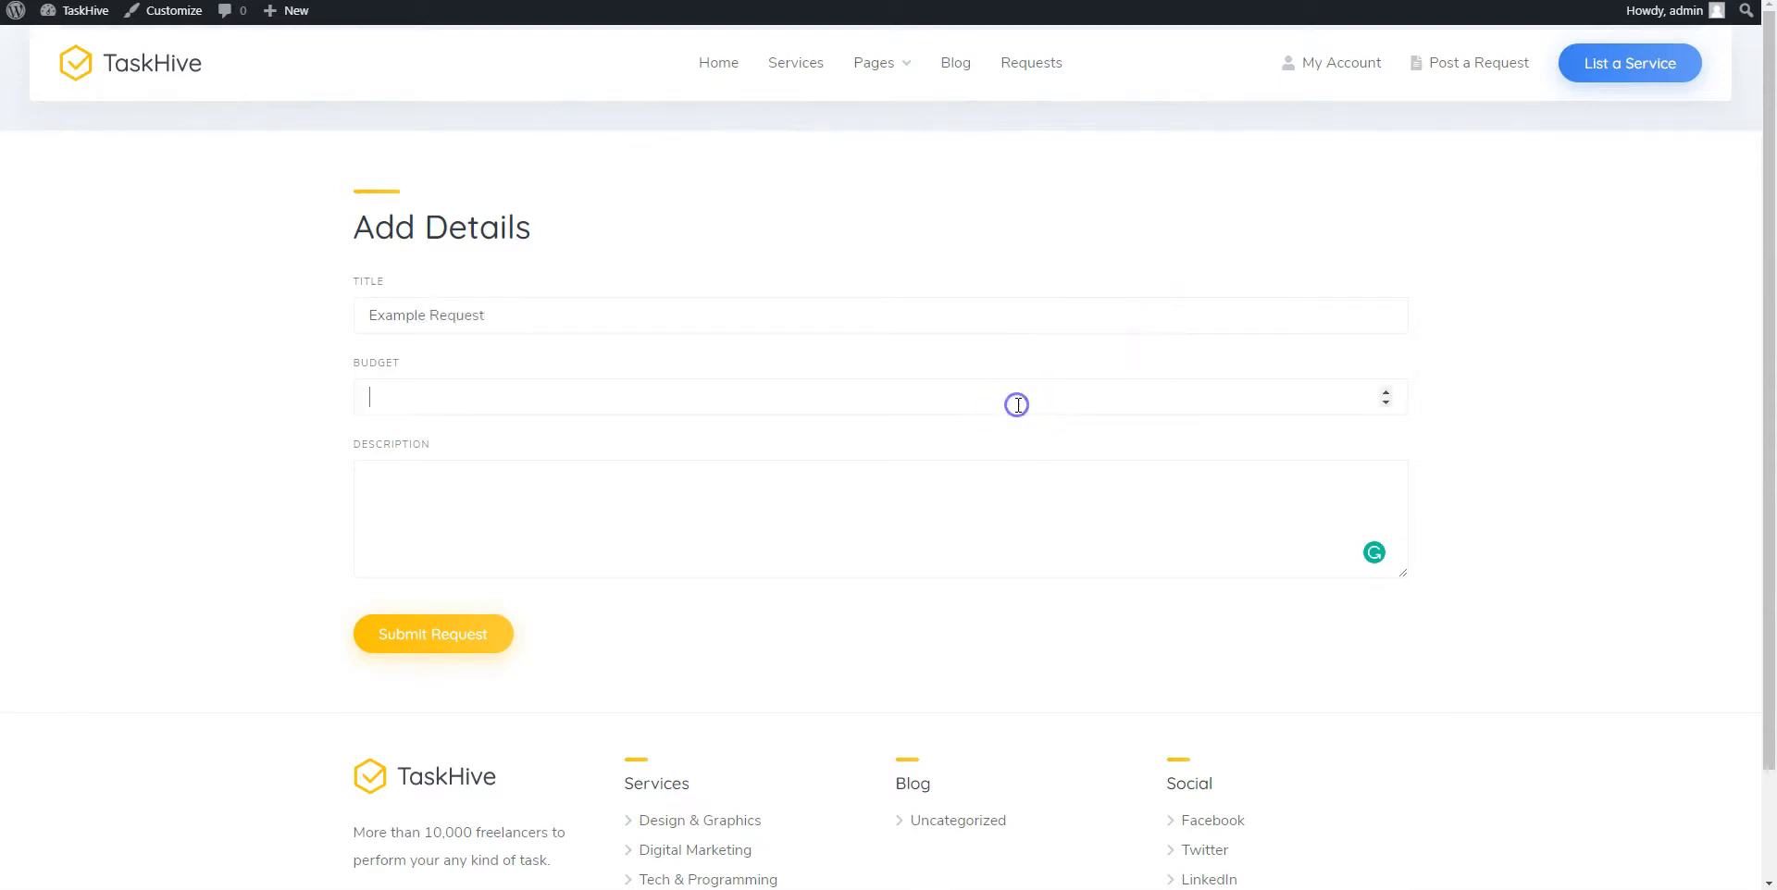
type("100")
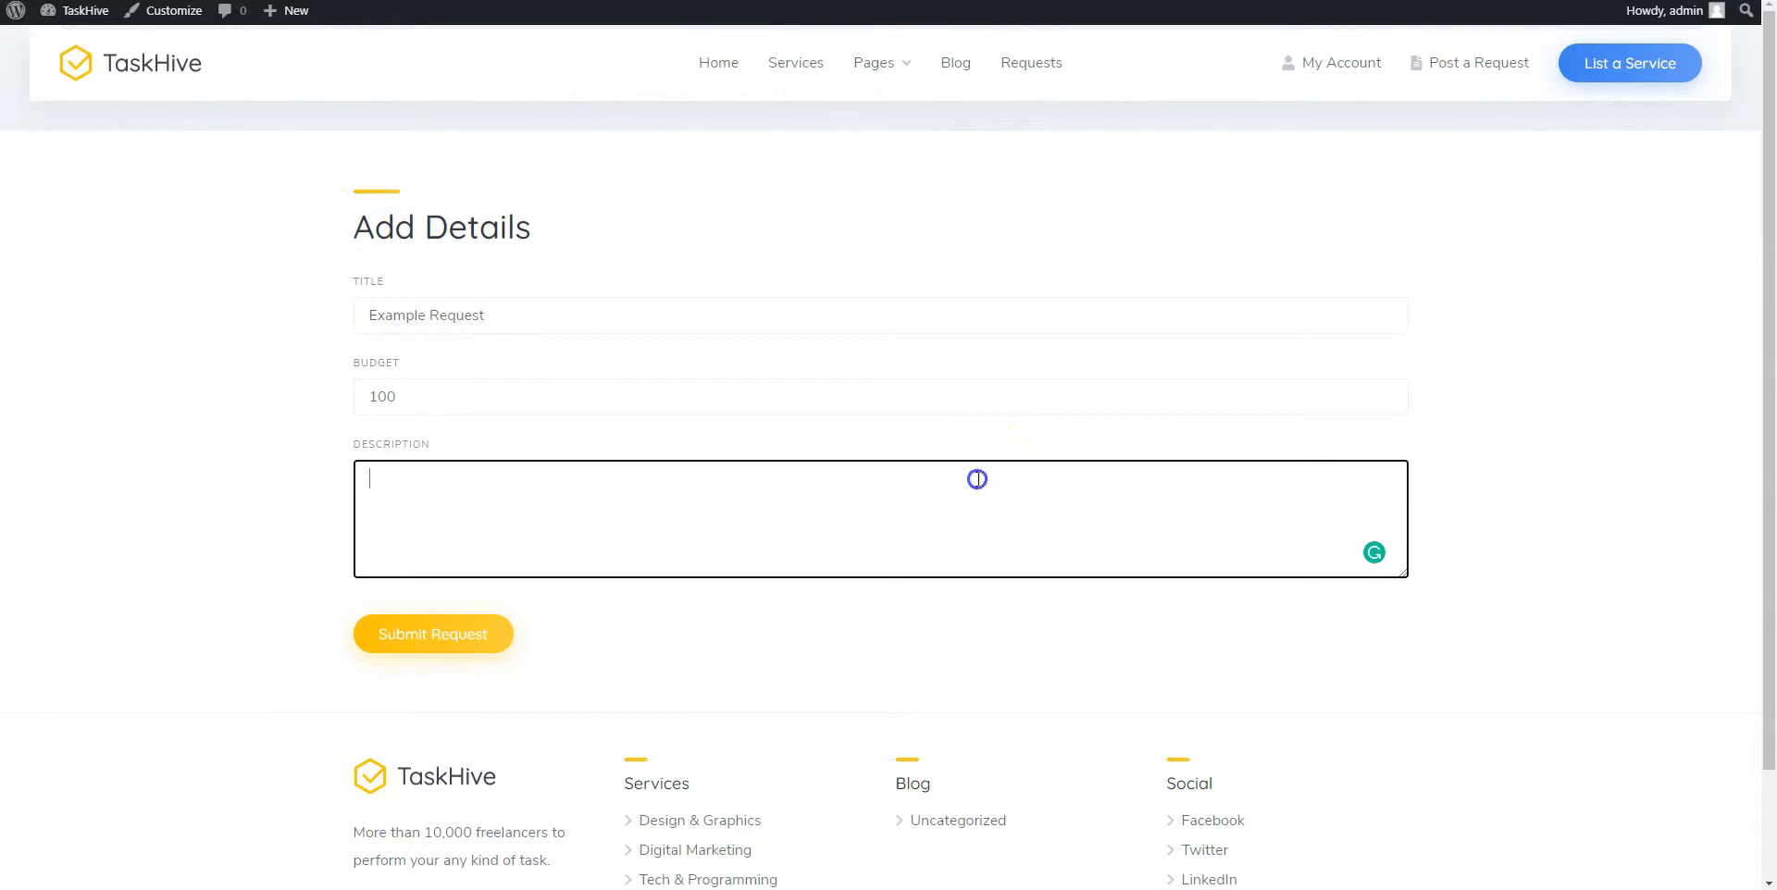
type("Example")
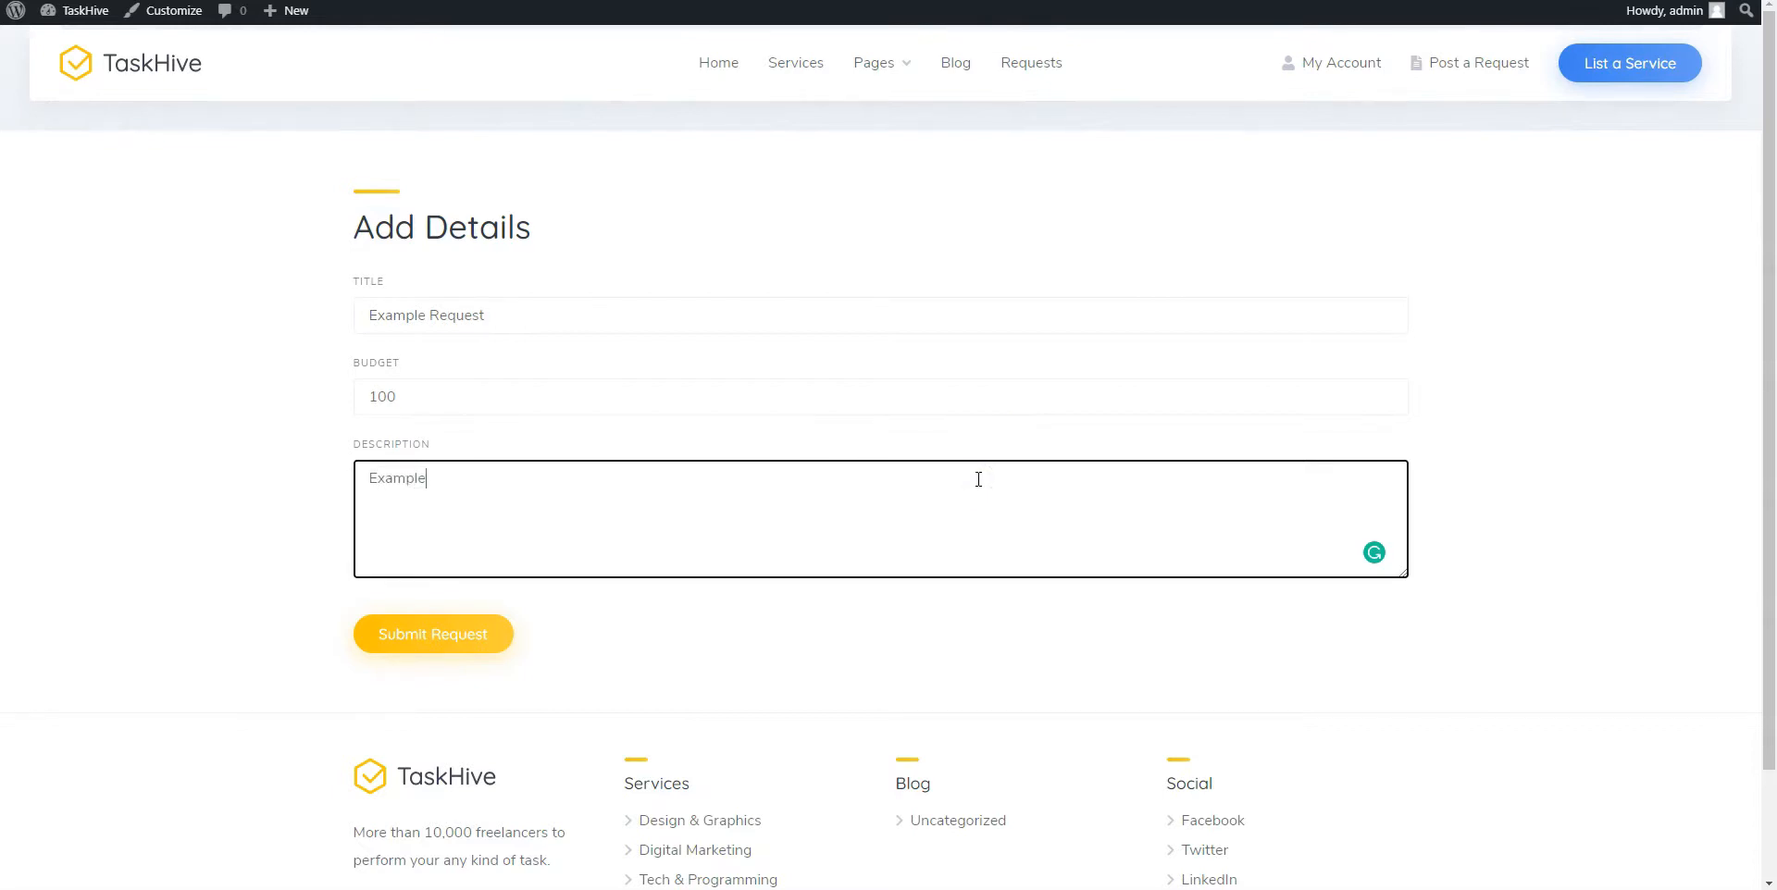
type("description")
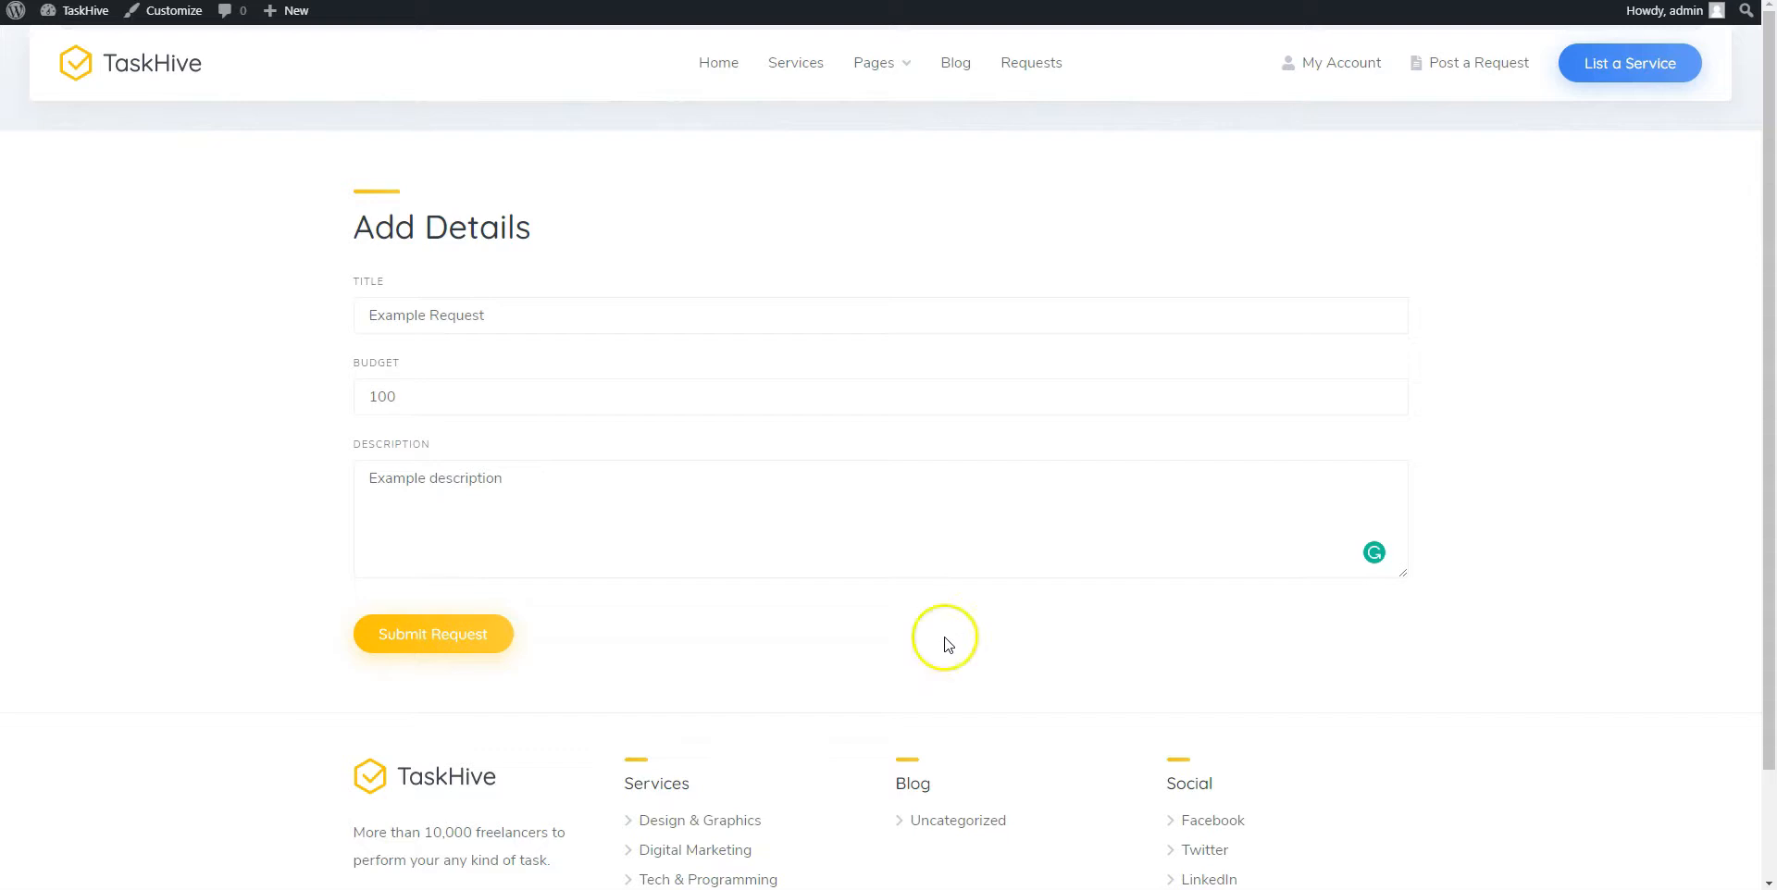
left_click(432, 633)
type("brian@example")
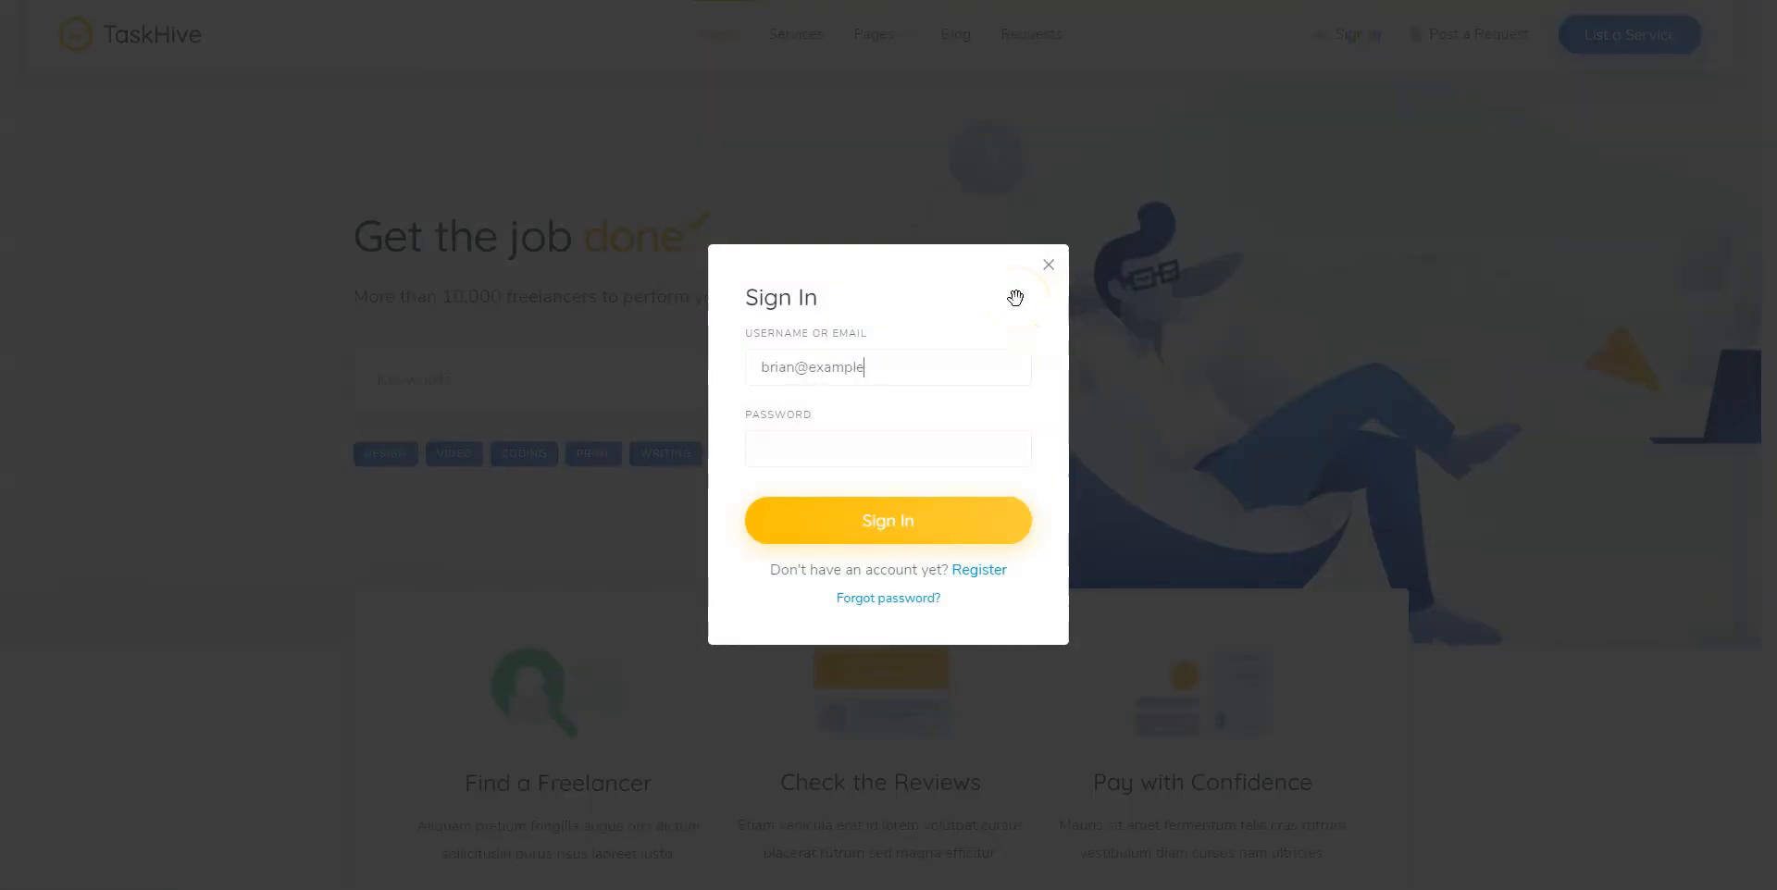
Sign in as the freelancer and list the posted requests showing Example Request
left_click(1047, 264)
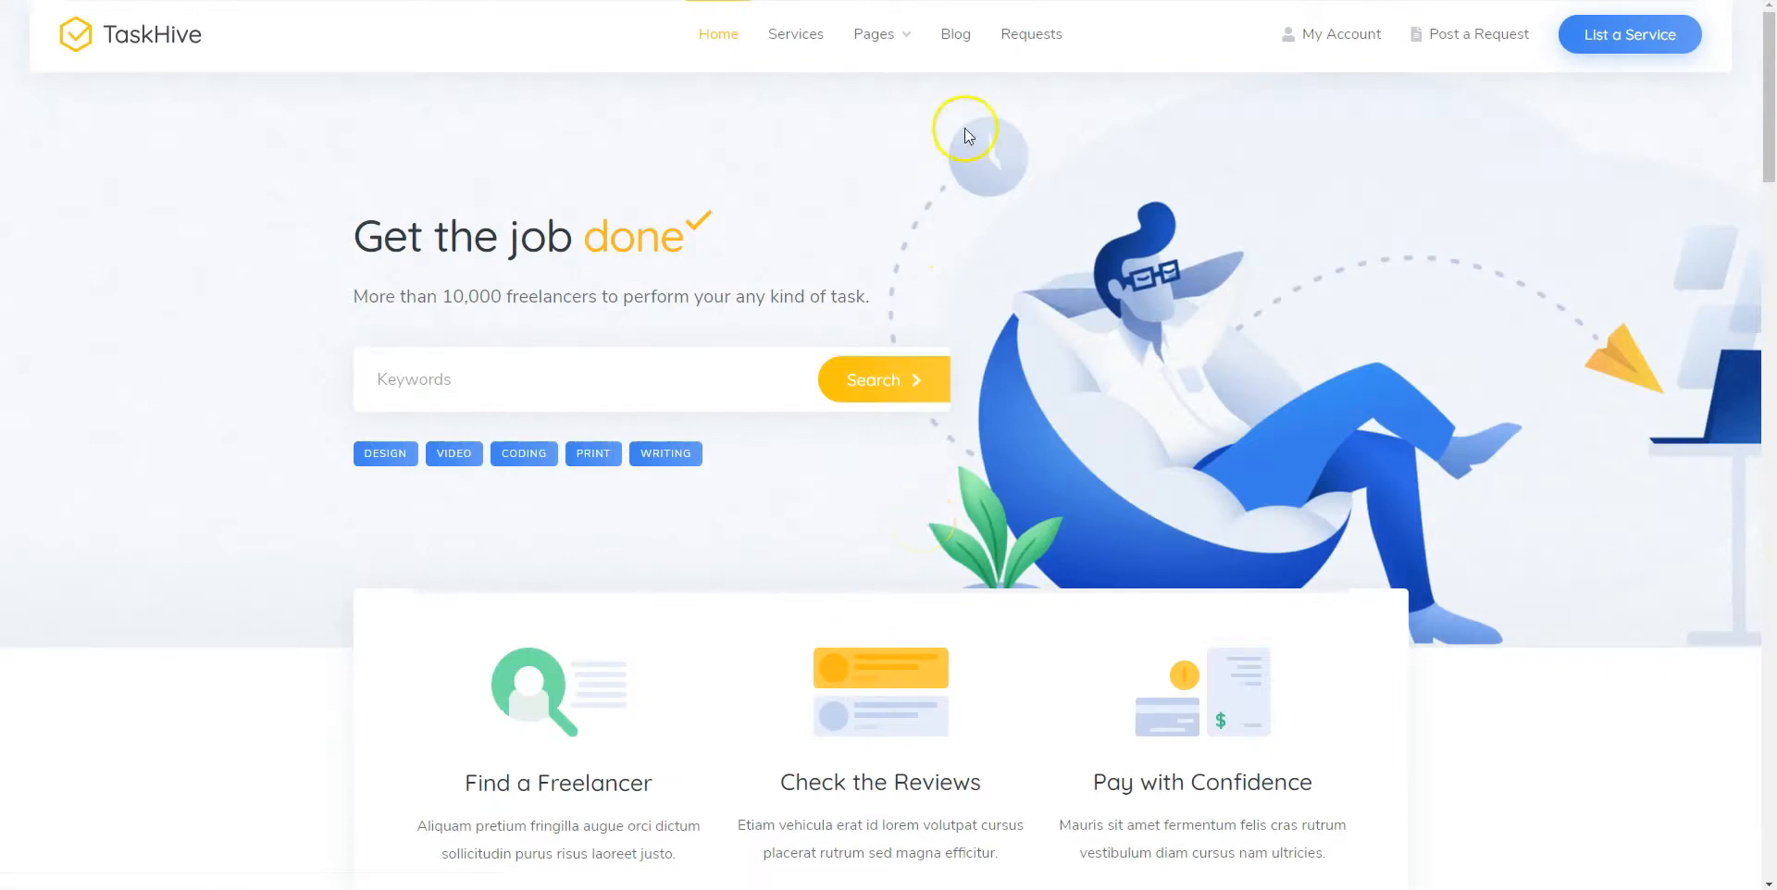
left_click(1037, 34)
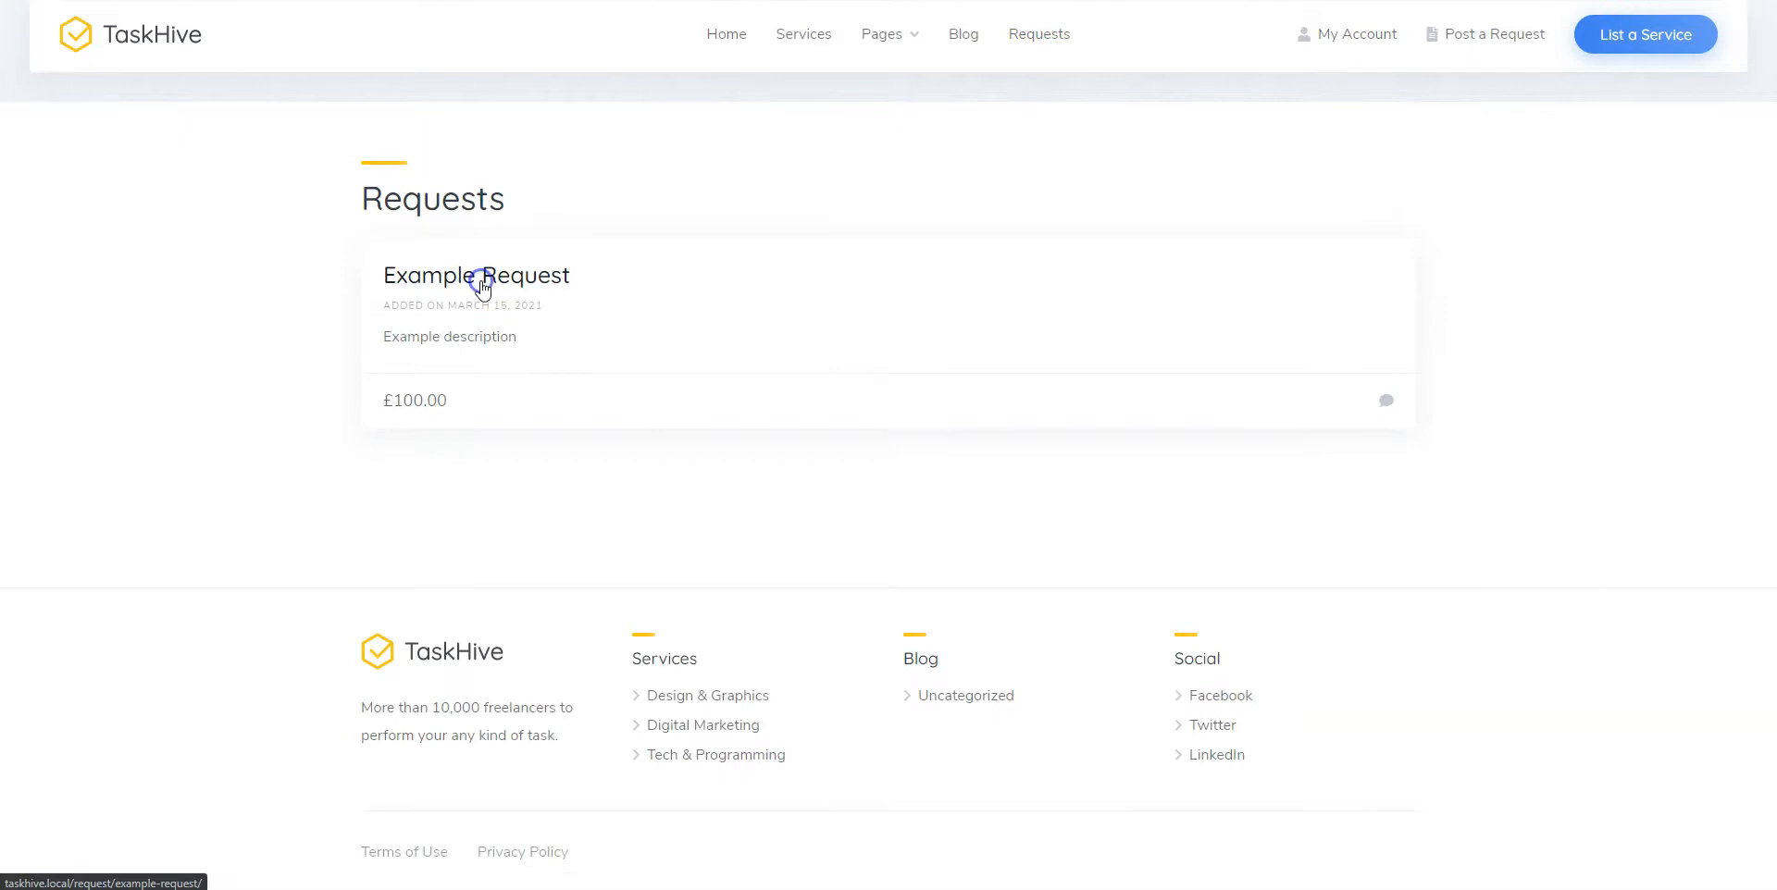
On Example Request, submit an offer of 50 with details 'example' and close the confirmation
left_click(476, 275)
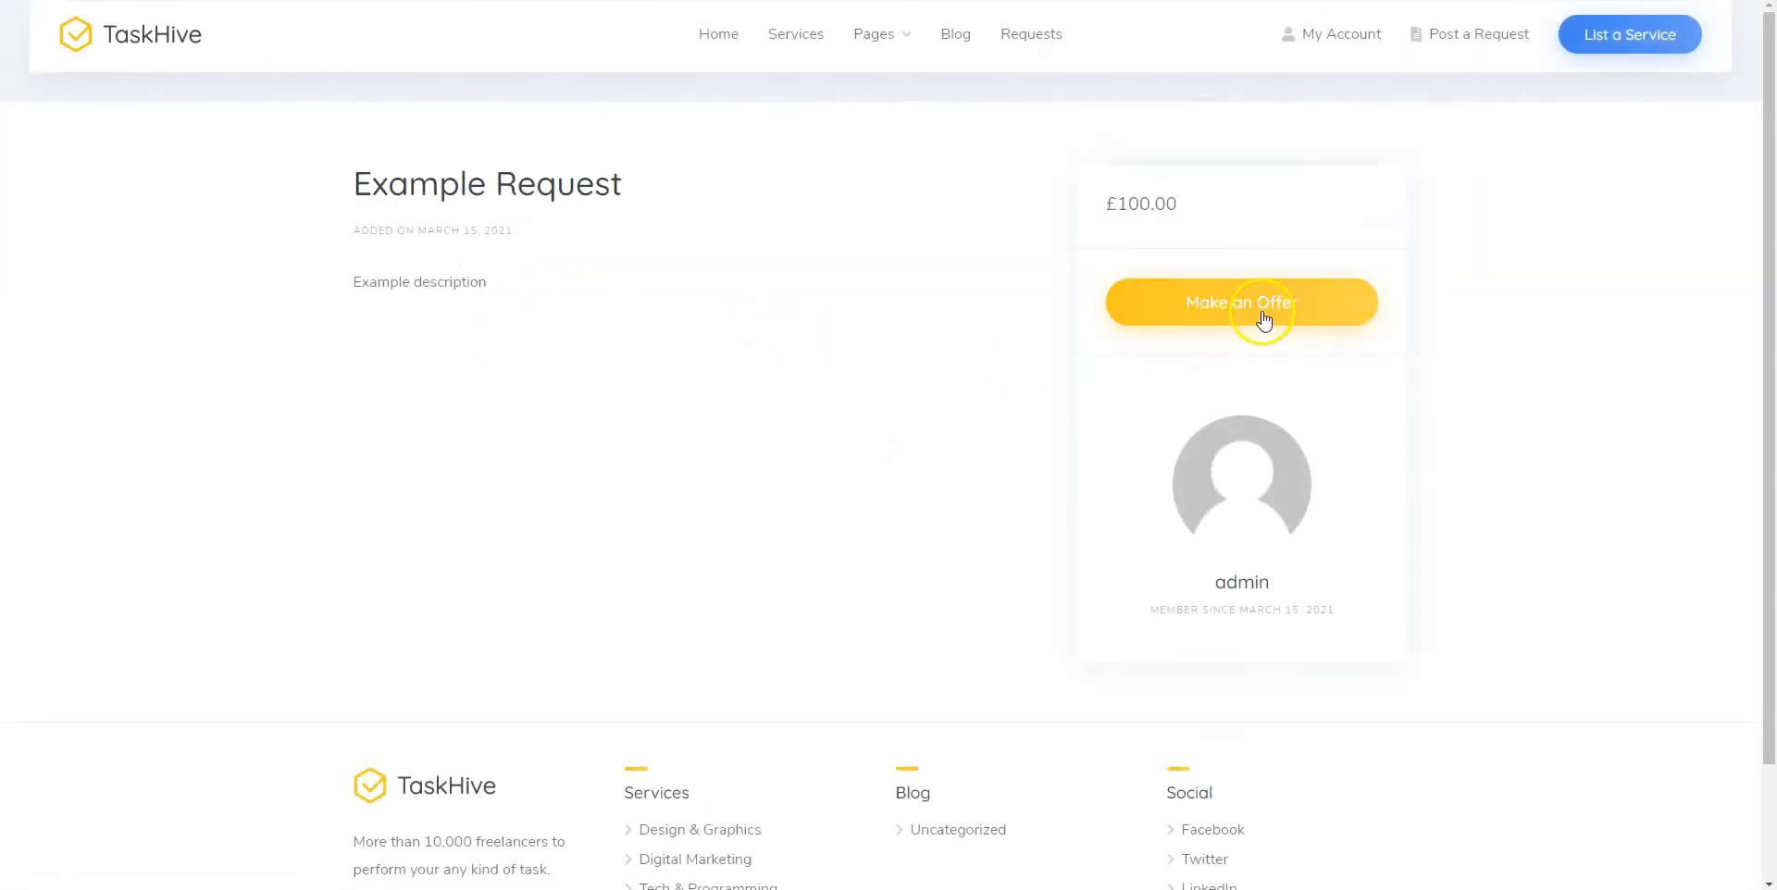
left_click(1240, 301)
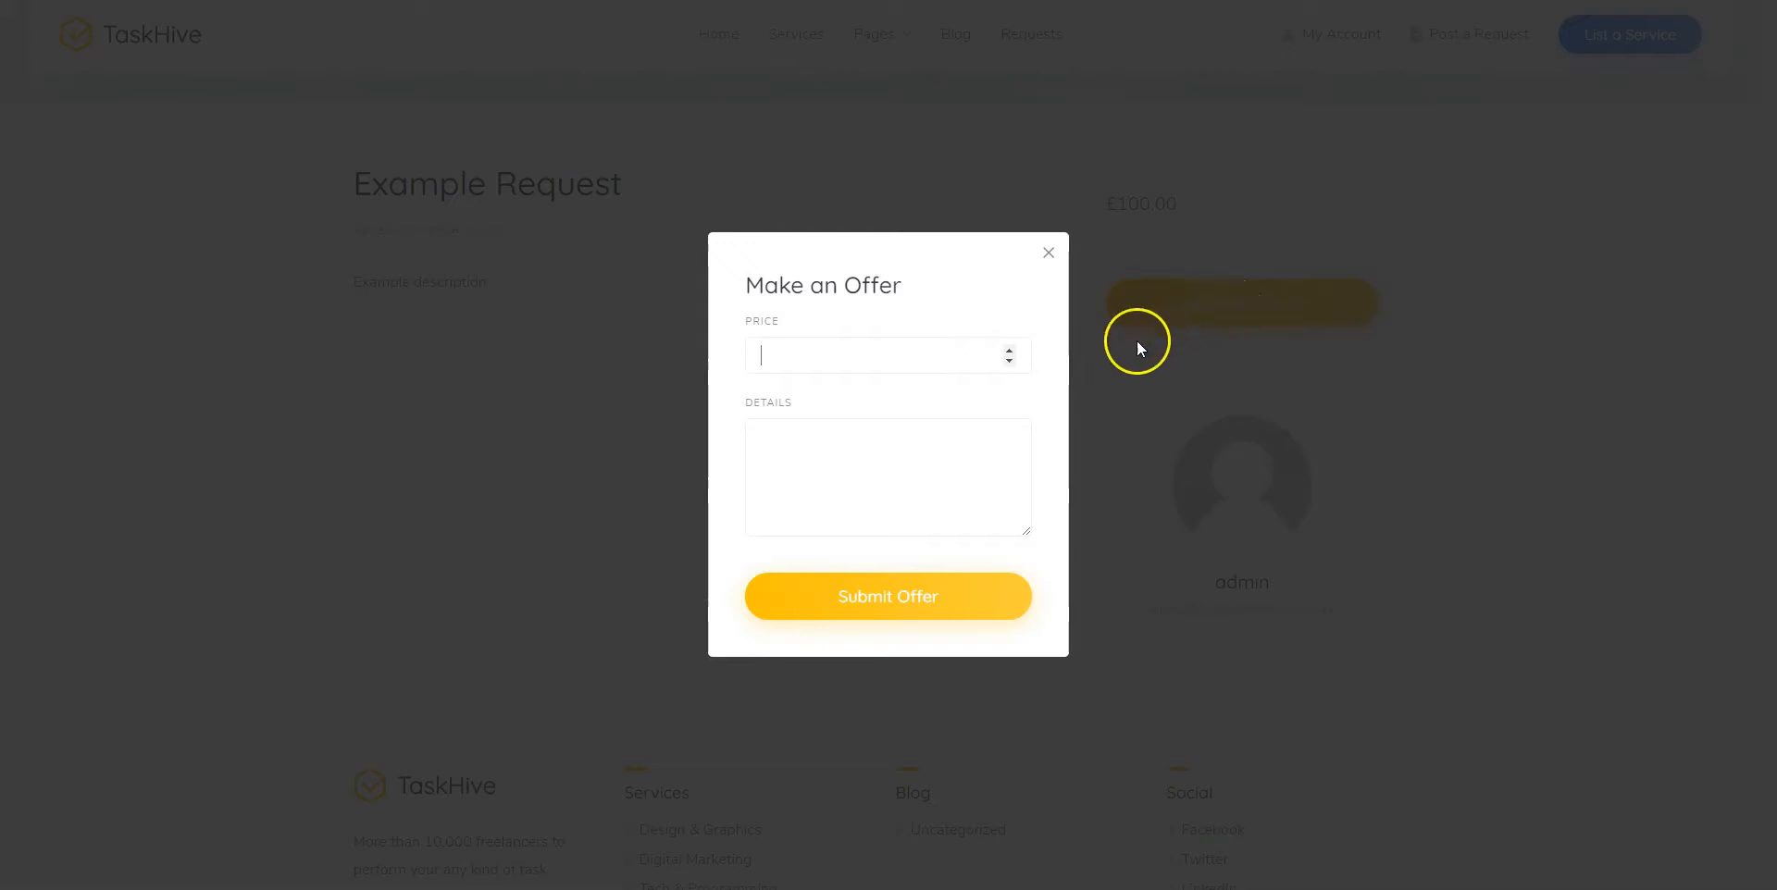
type("50")
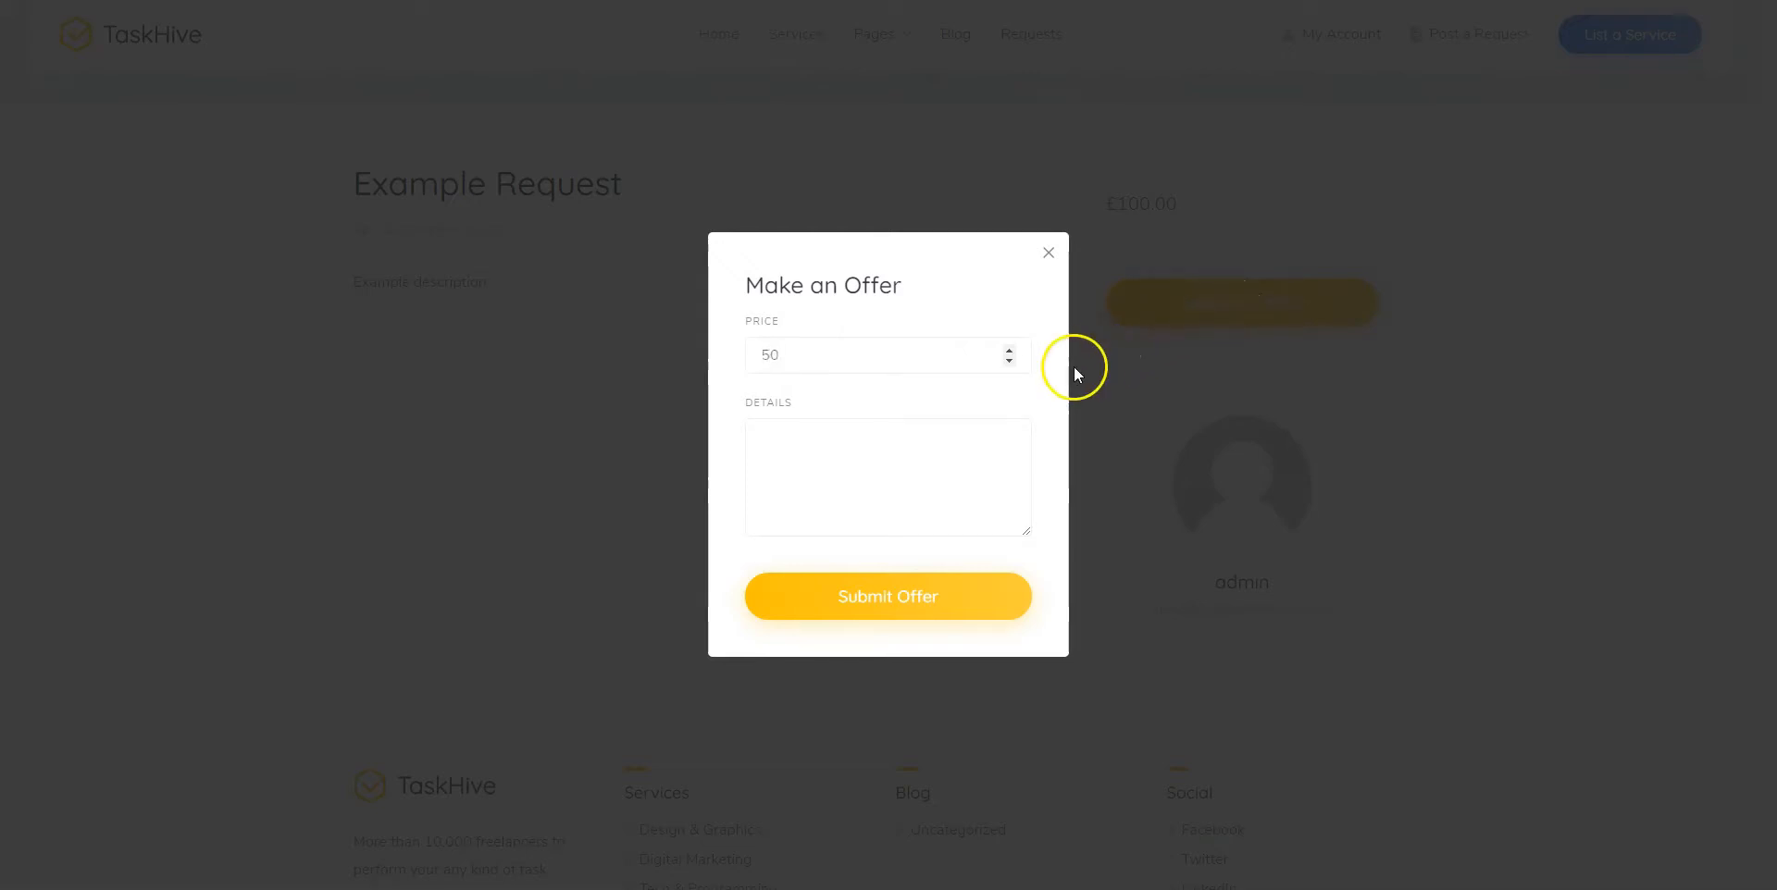
type("exam")
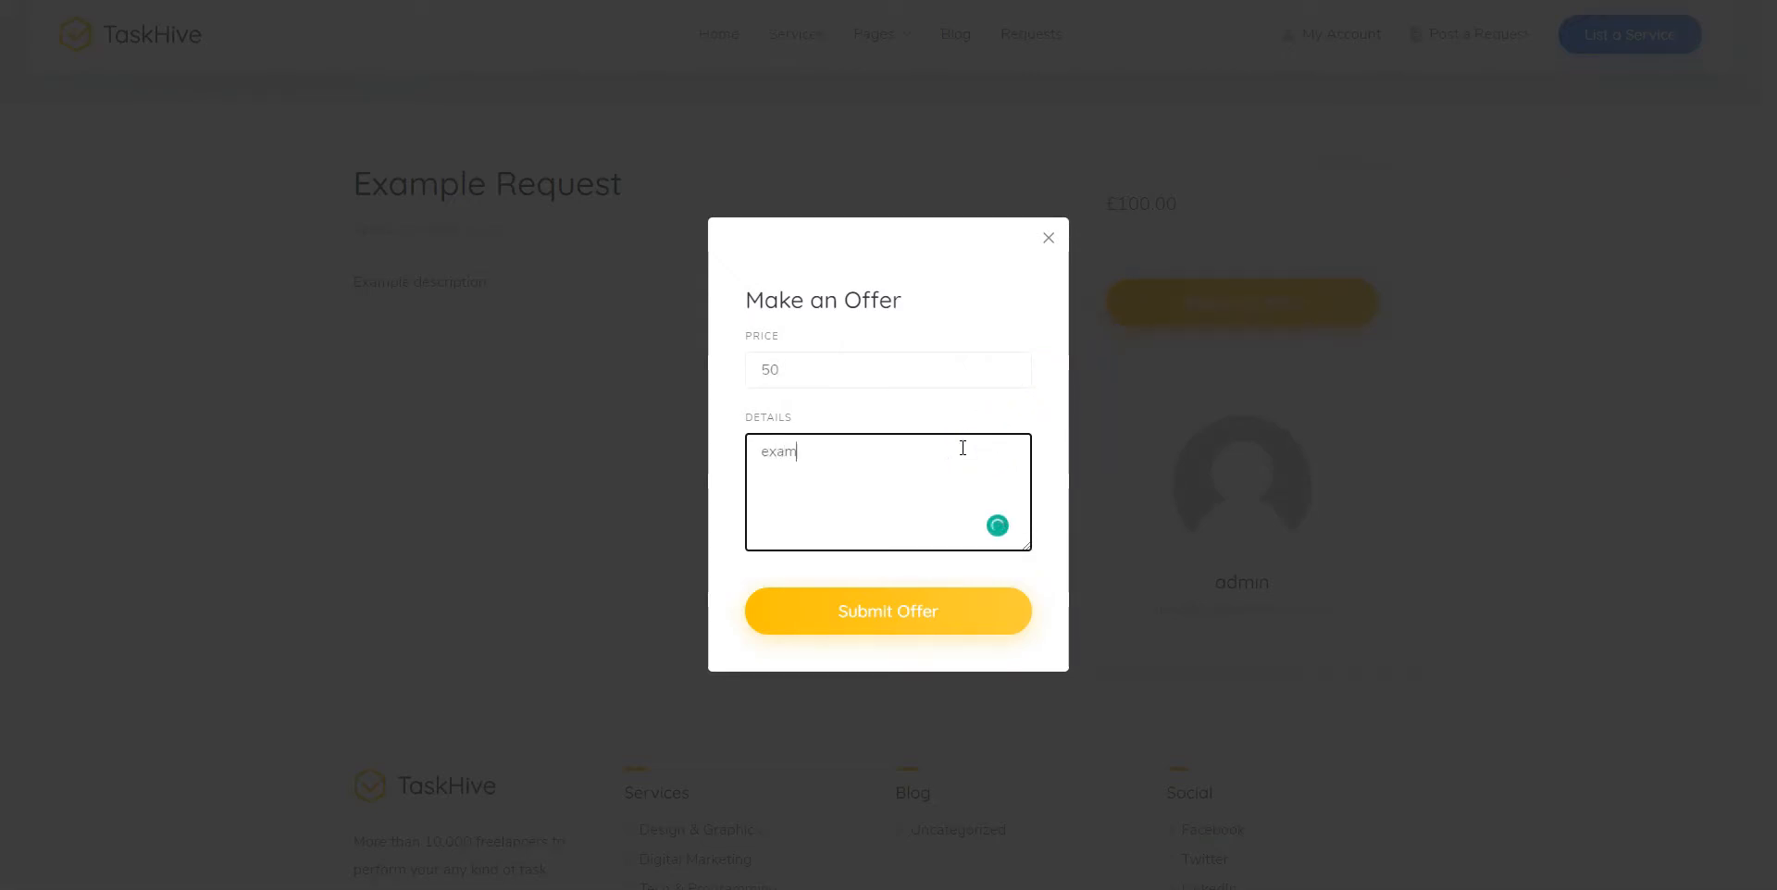
left_click(888, 611)
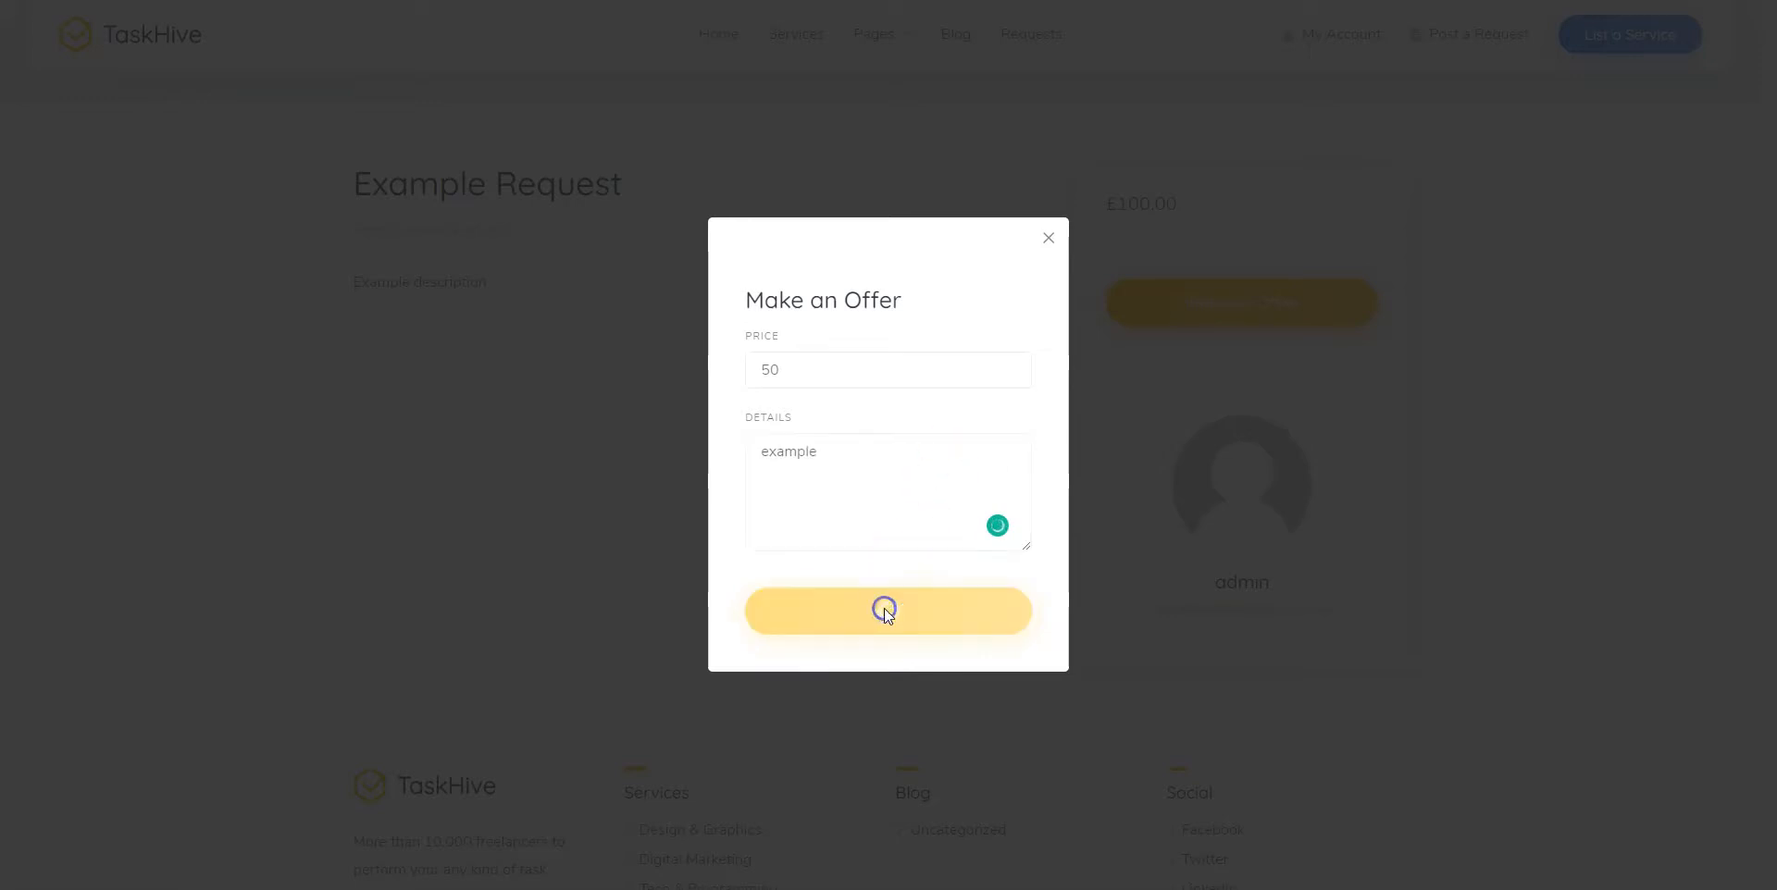
left_click(888, 610)
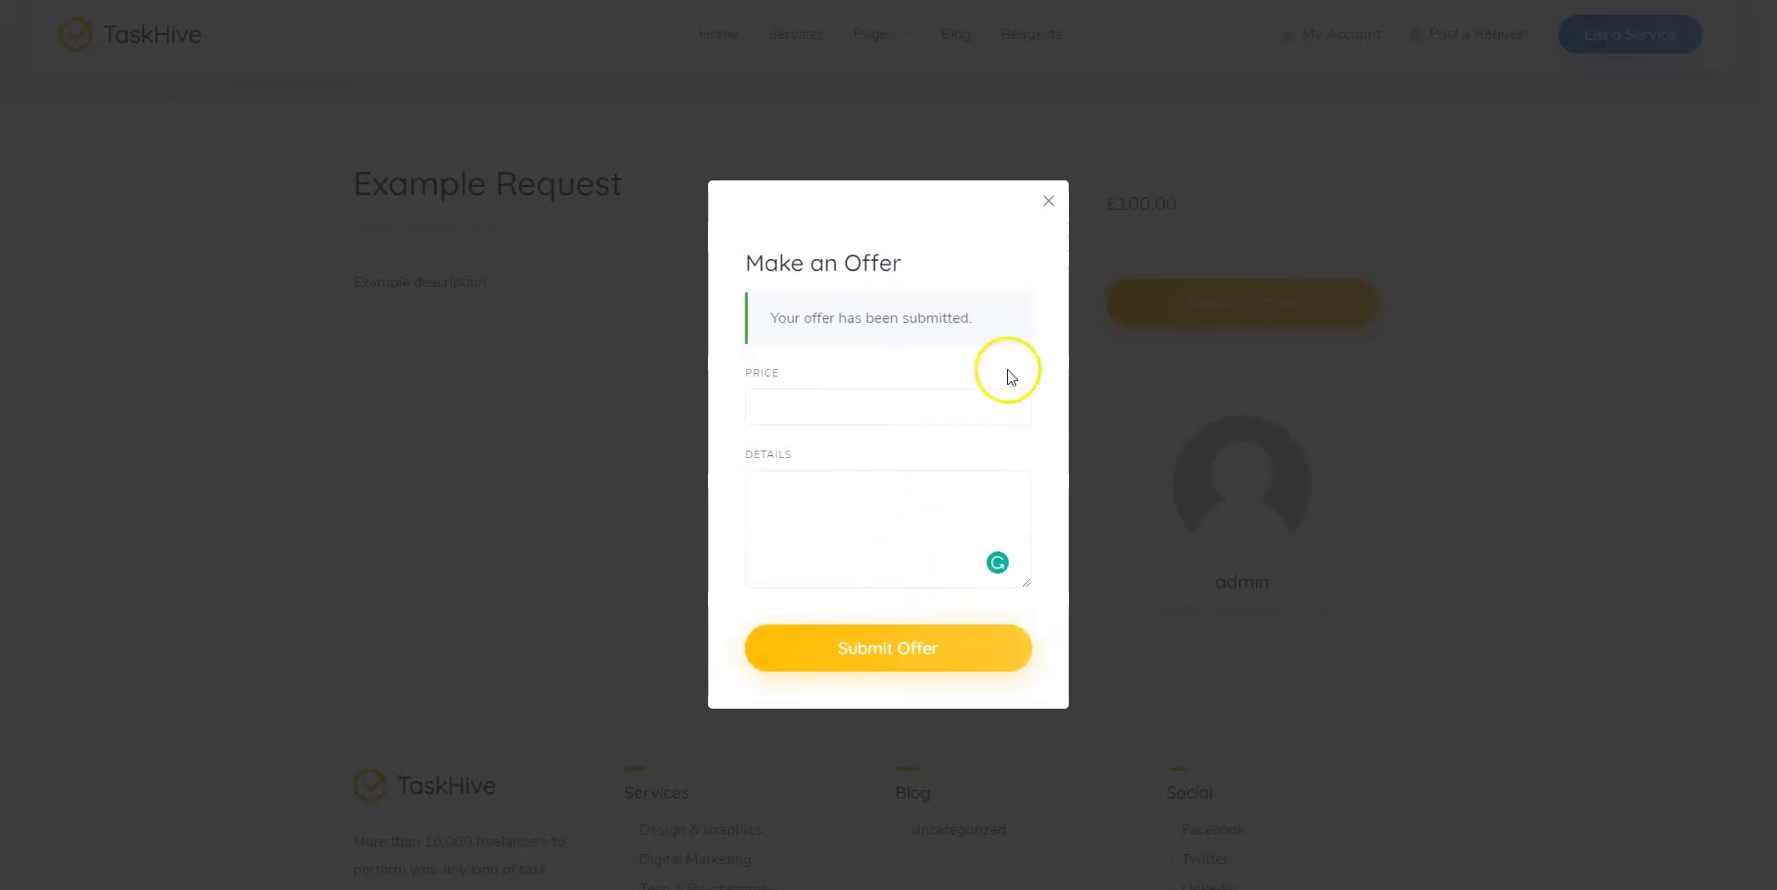
left_click(1047, 202)
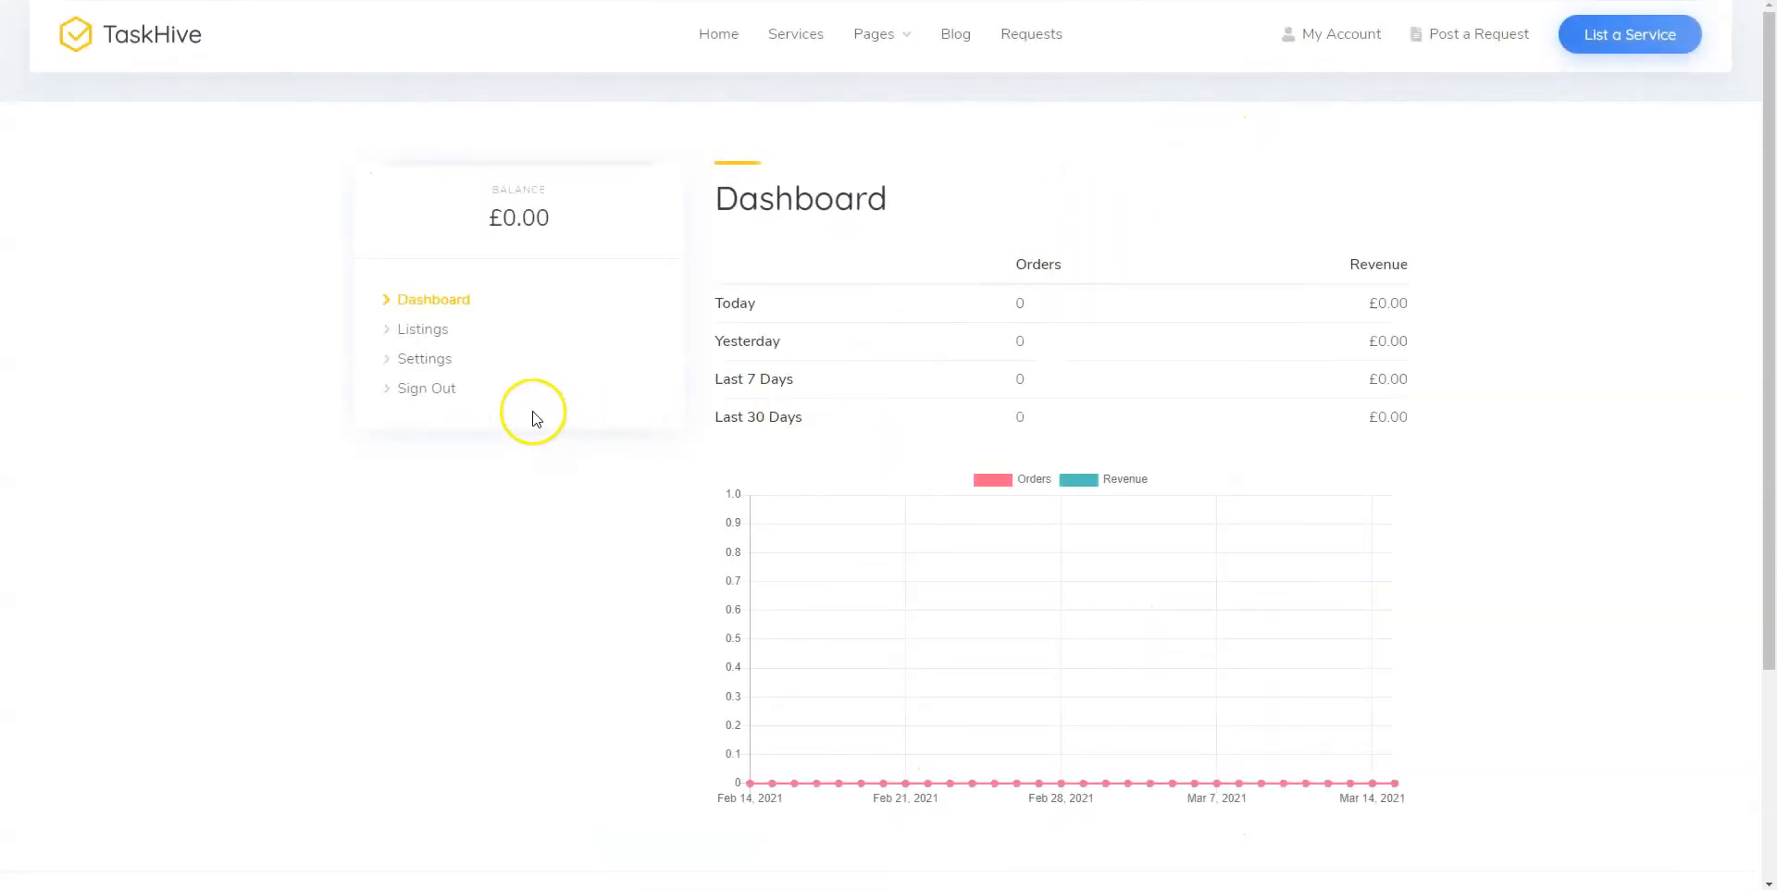
Sign back in as admin, open Example Request from the account's requests and accept the £50 offer
left_click(427, 388)
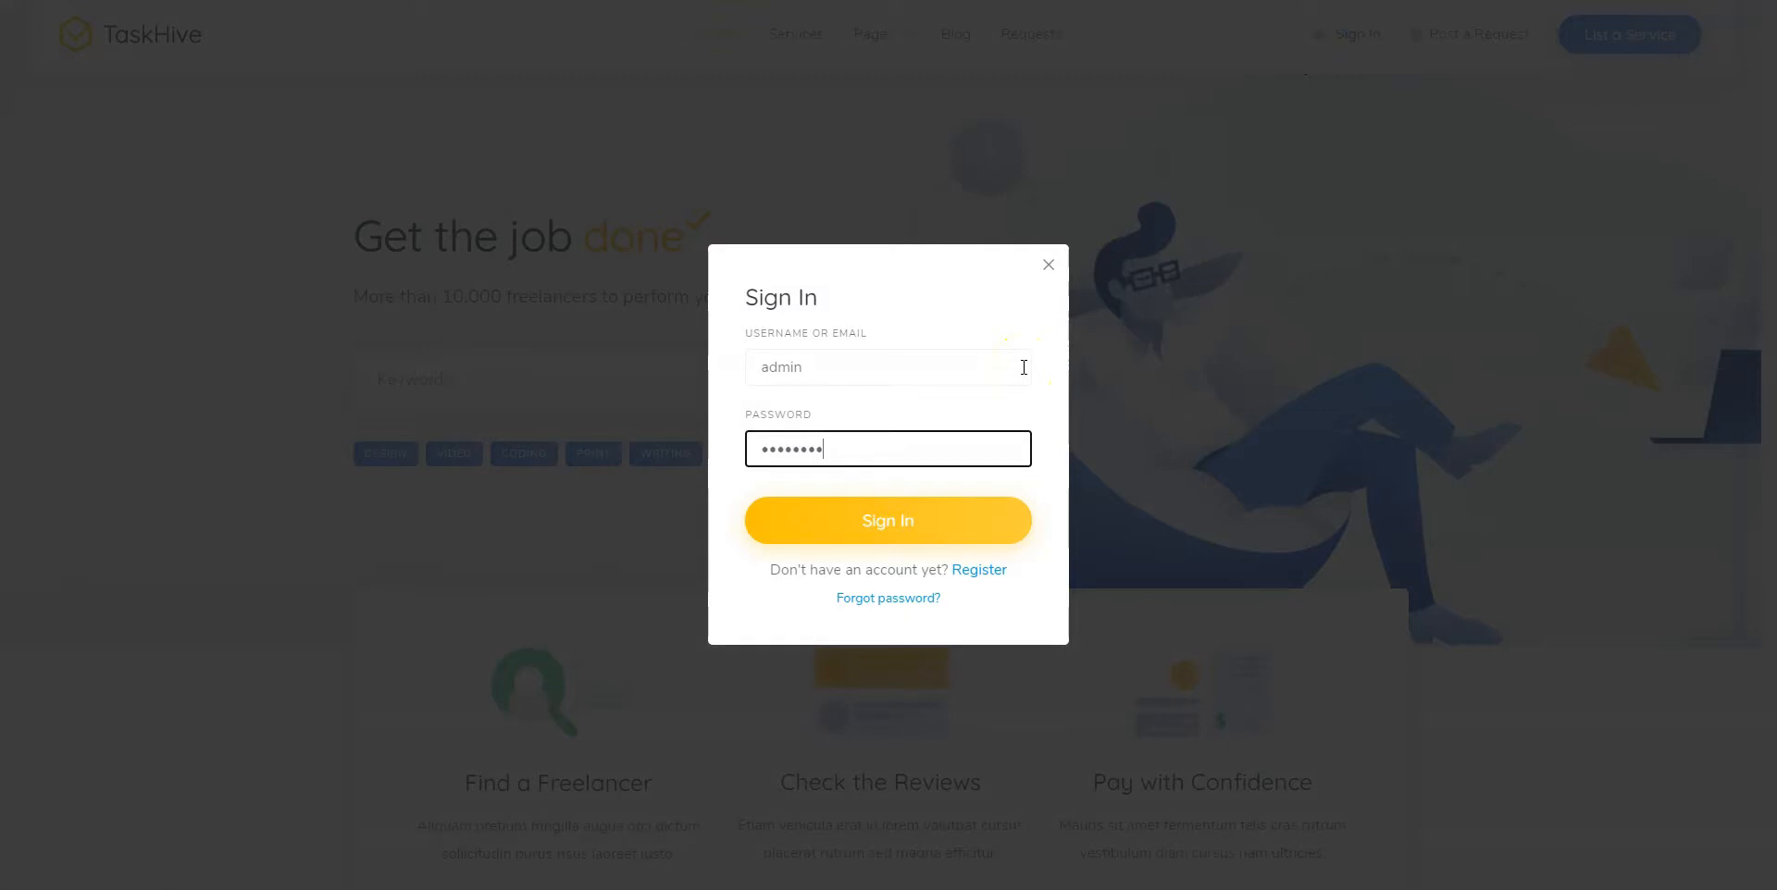
left_click(888, 520)
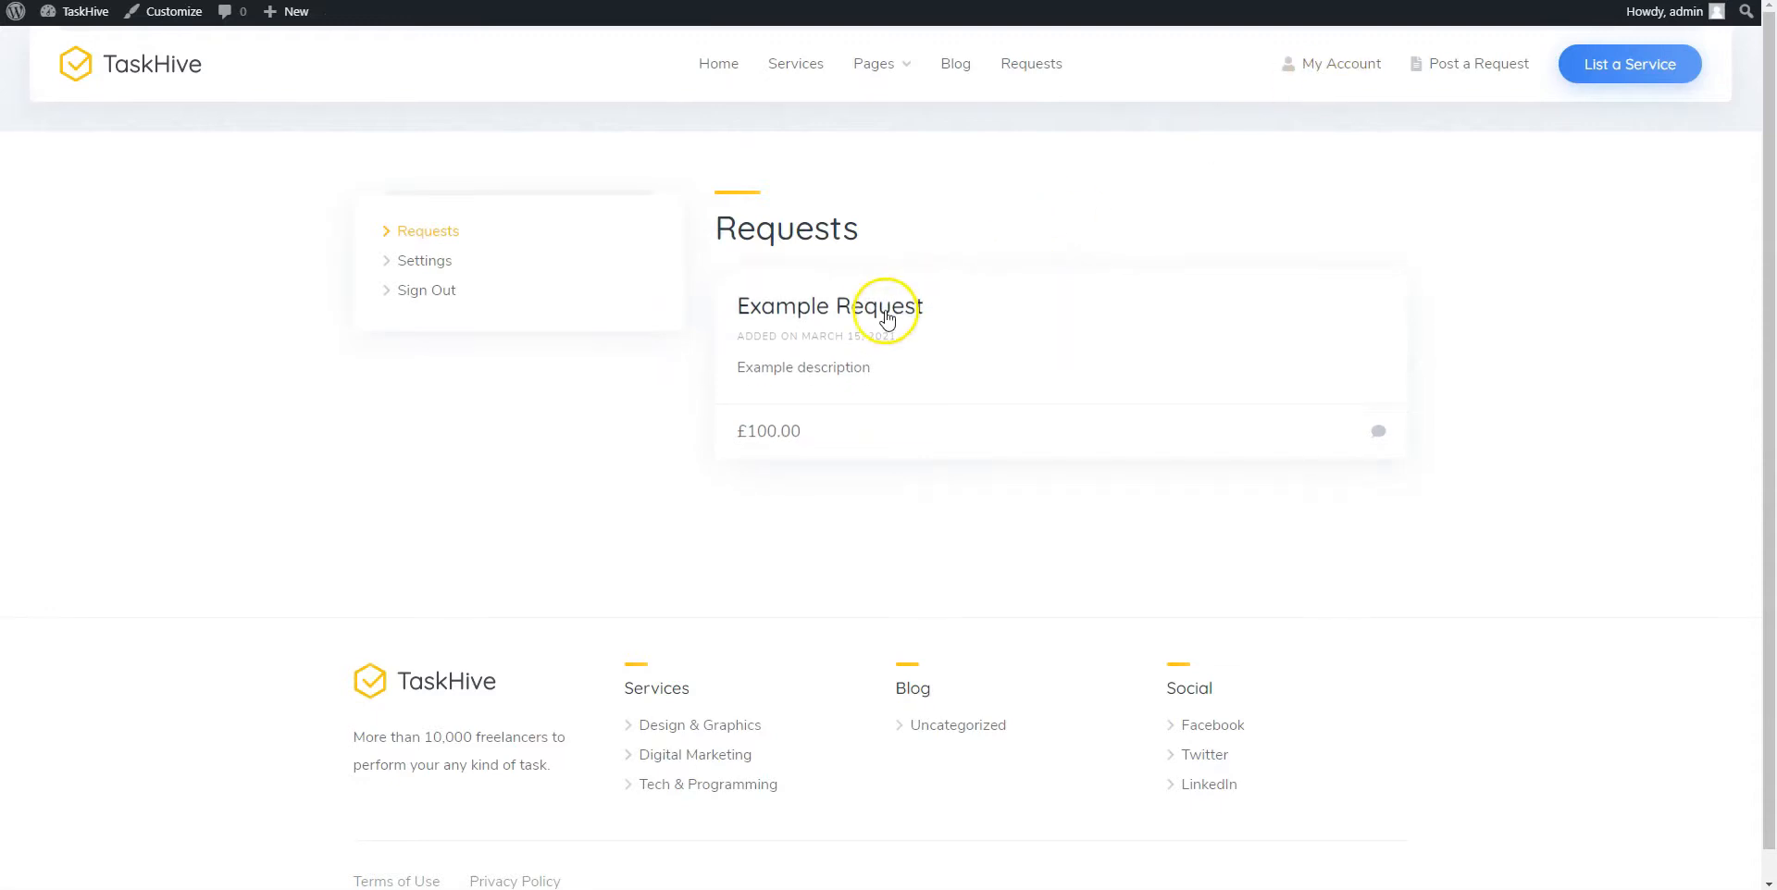
left_click(828, 305)
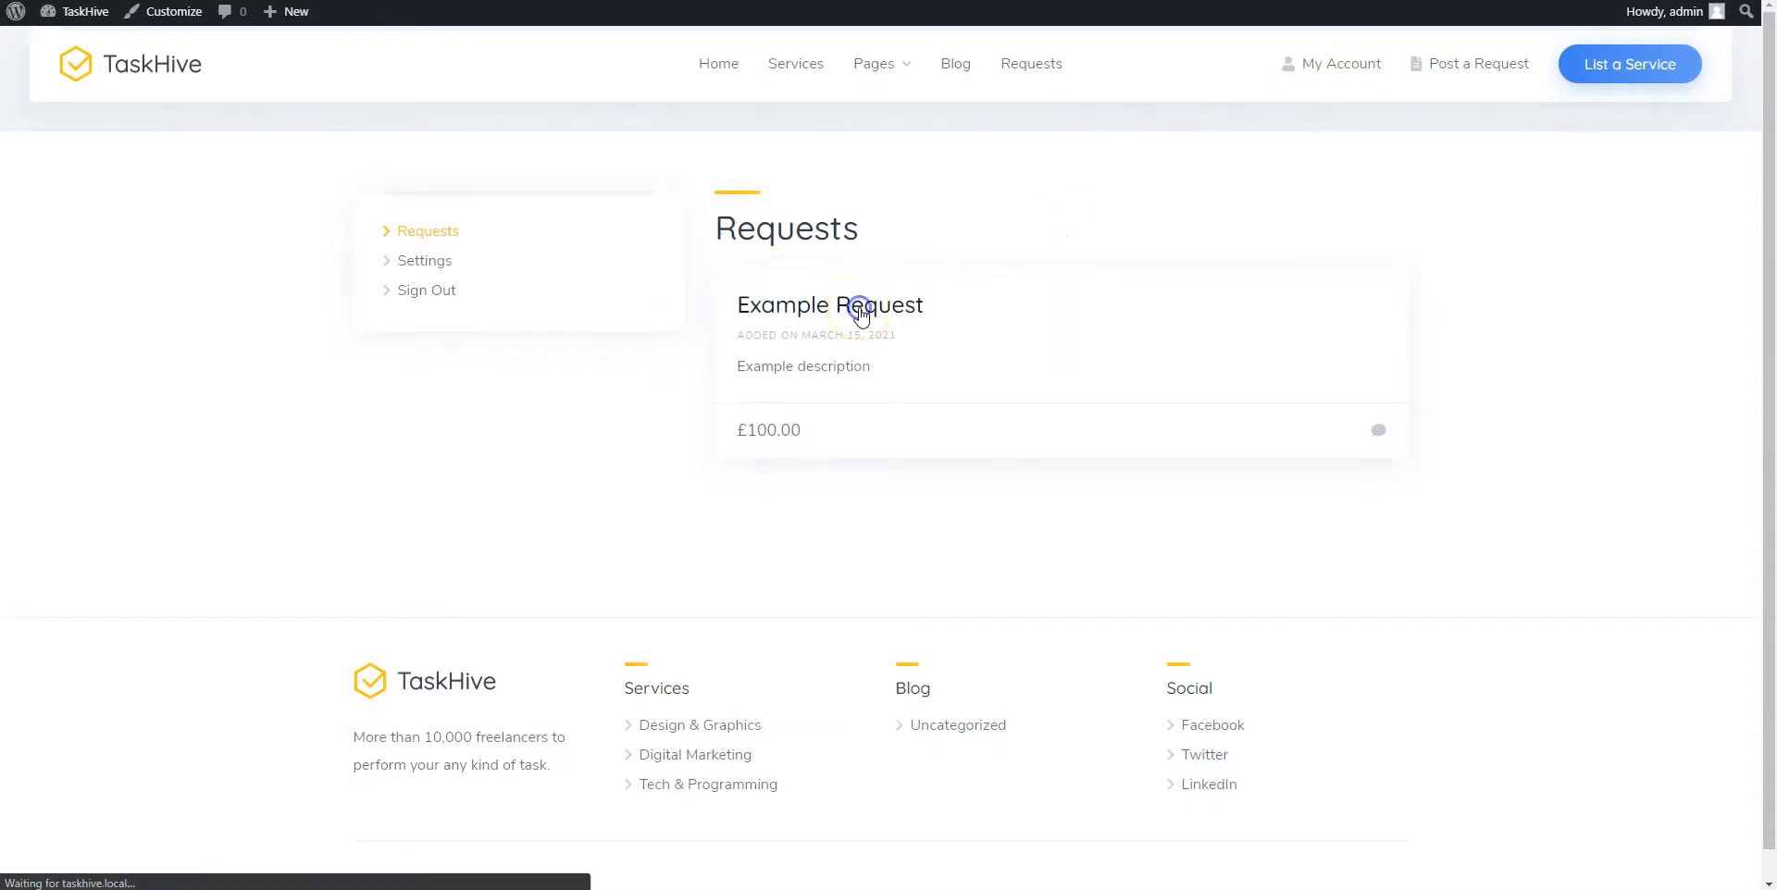
left_click(829, 305)
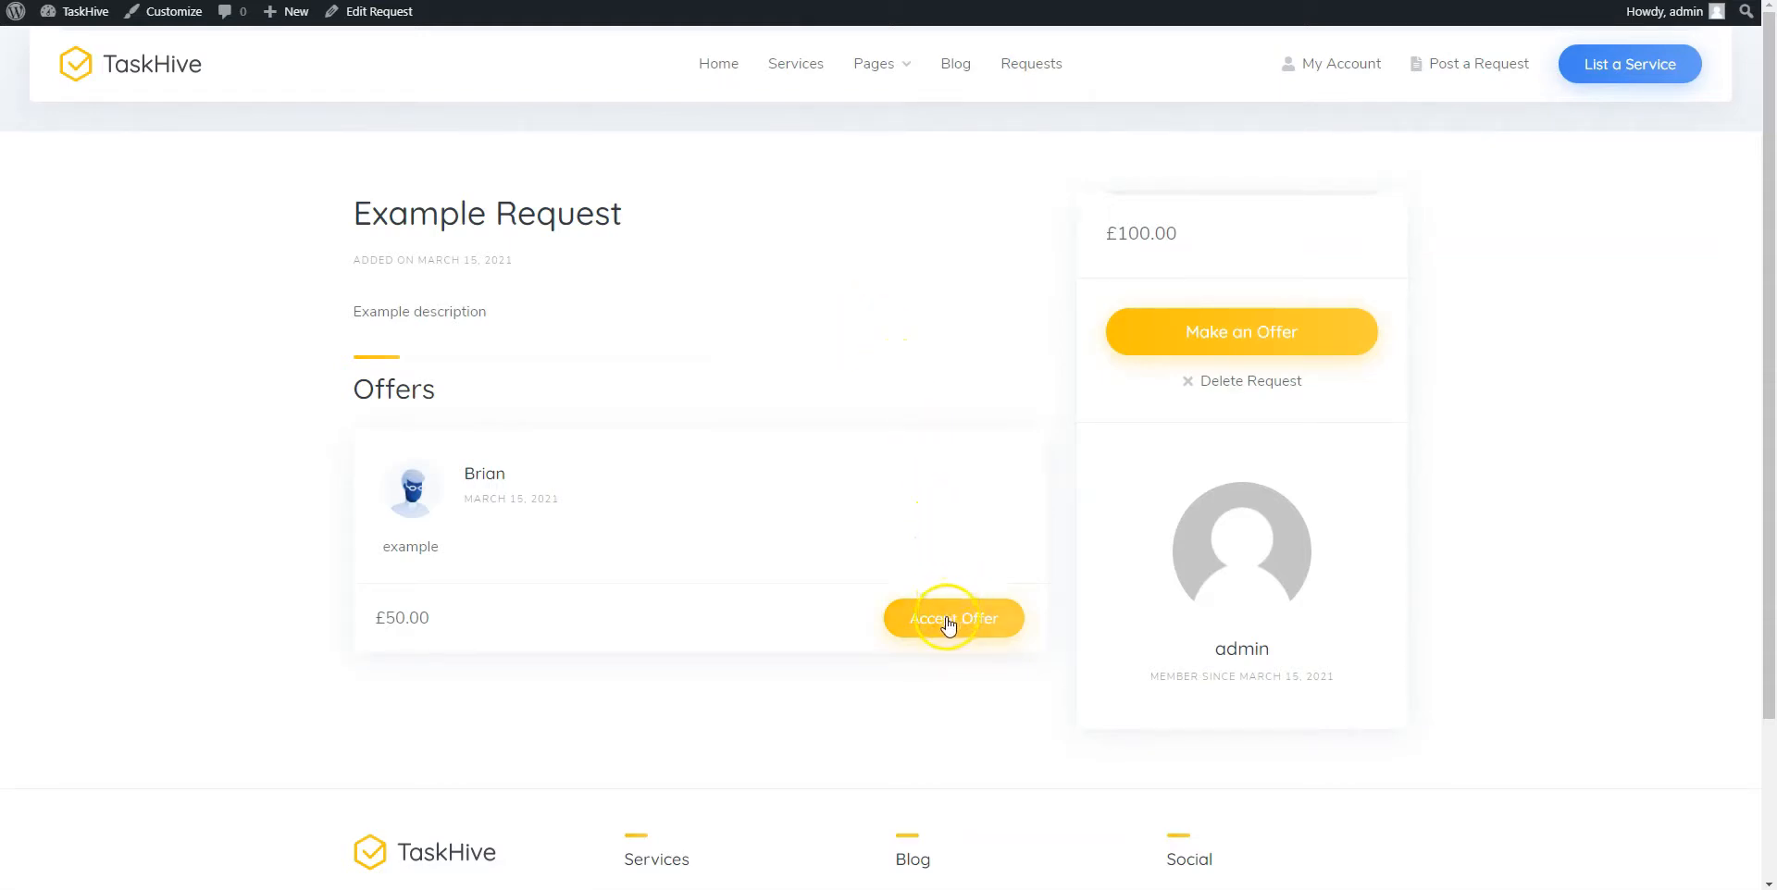
left_click(954, 618)
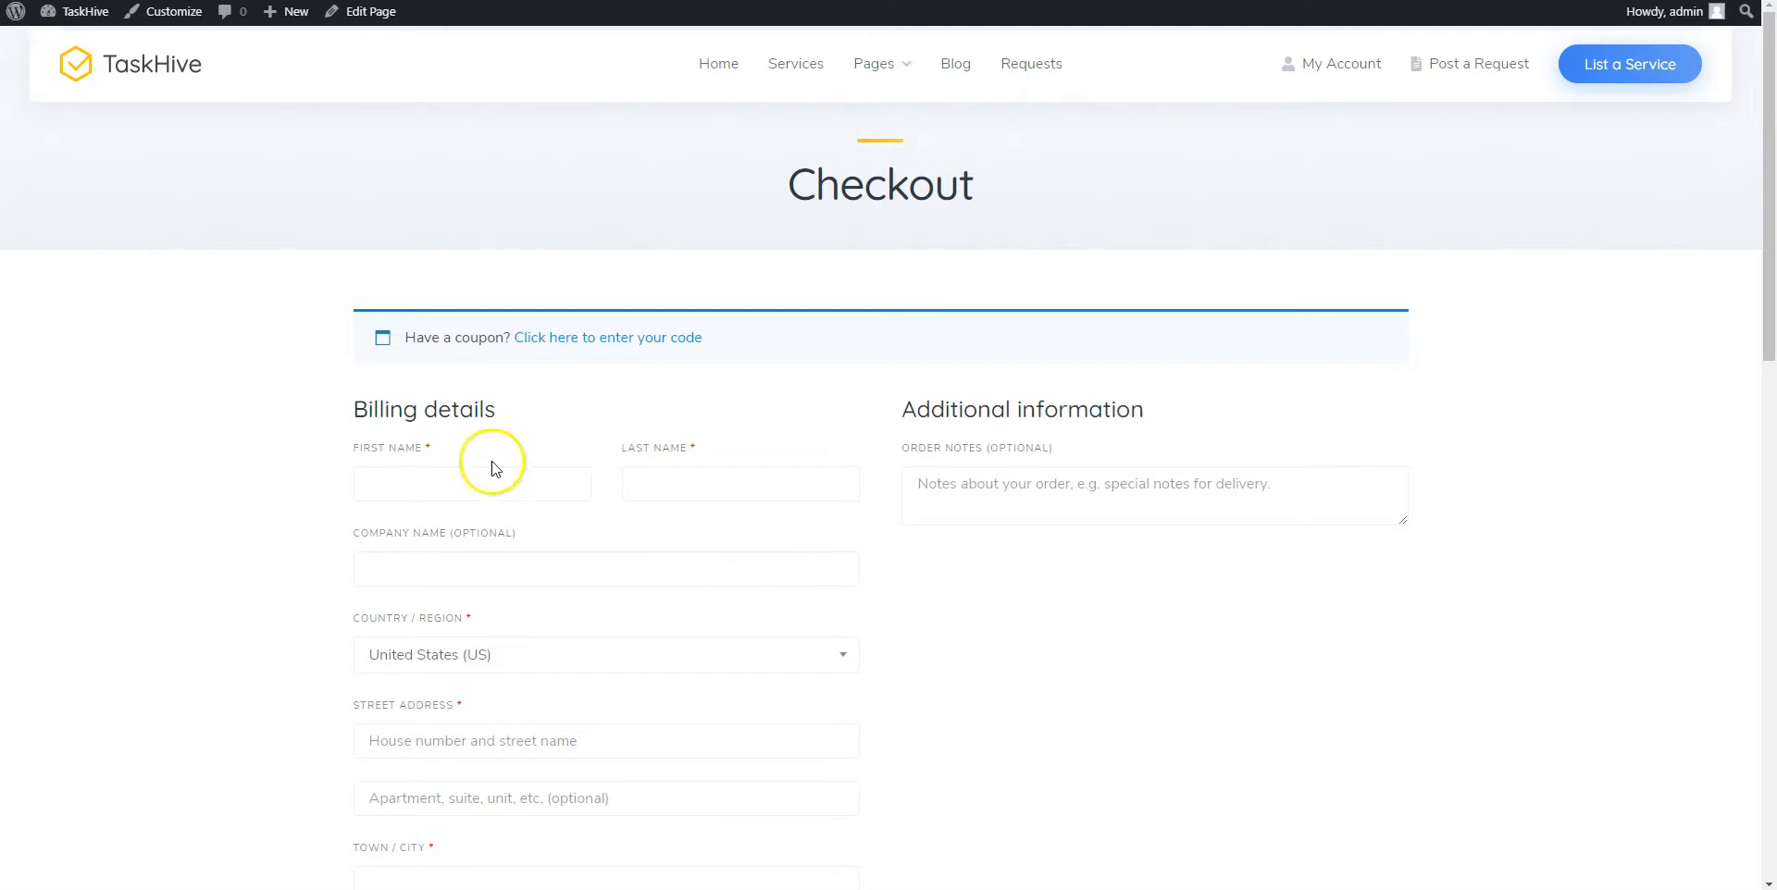
Fill billing fields with 'example', keep direct bank transfer and place order #240 for £50.00
type("example")
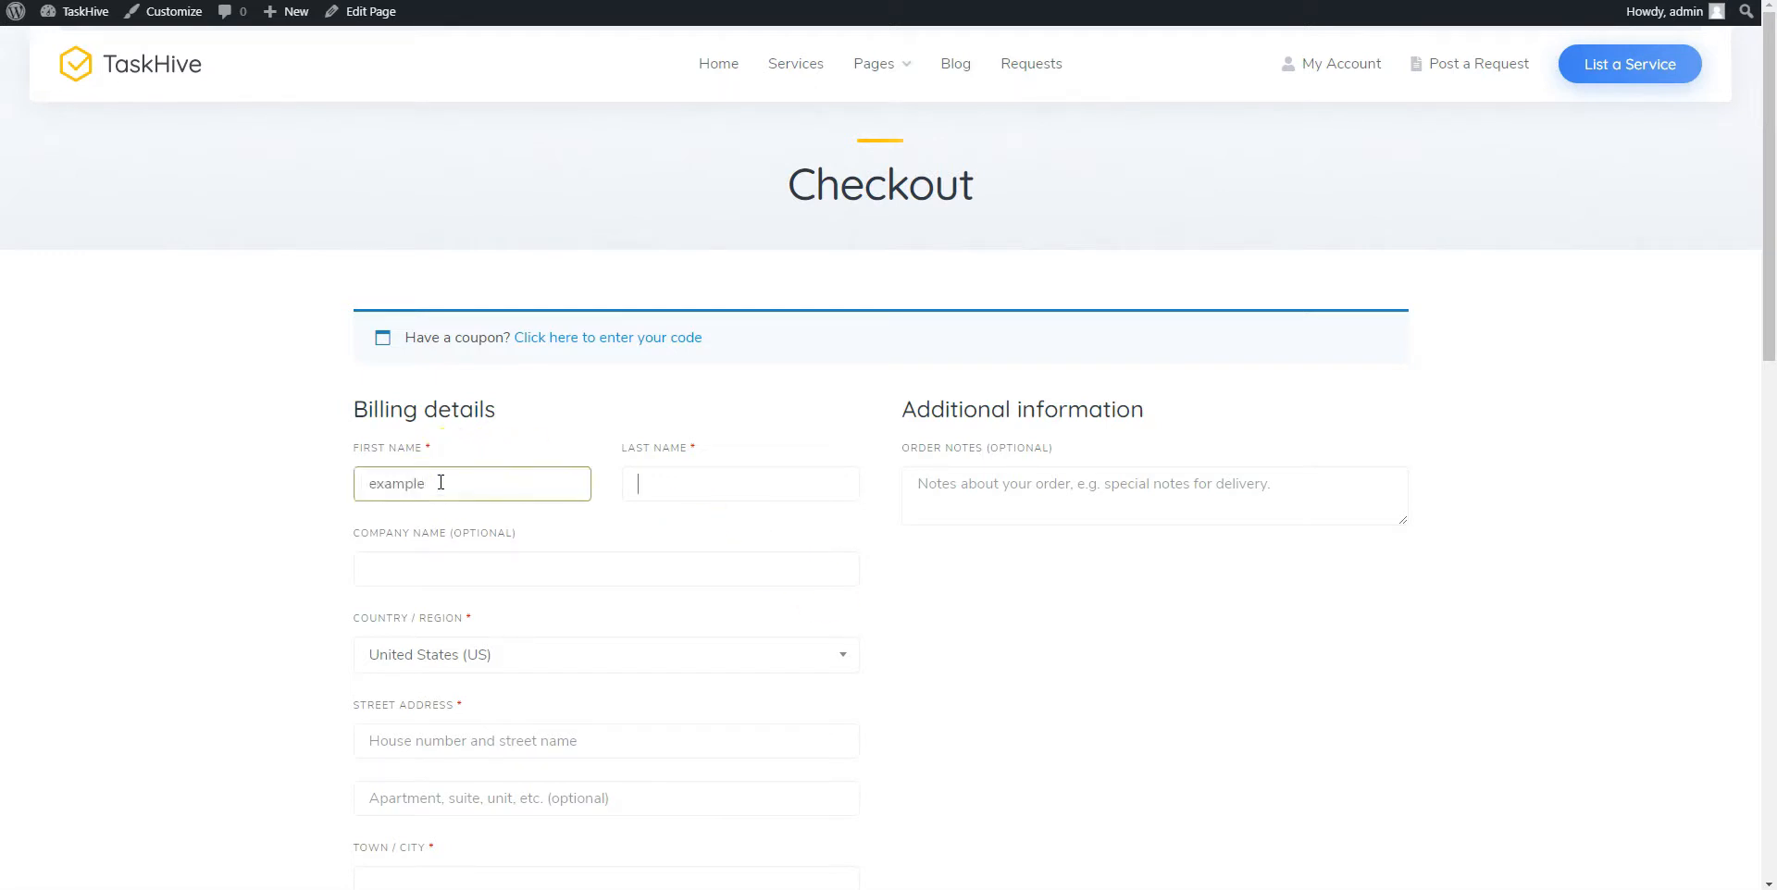
type("example.com")
type("1")
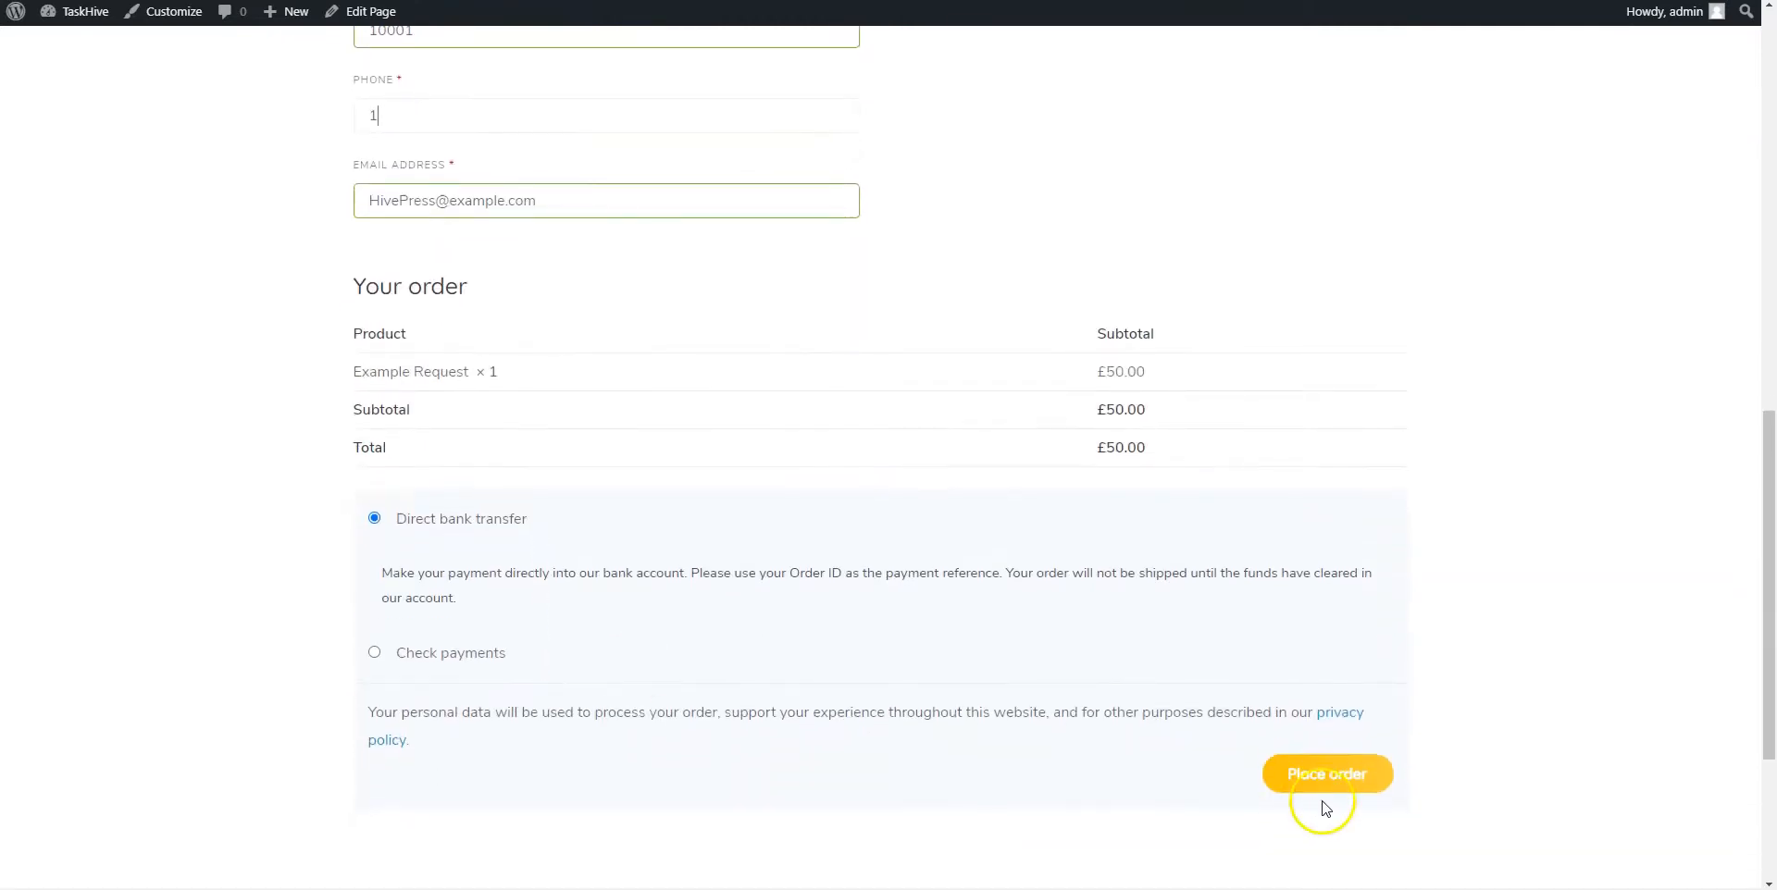
left_click(1327, 774)
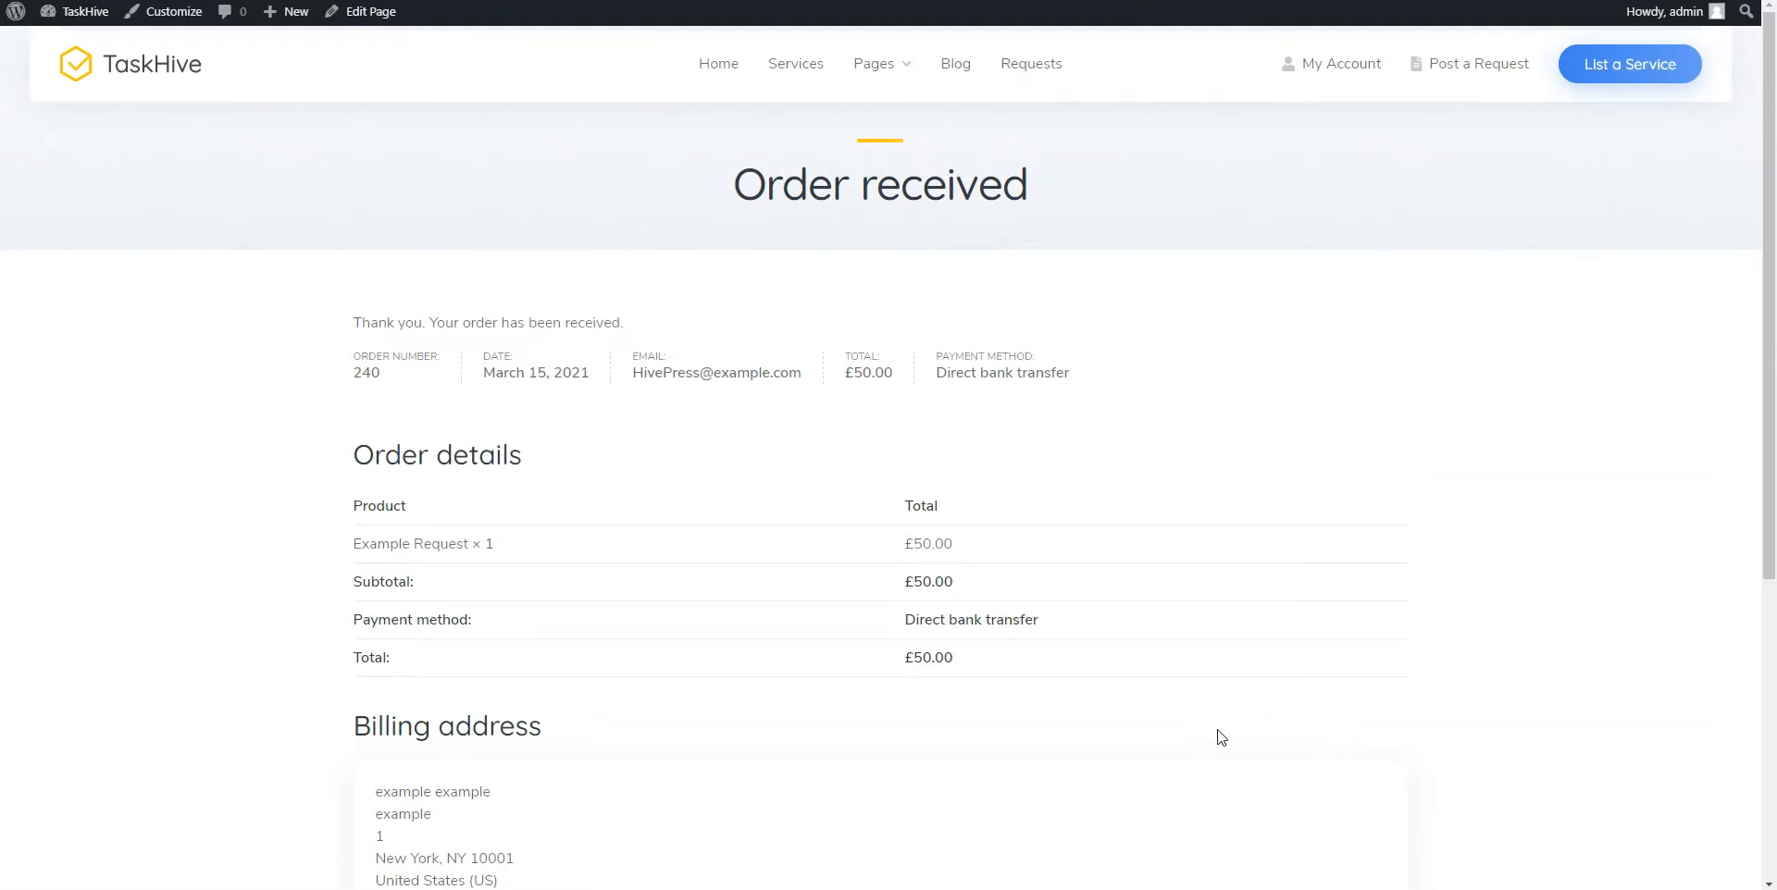
mouse_move(1356, 88)
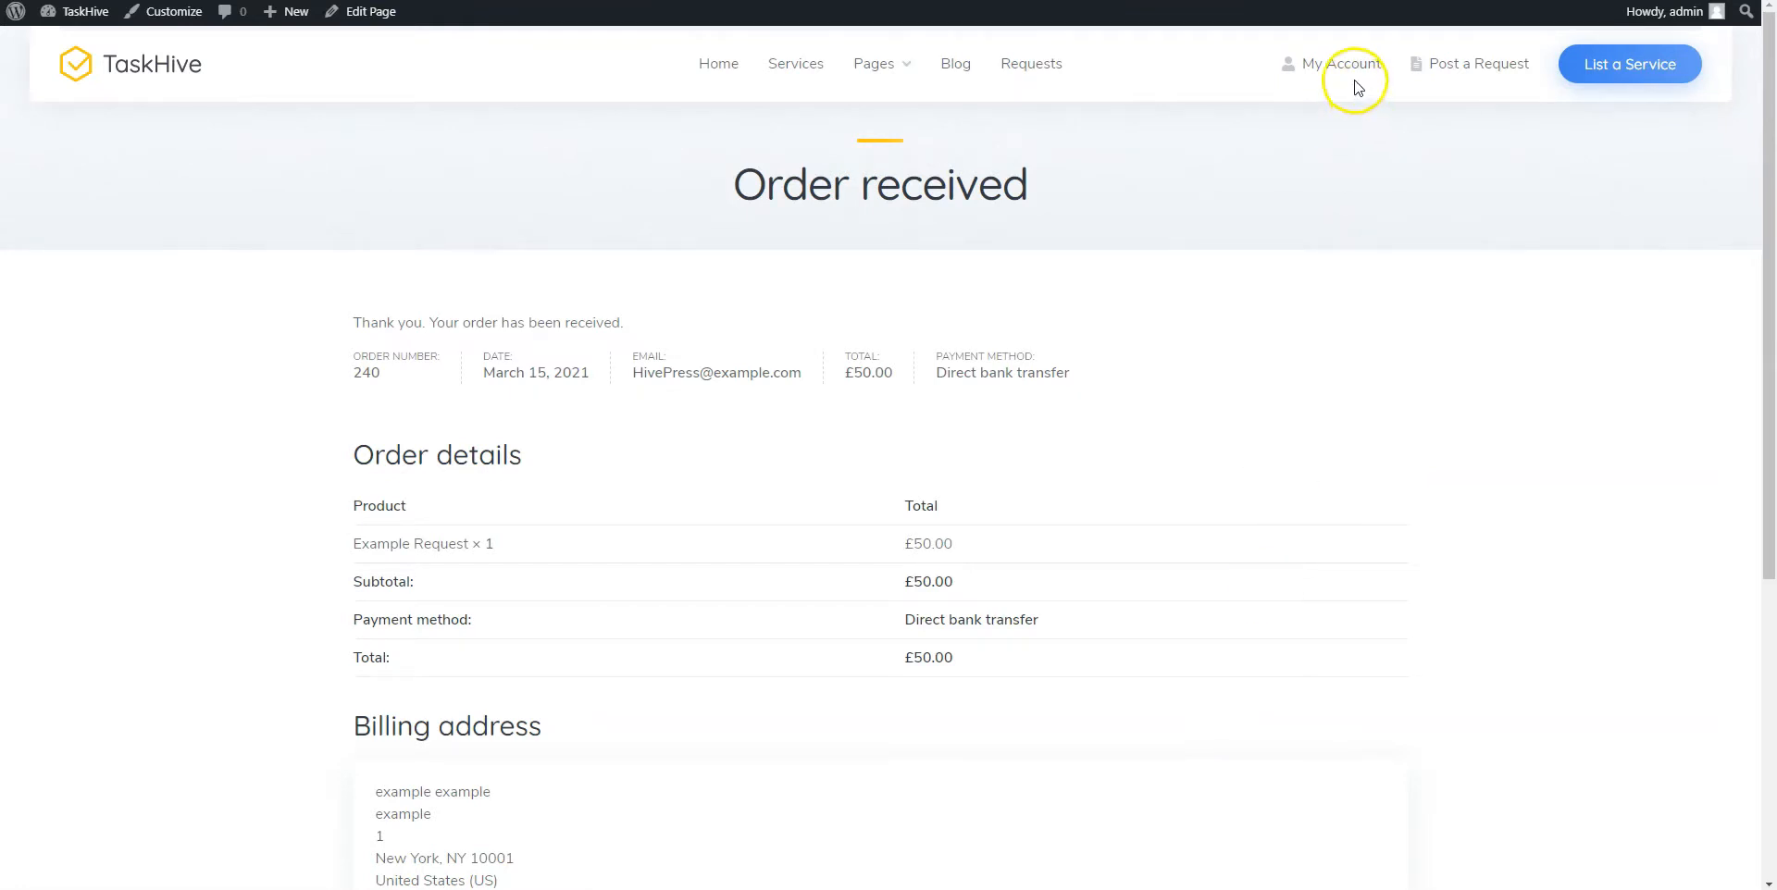
Go to My Account's Orders list and bring up order #240's details
left_click(1342, 64)
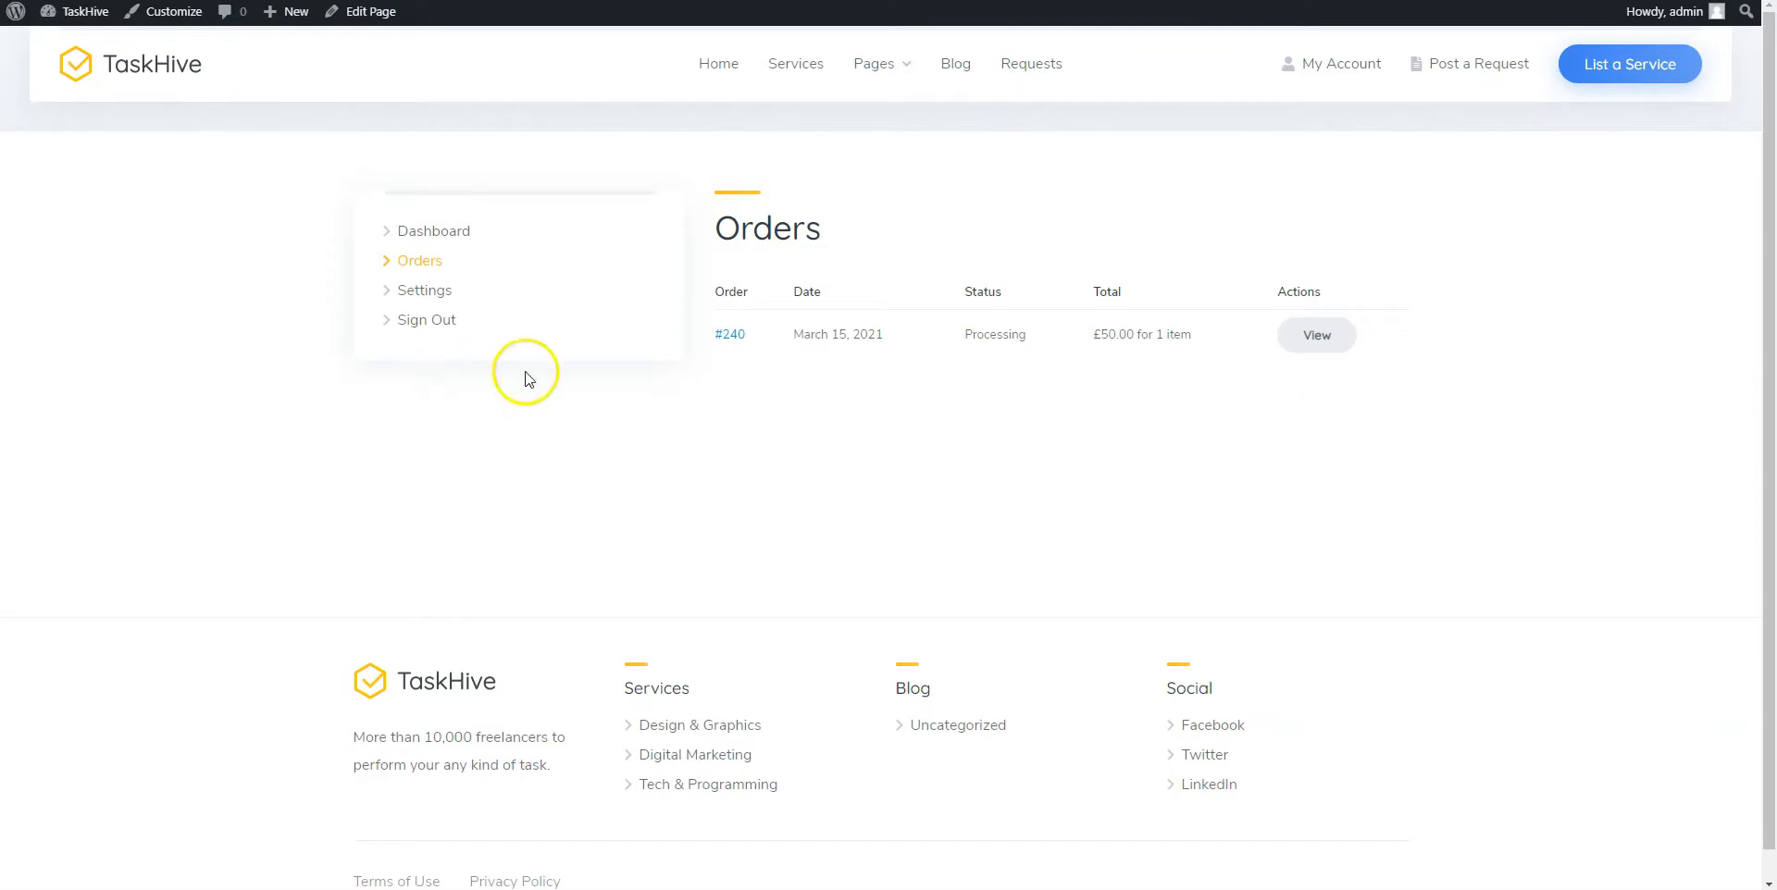
left_click(732, 334)
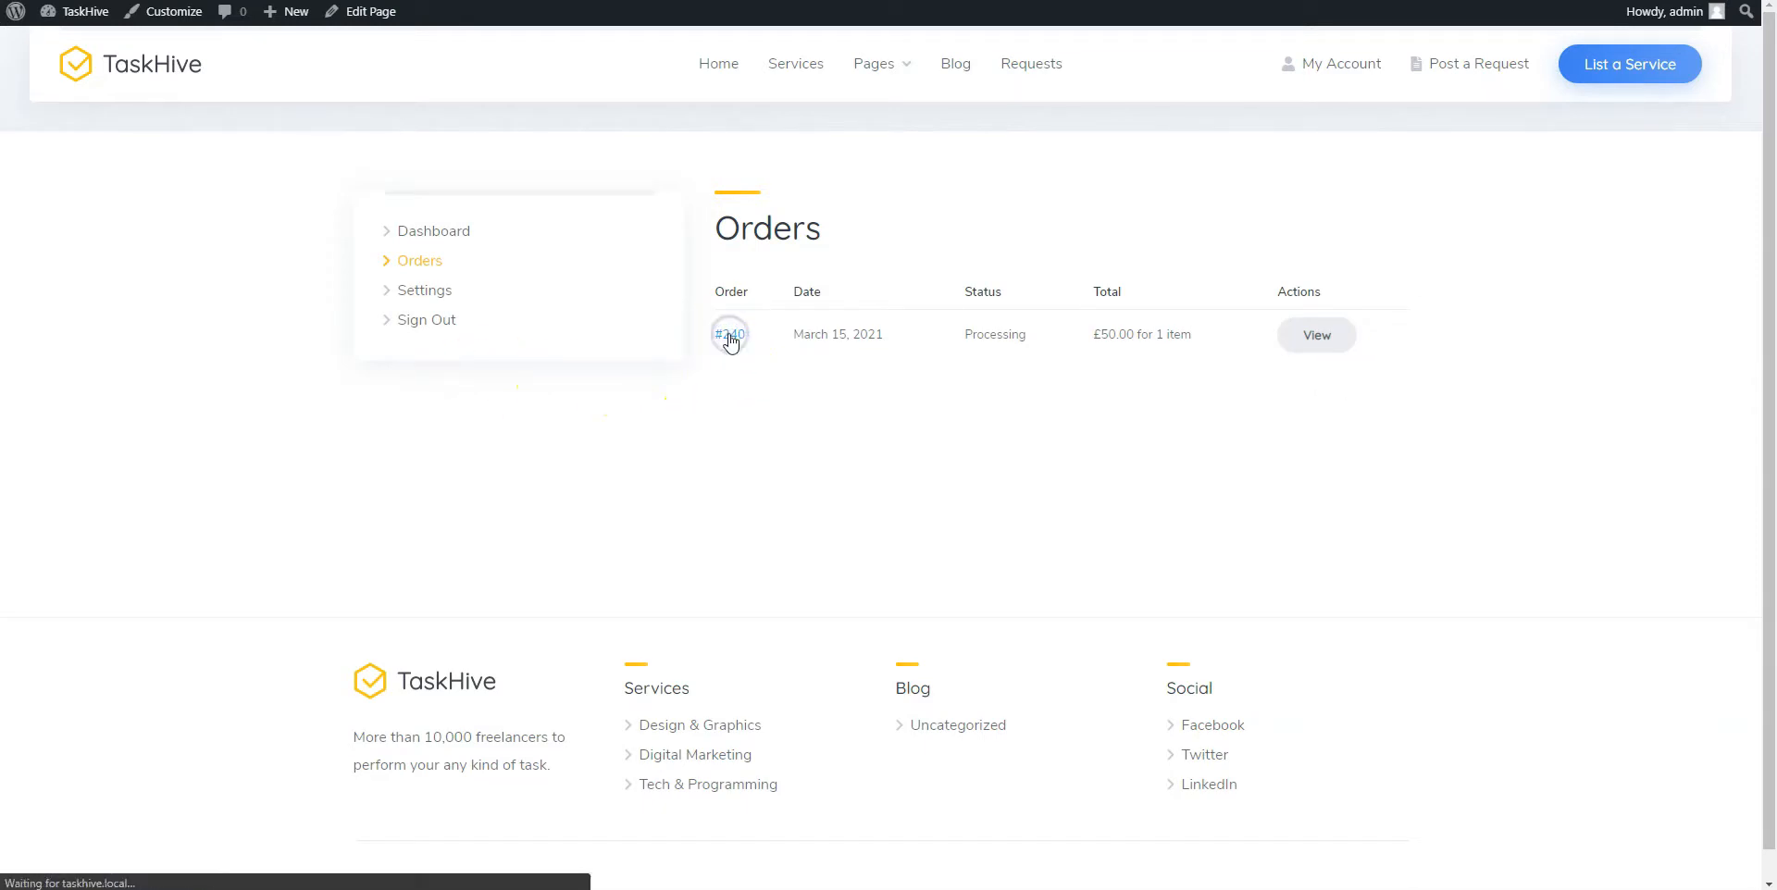
left_click(730, 334)
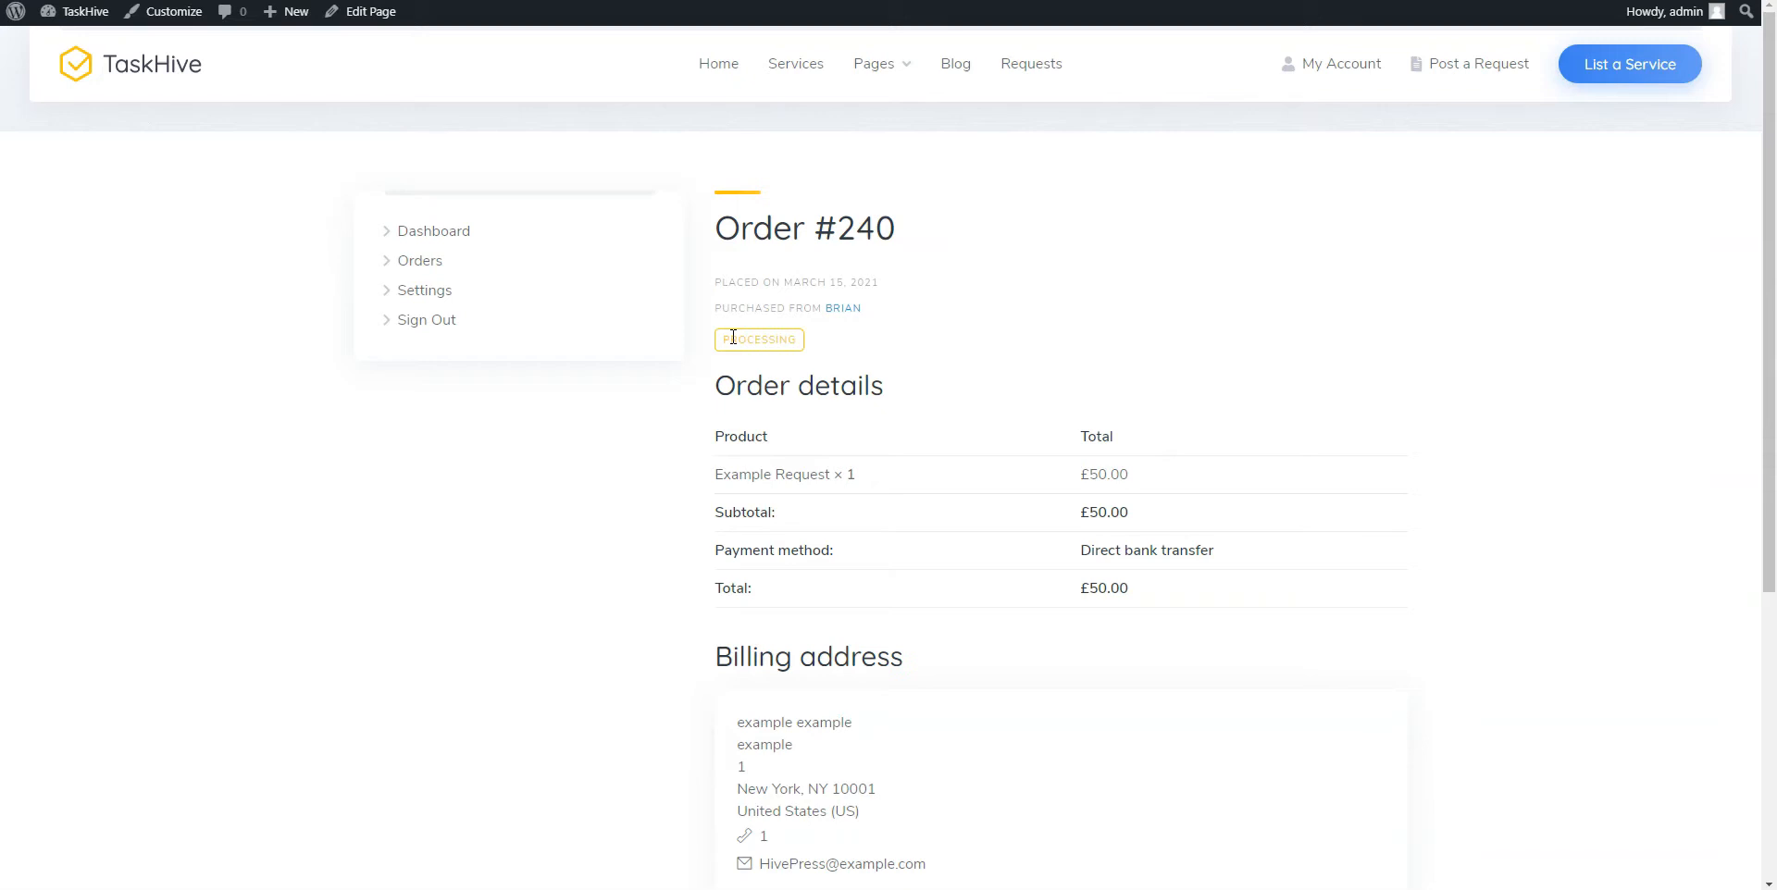
Review order #240's billing address and start a message to the seller via Contact Seller
scroll("down", 3)
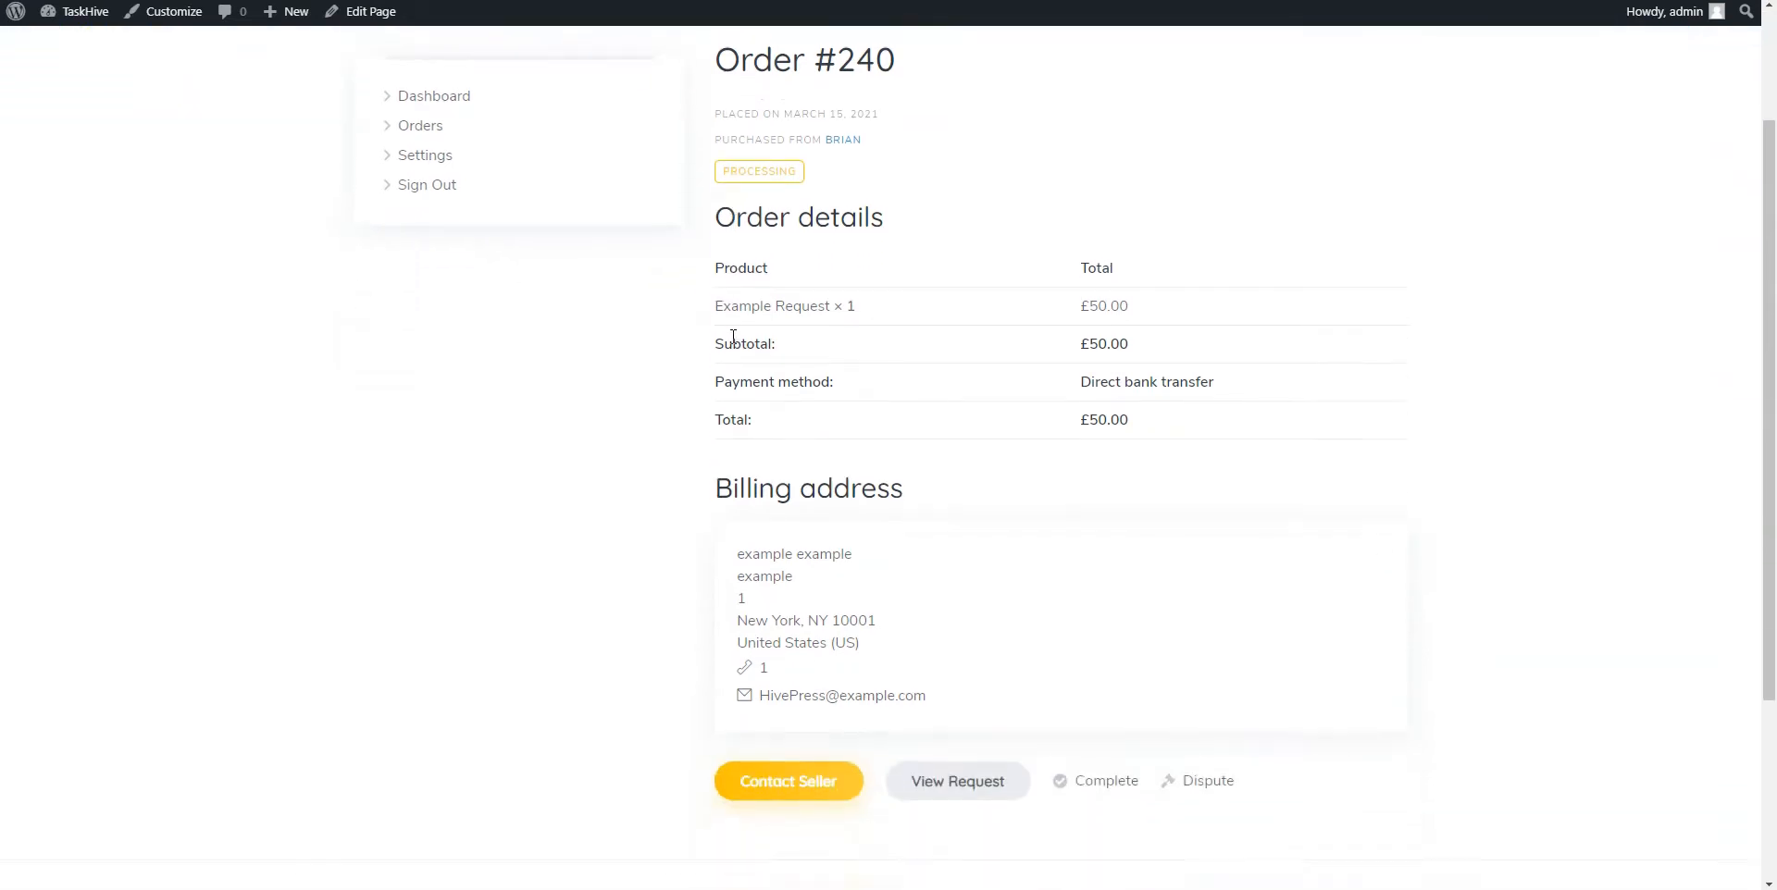
scroll("down", 3)
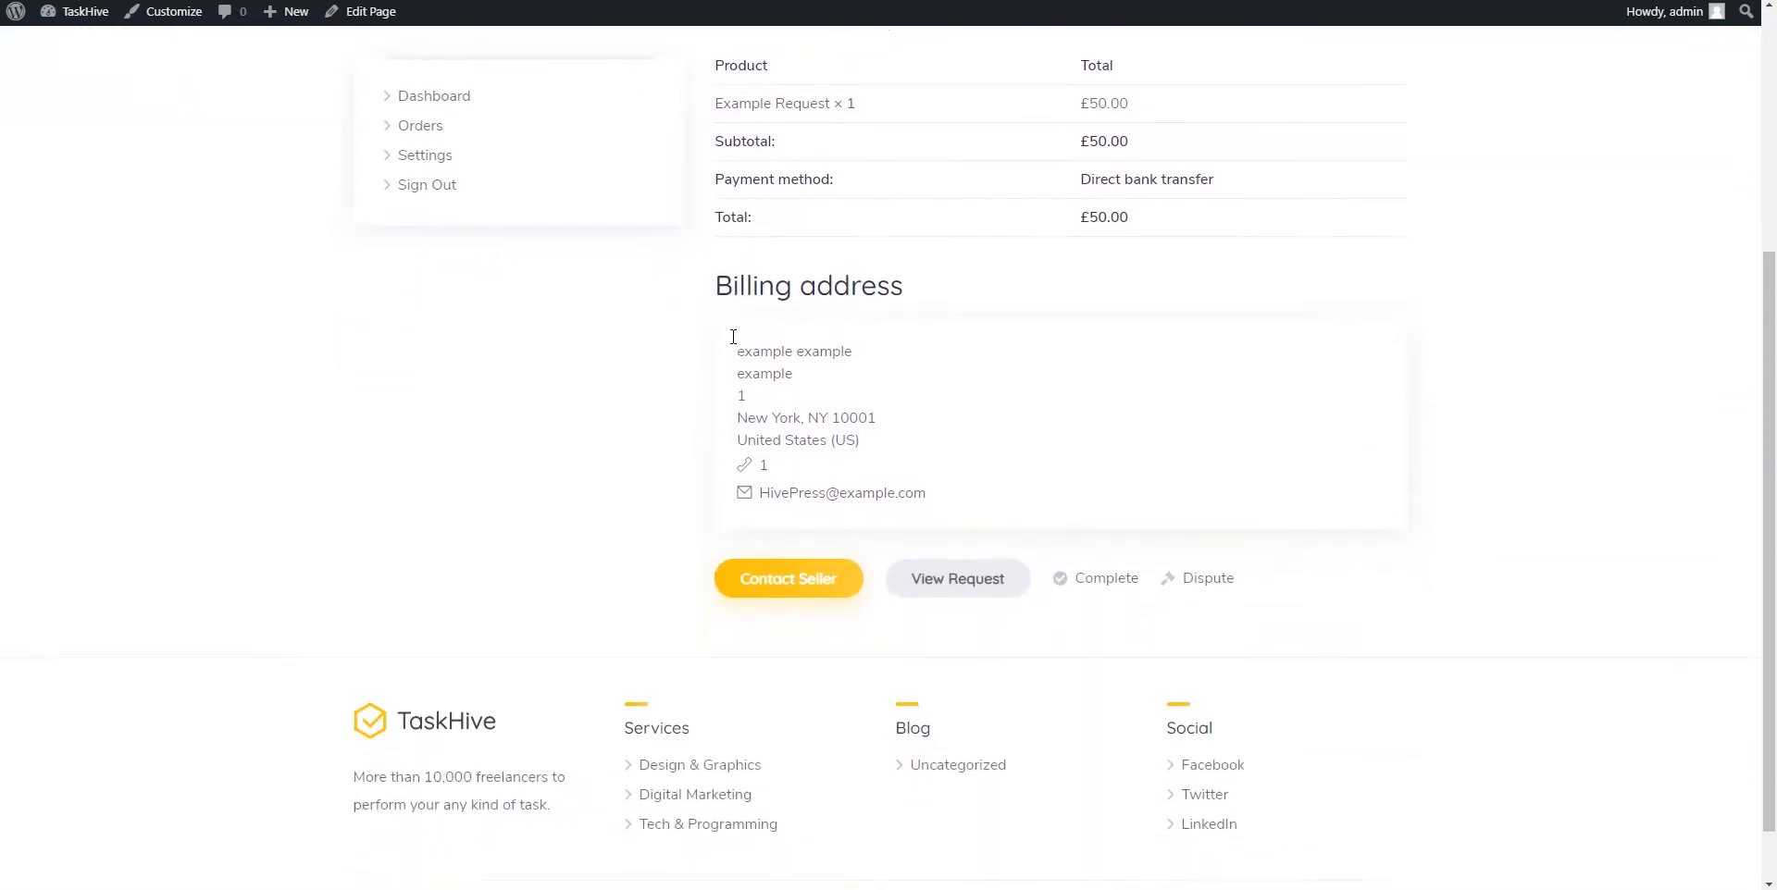
scroll("down", 3)
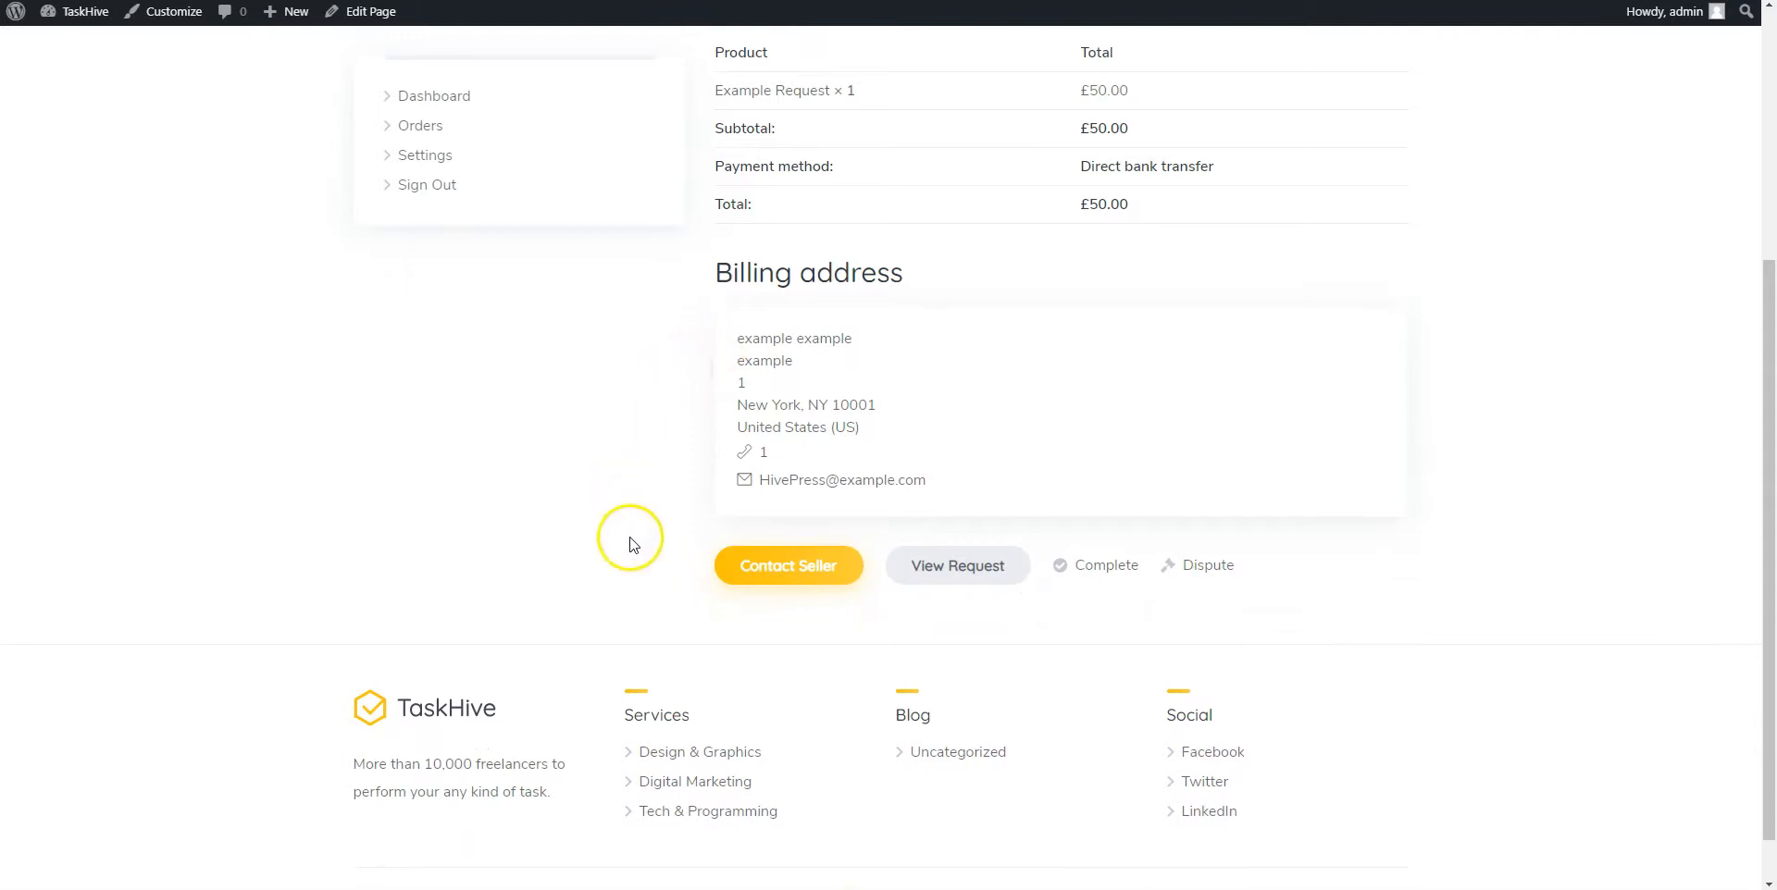
left_click(788, 566)
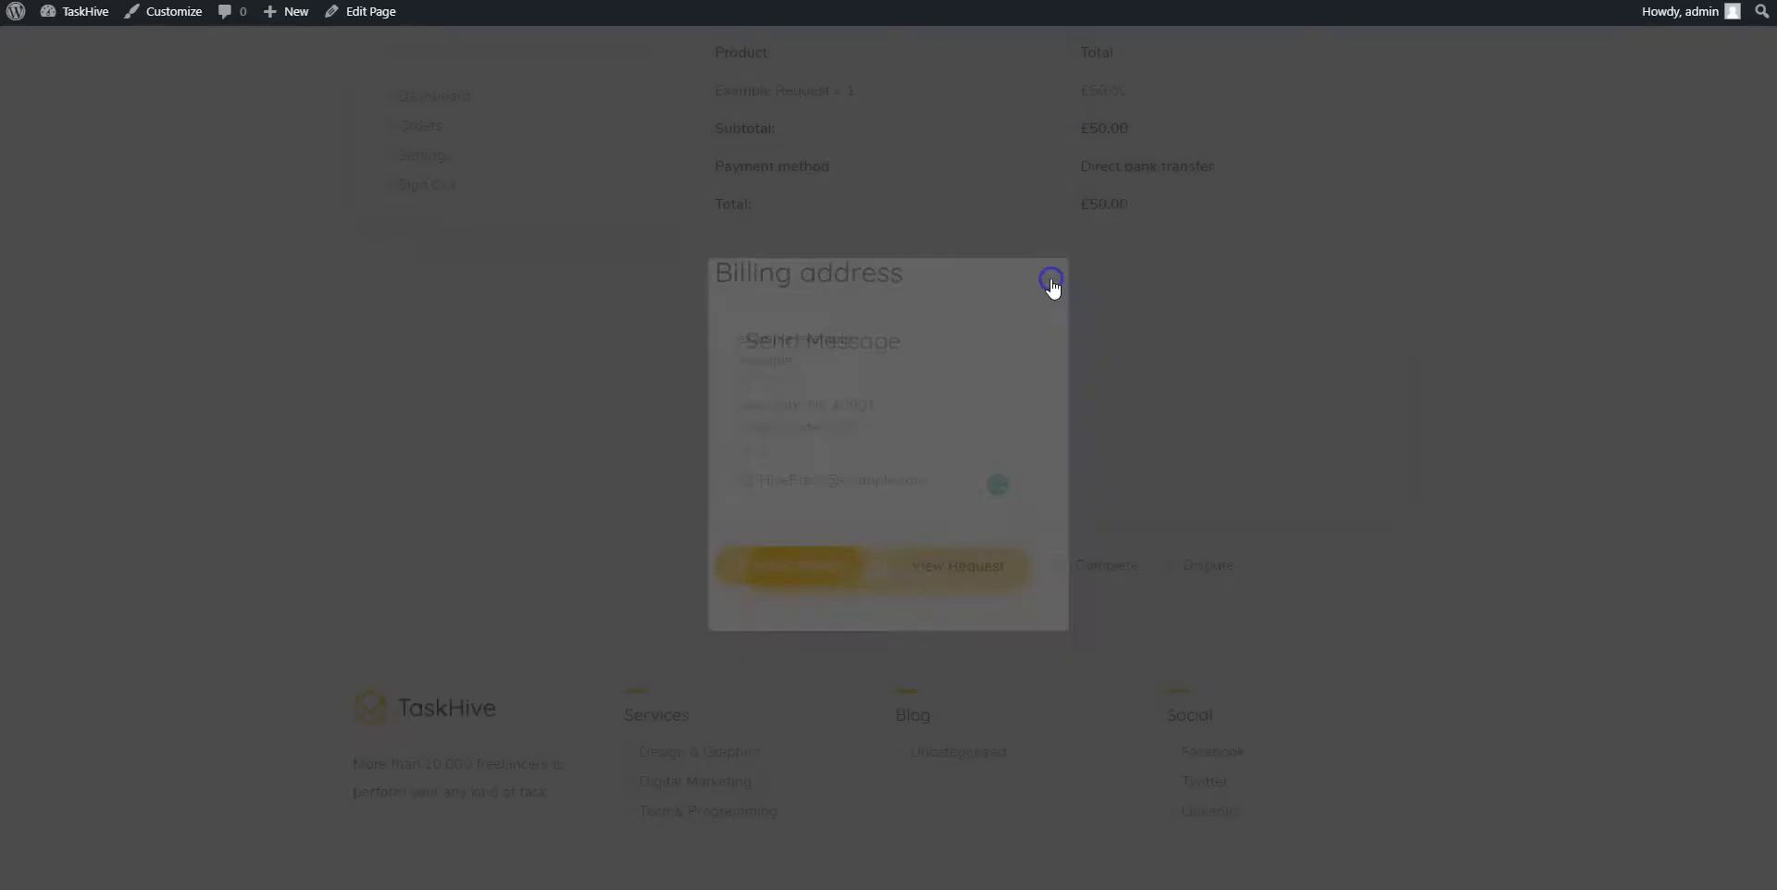
left_click(1050, 282)
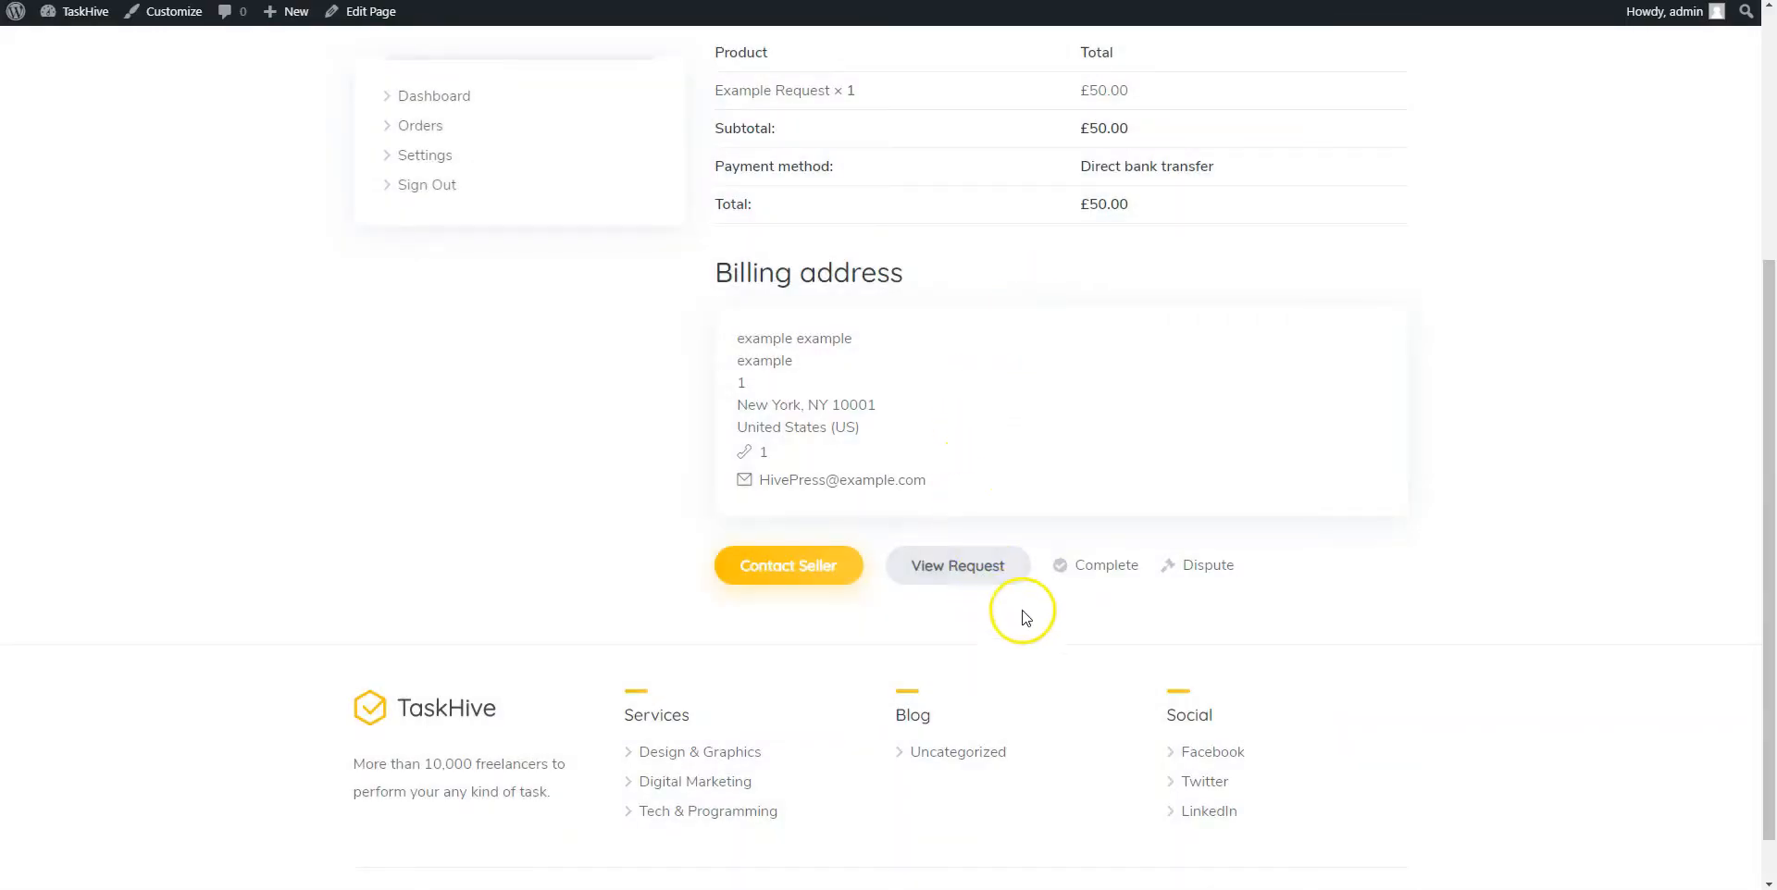
left_click(1096, 567)
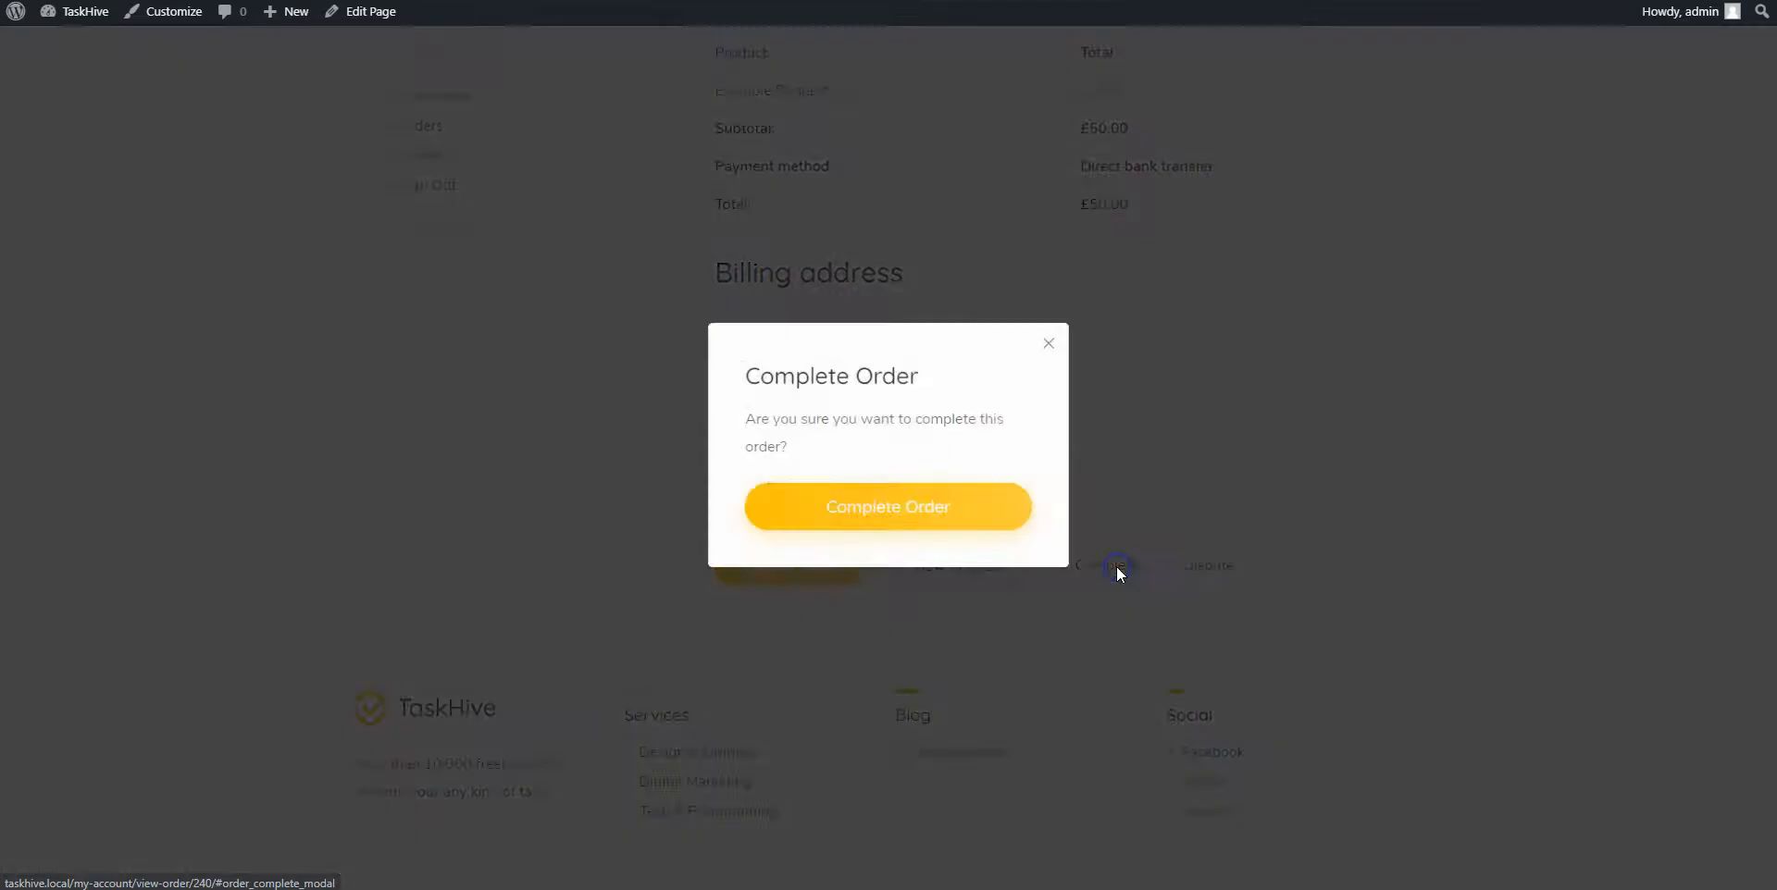
left_click(1047, 343)
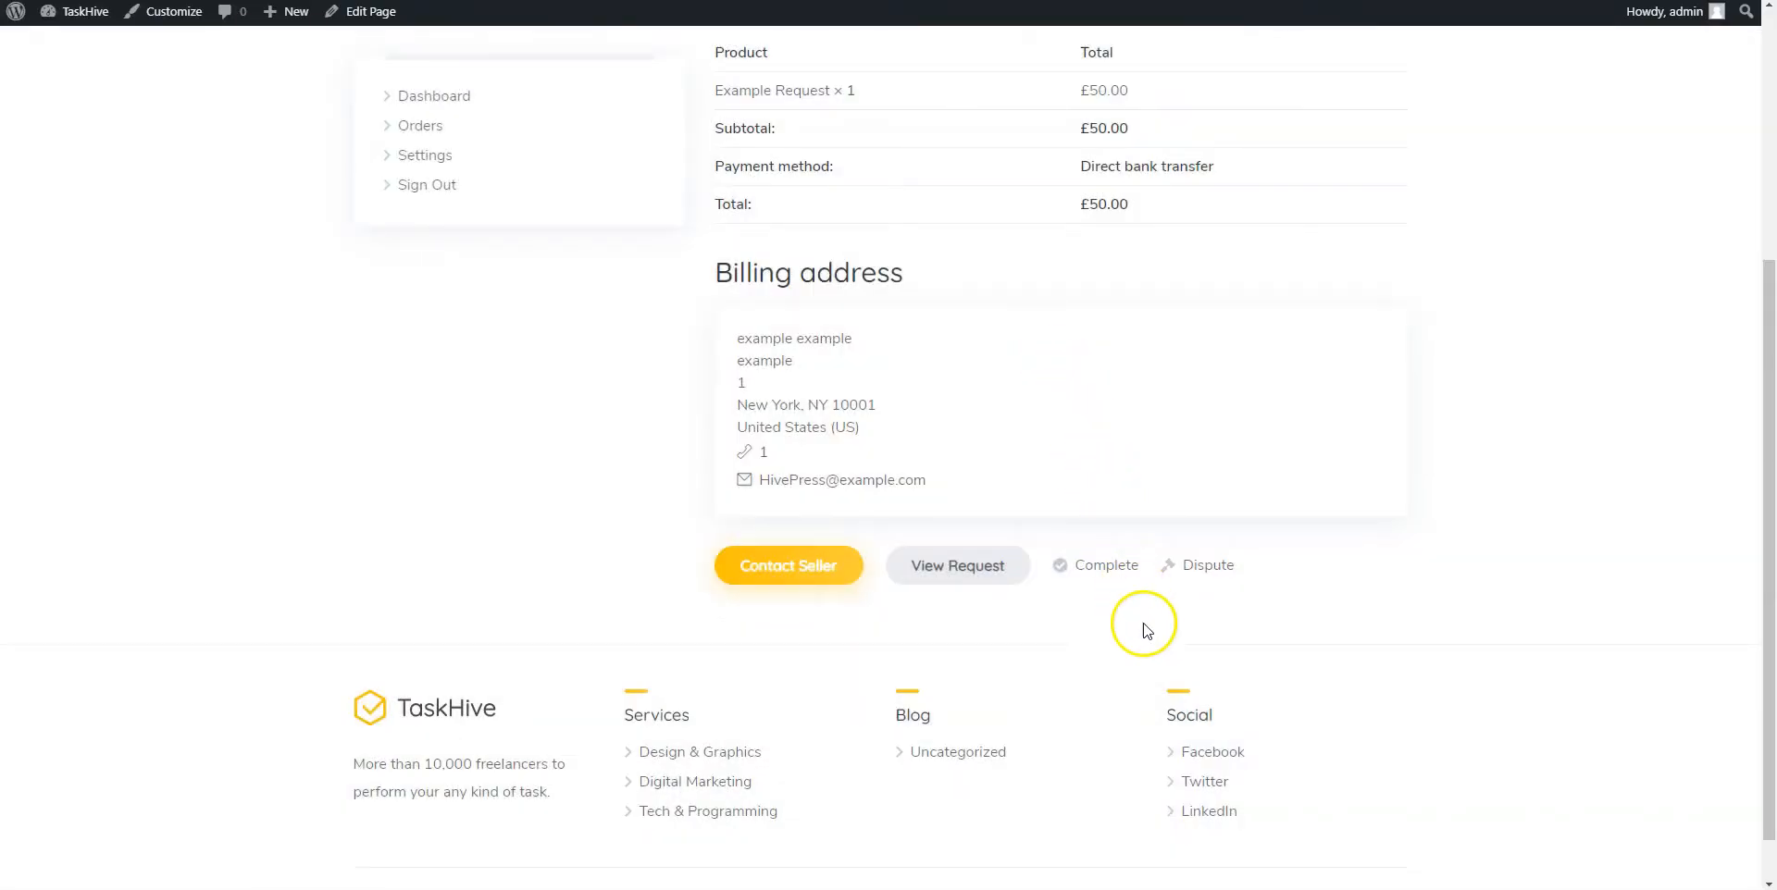
mouse_move(1206, 566)
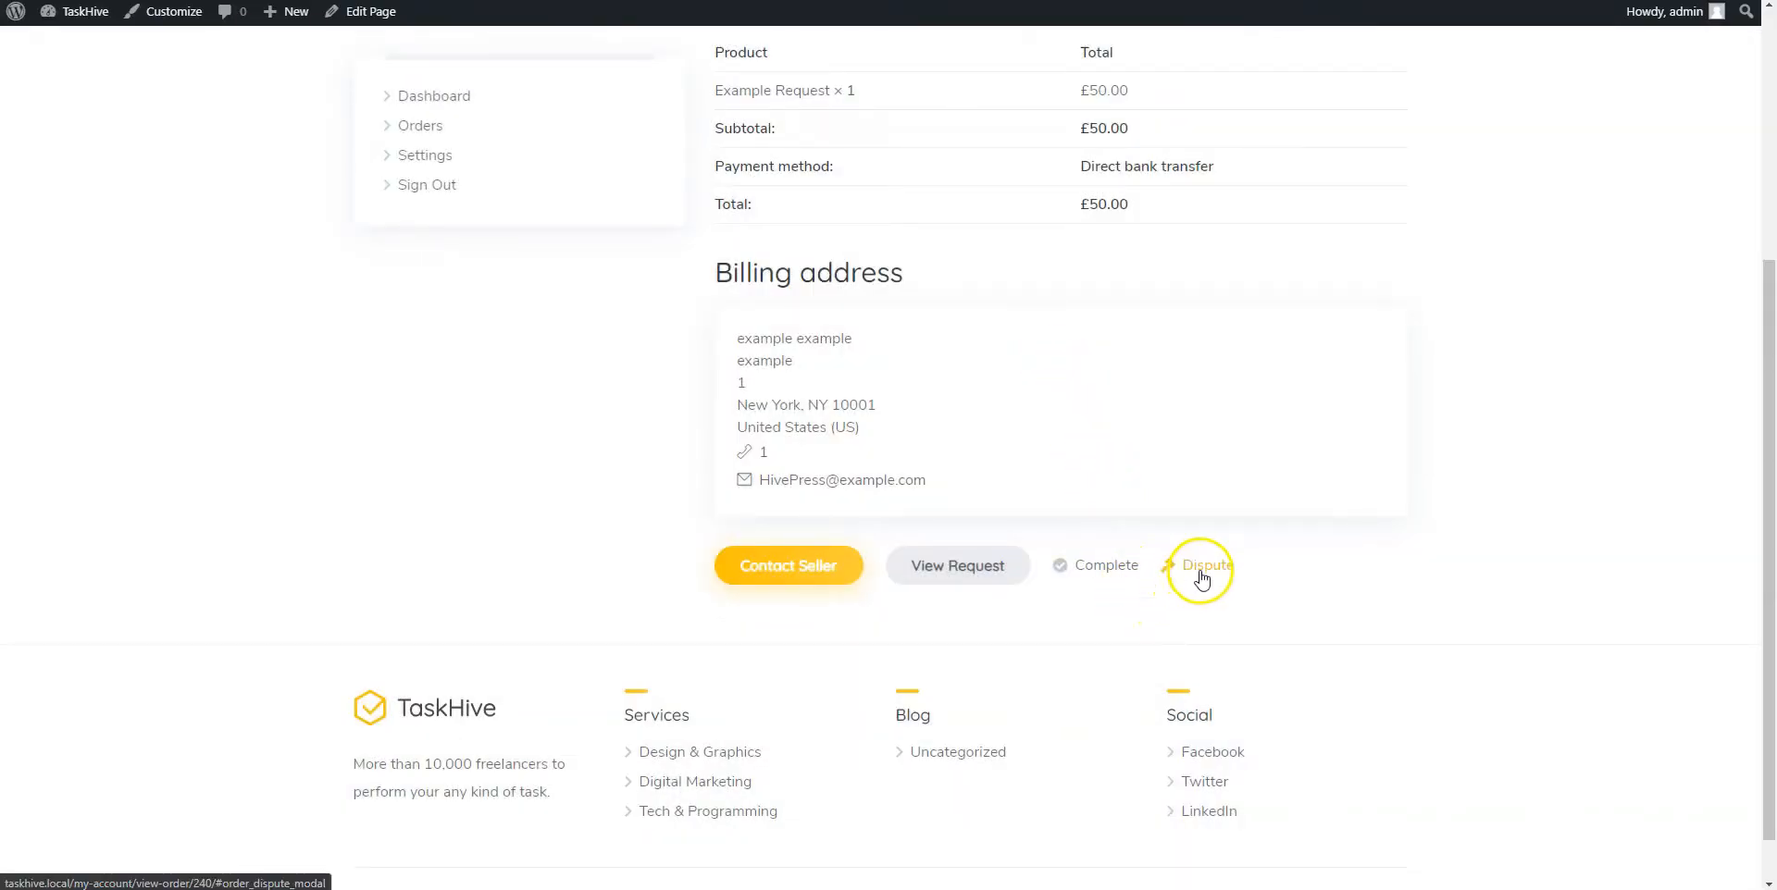
left_click(1205, 566)
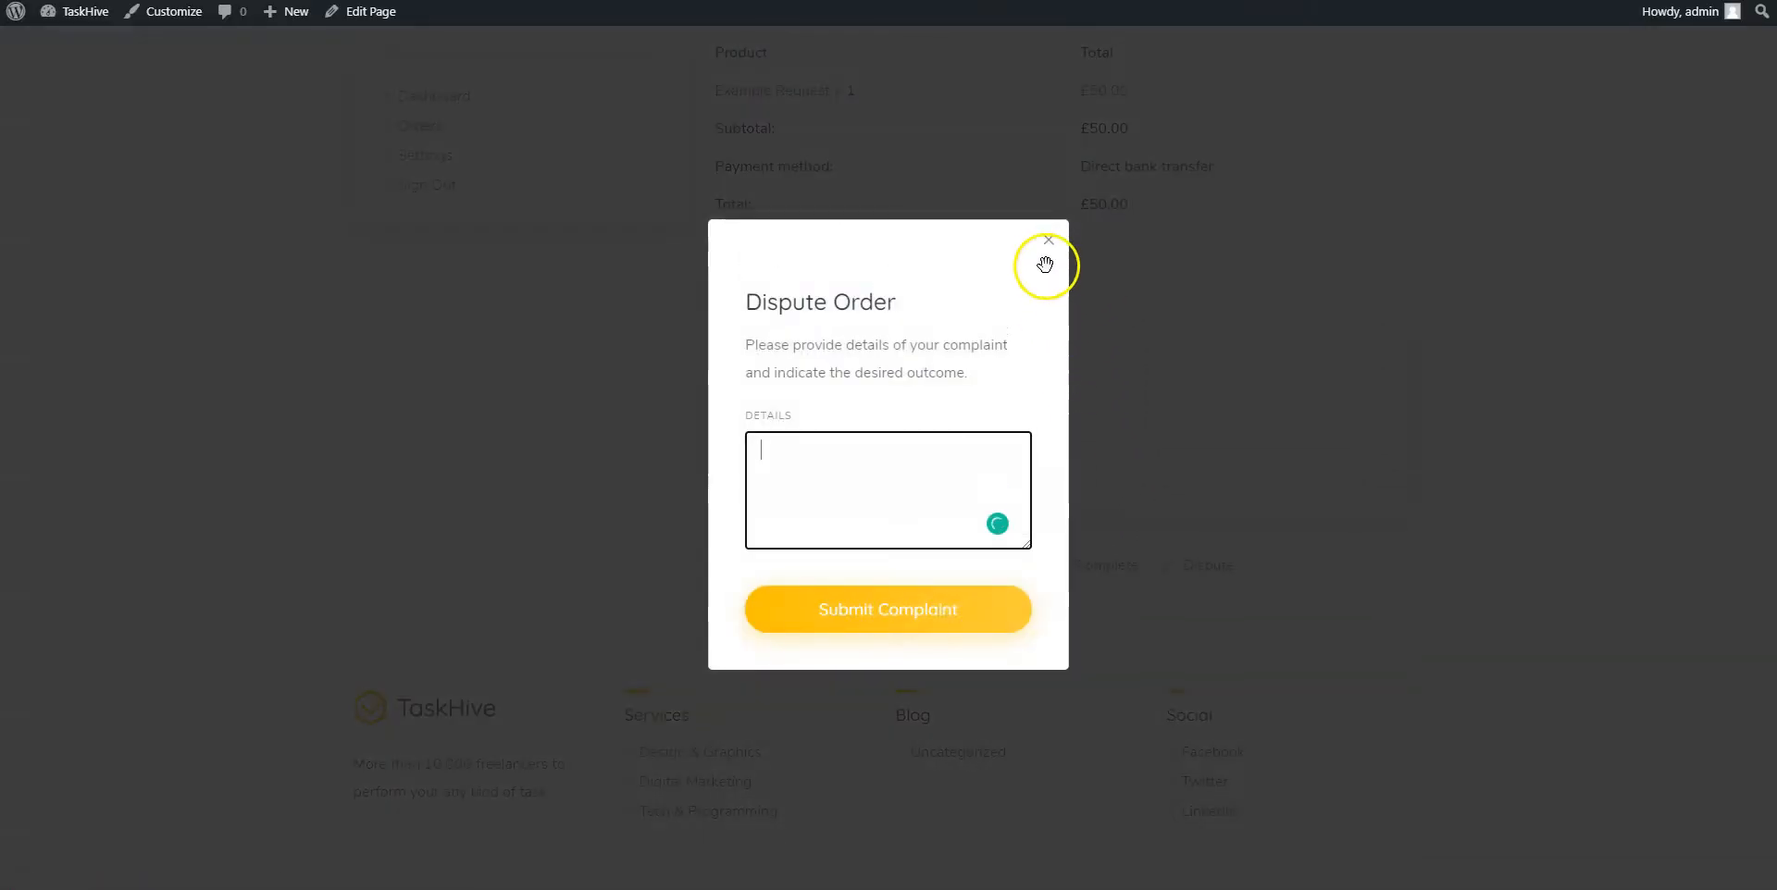
left_click(1047, 241)
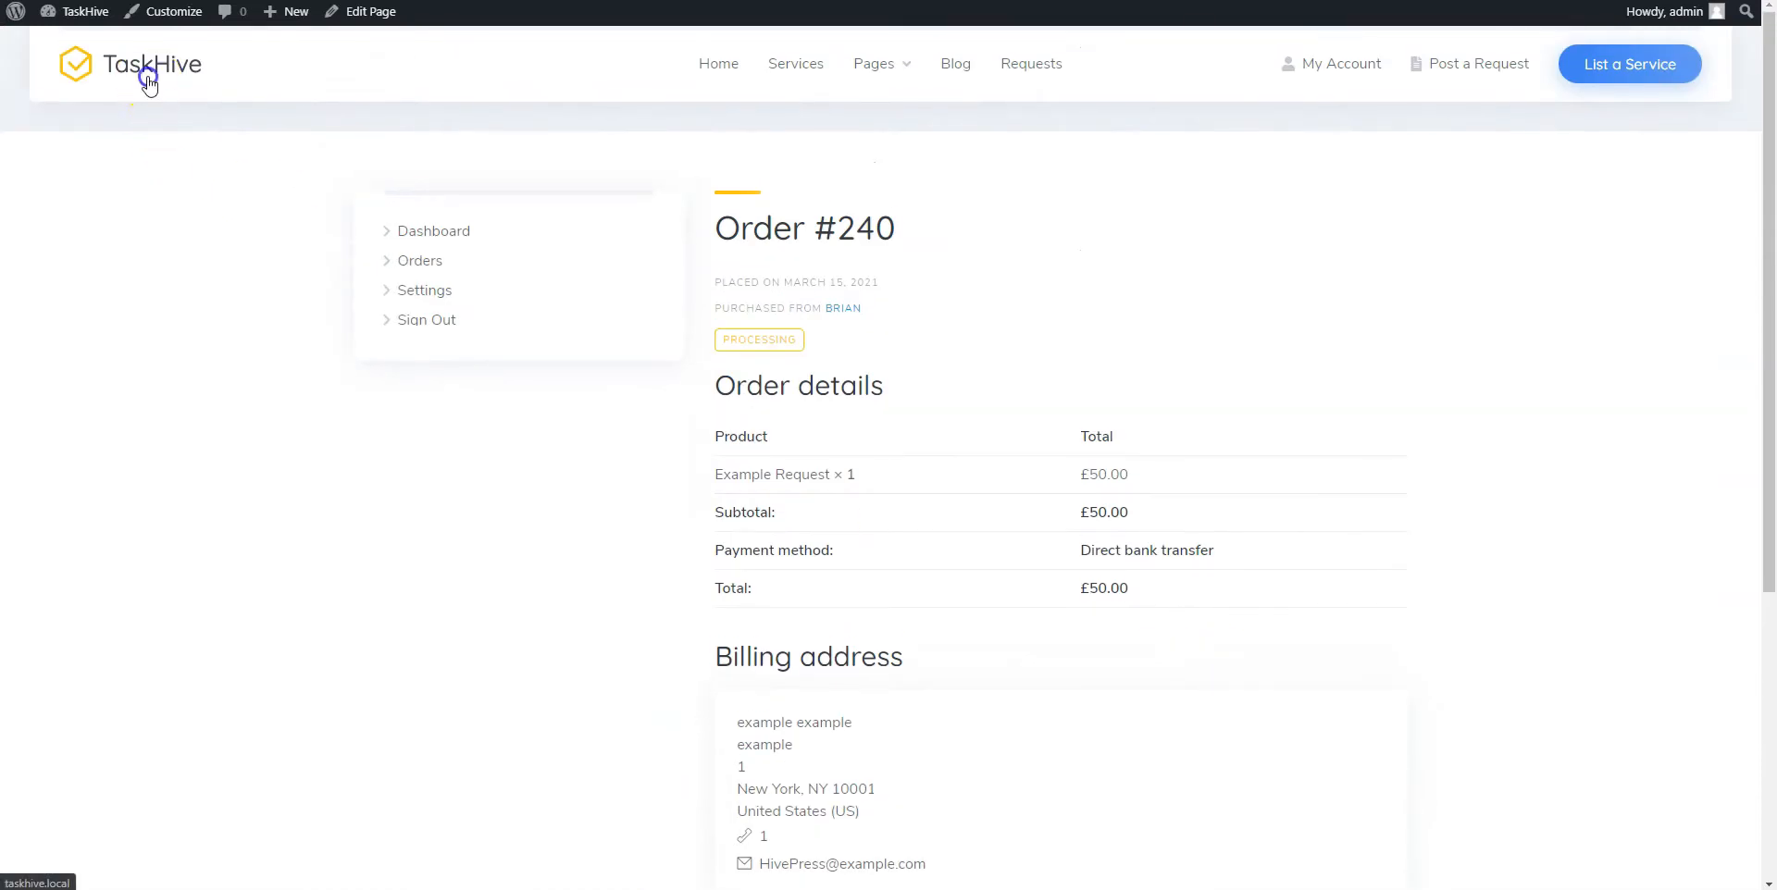
Return to the TaskHive home page and browse its categories, featured services and top freelancers
left_click(148, 64)
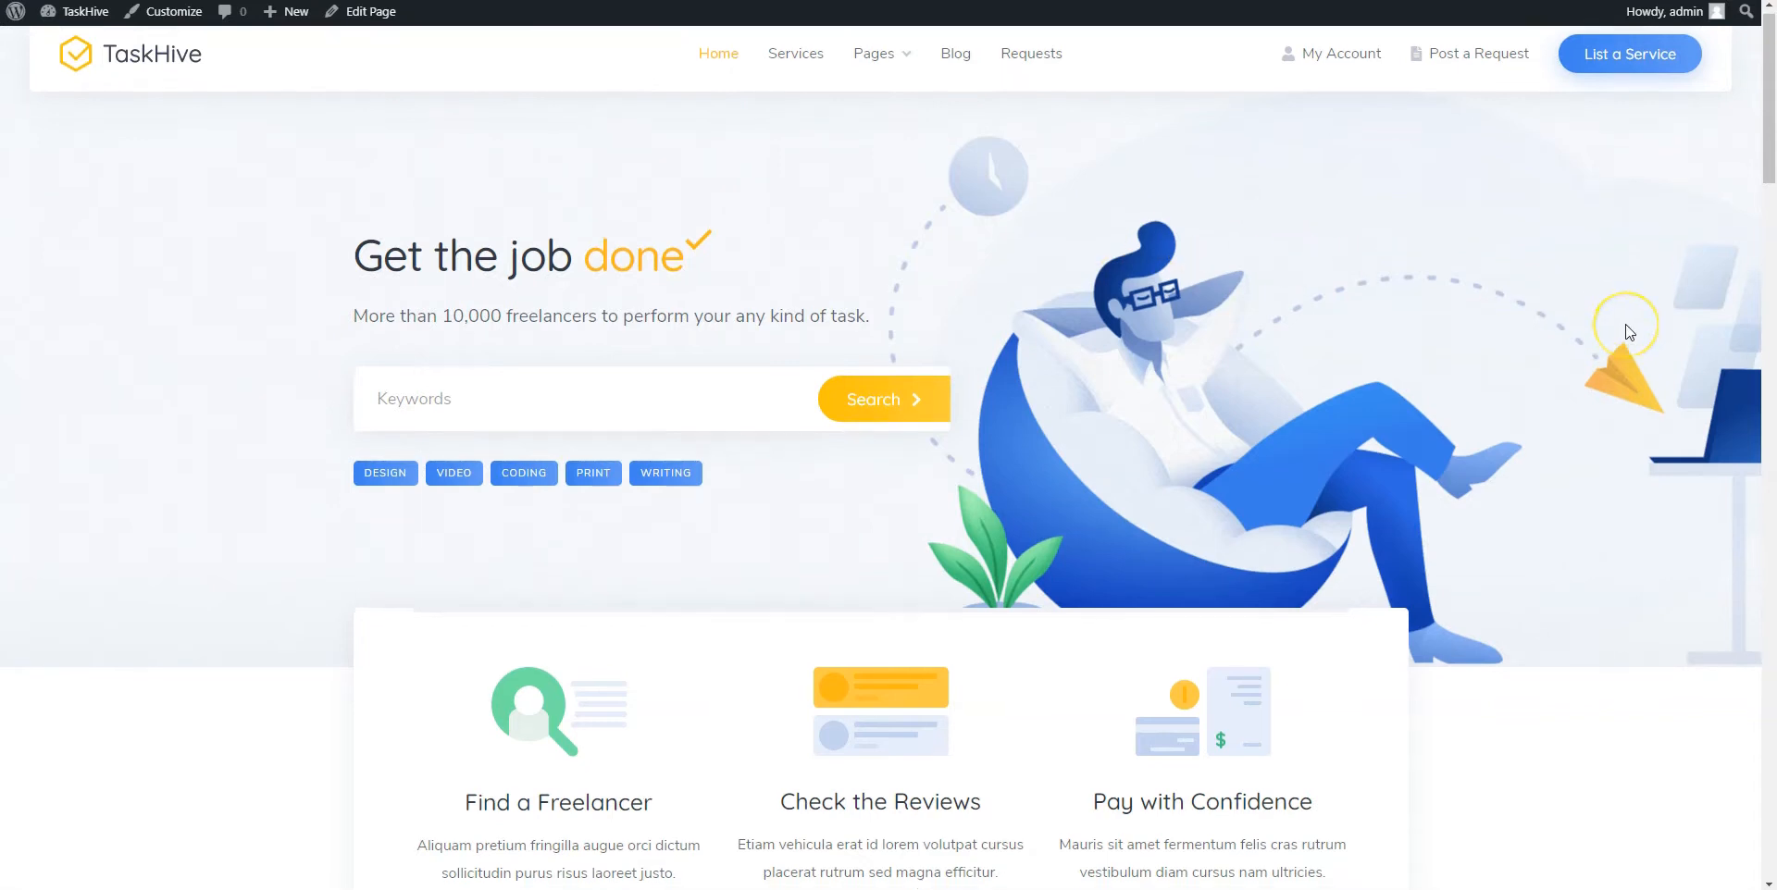
scroll("down", 3)
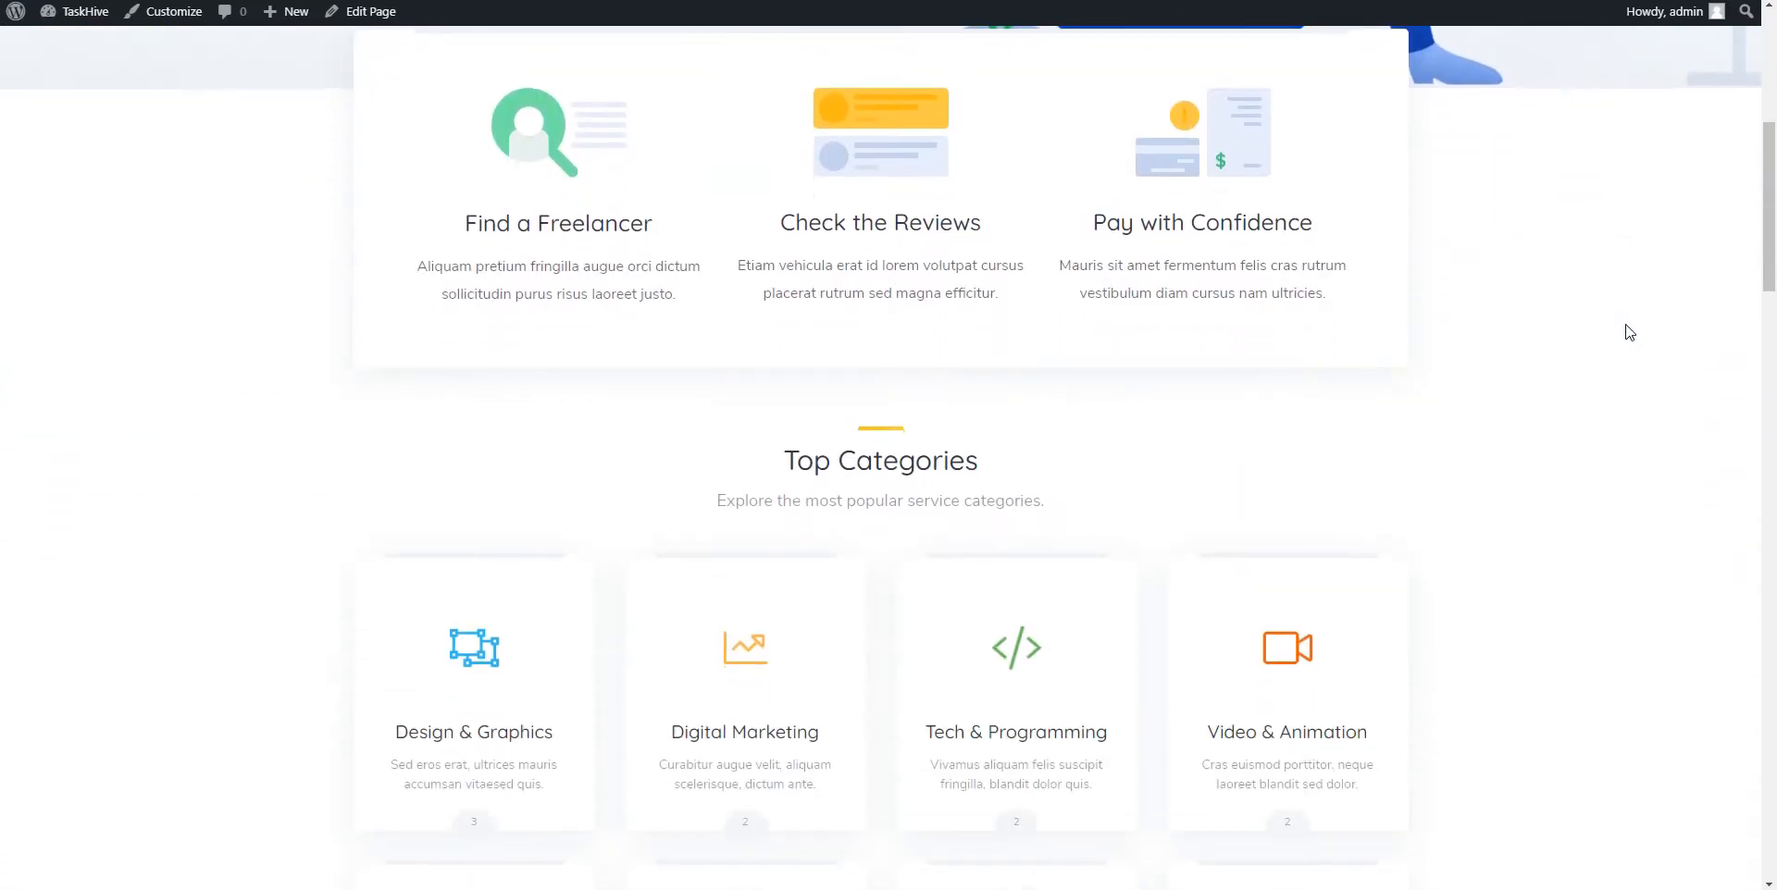
scroll("down", 3)
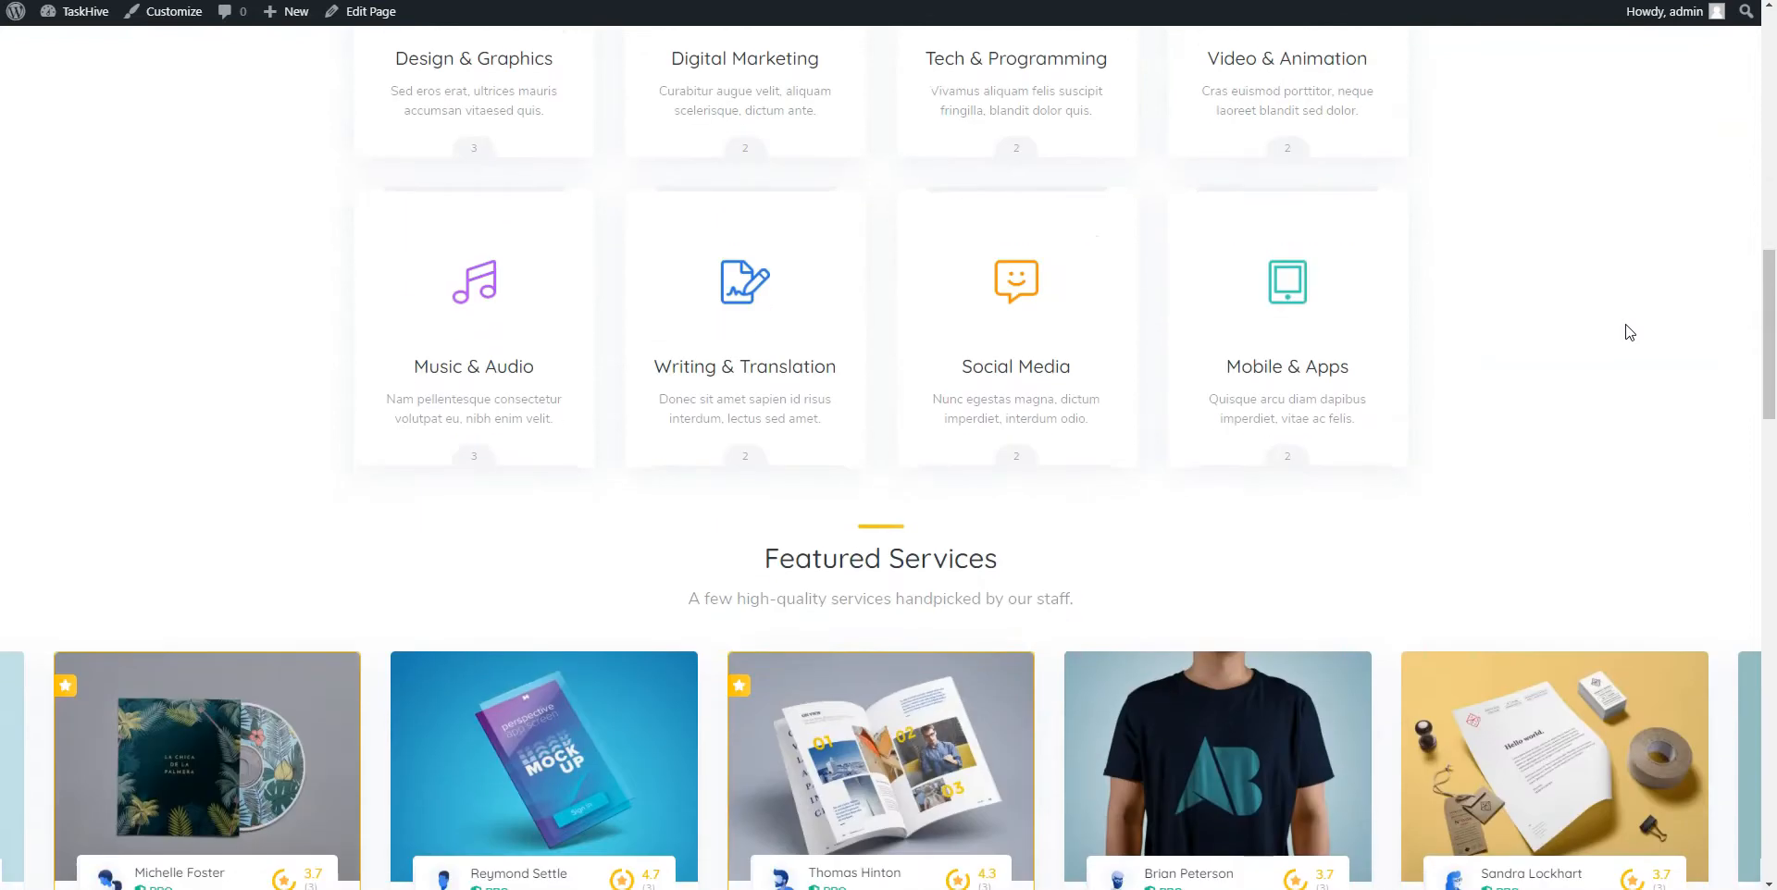
scroll("down", 3)
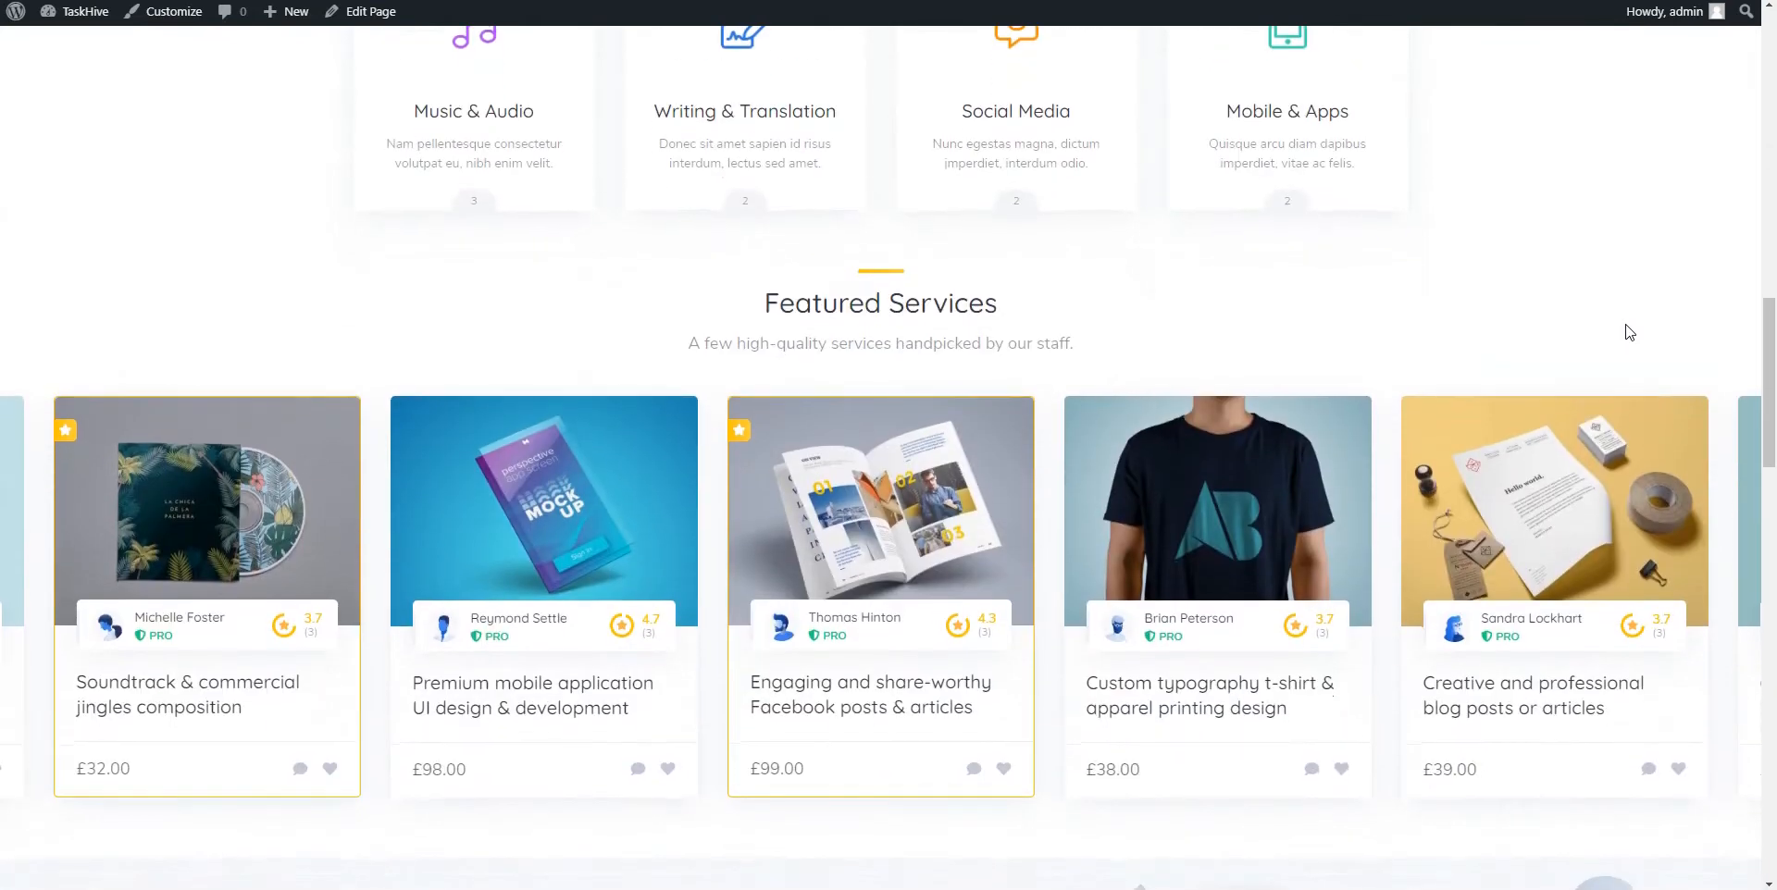
scroll("down", 3)
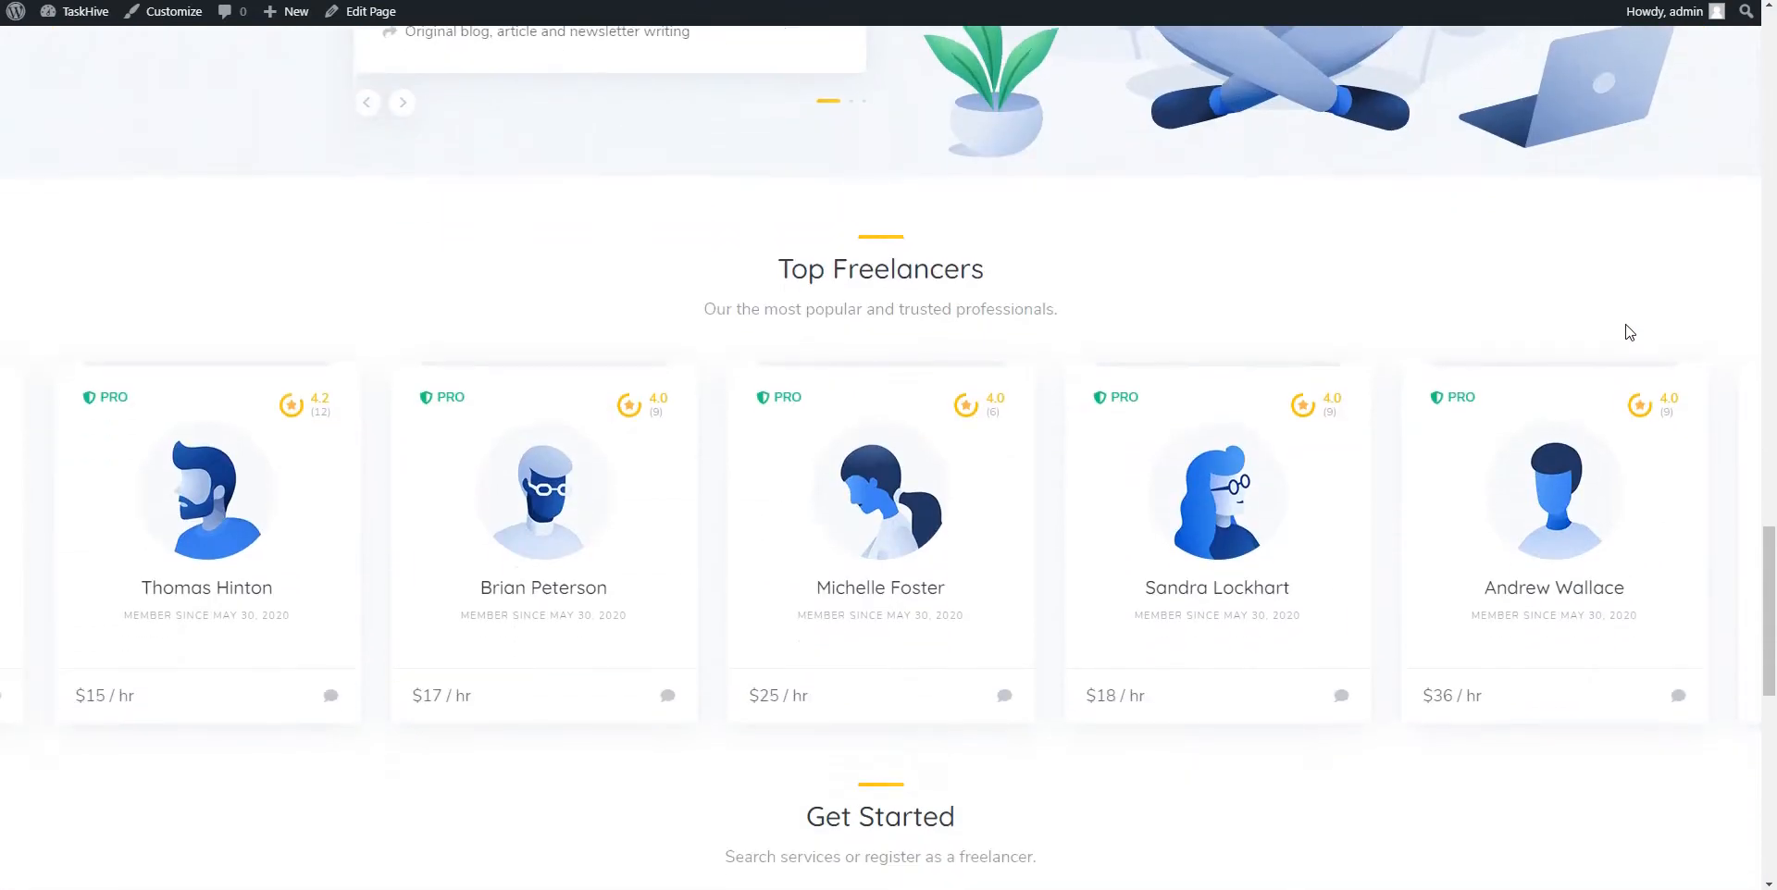
scroll("down", 3)
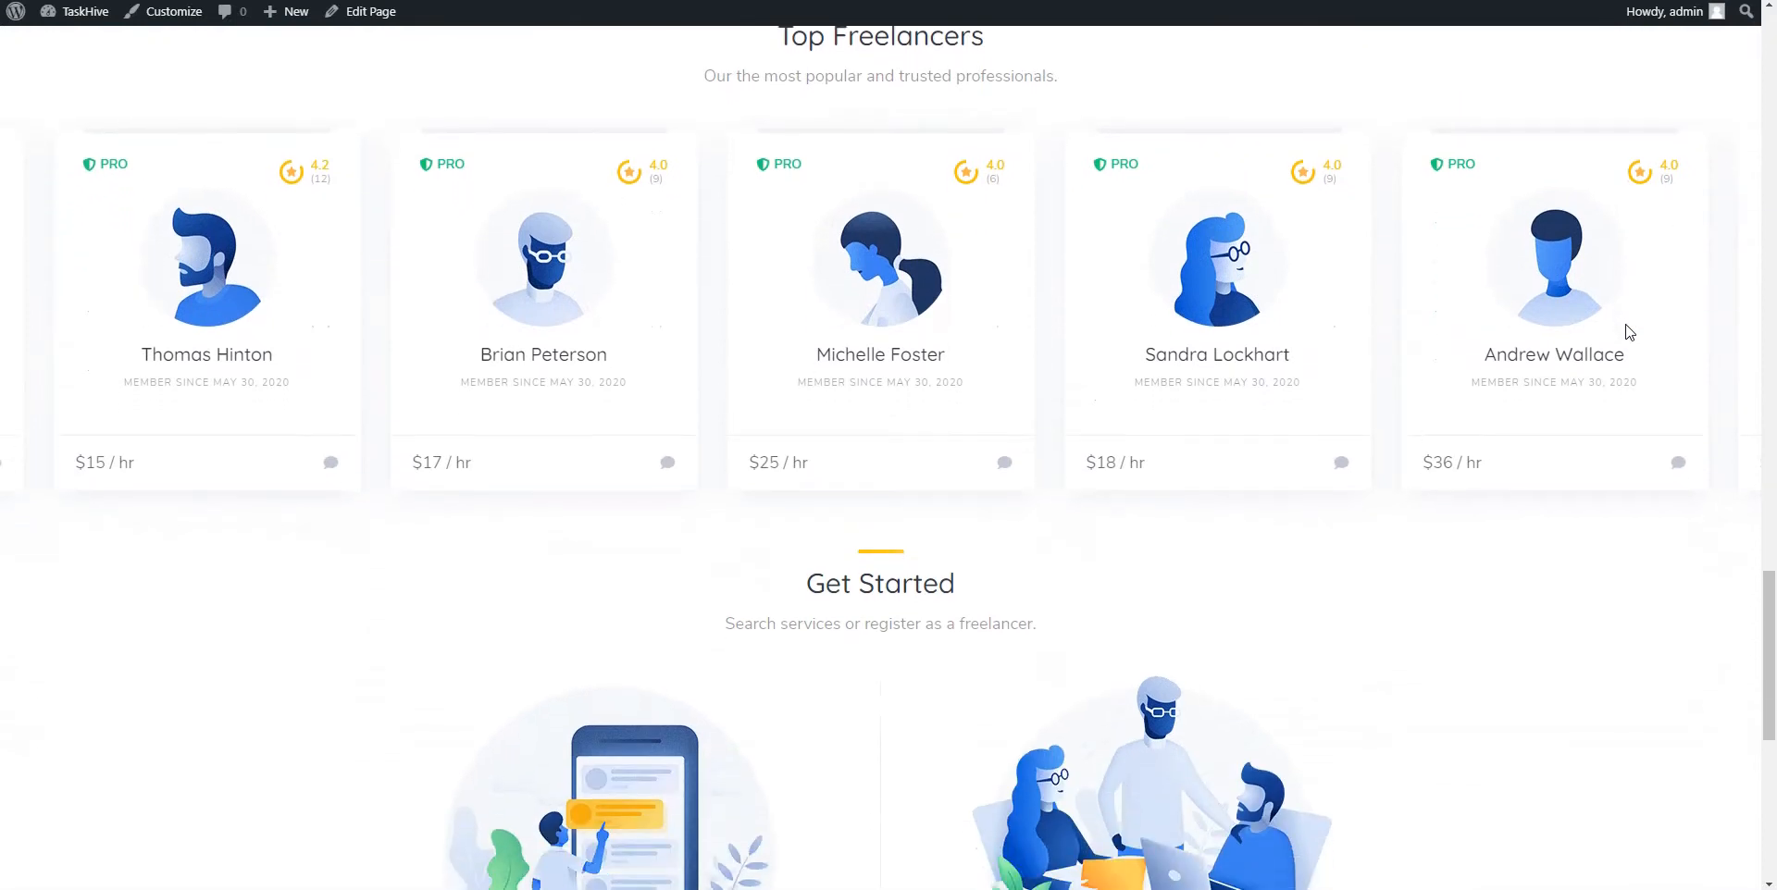
scroll("down", 3)
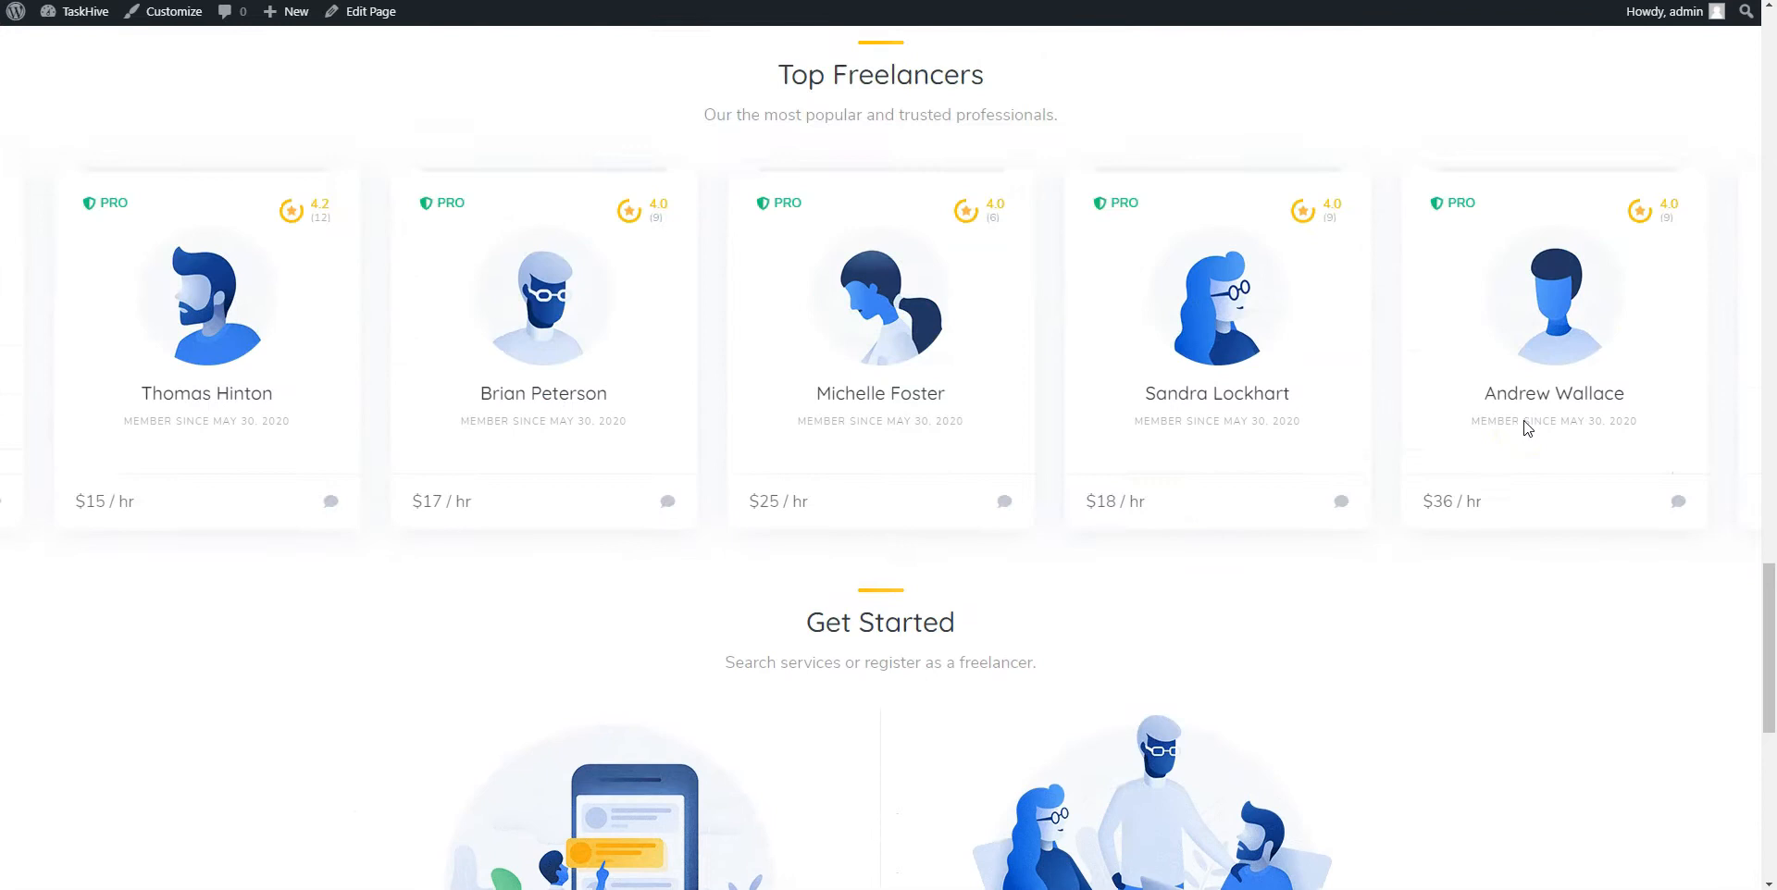
scroll("down", 3)
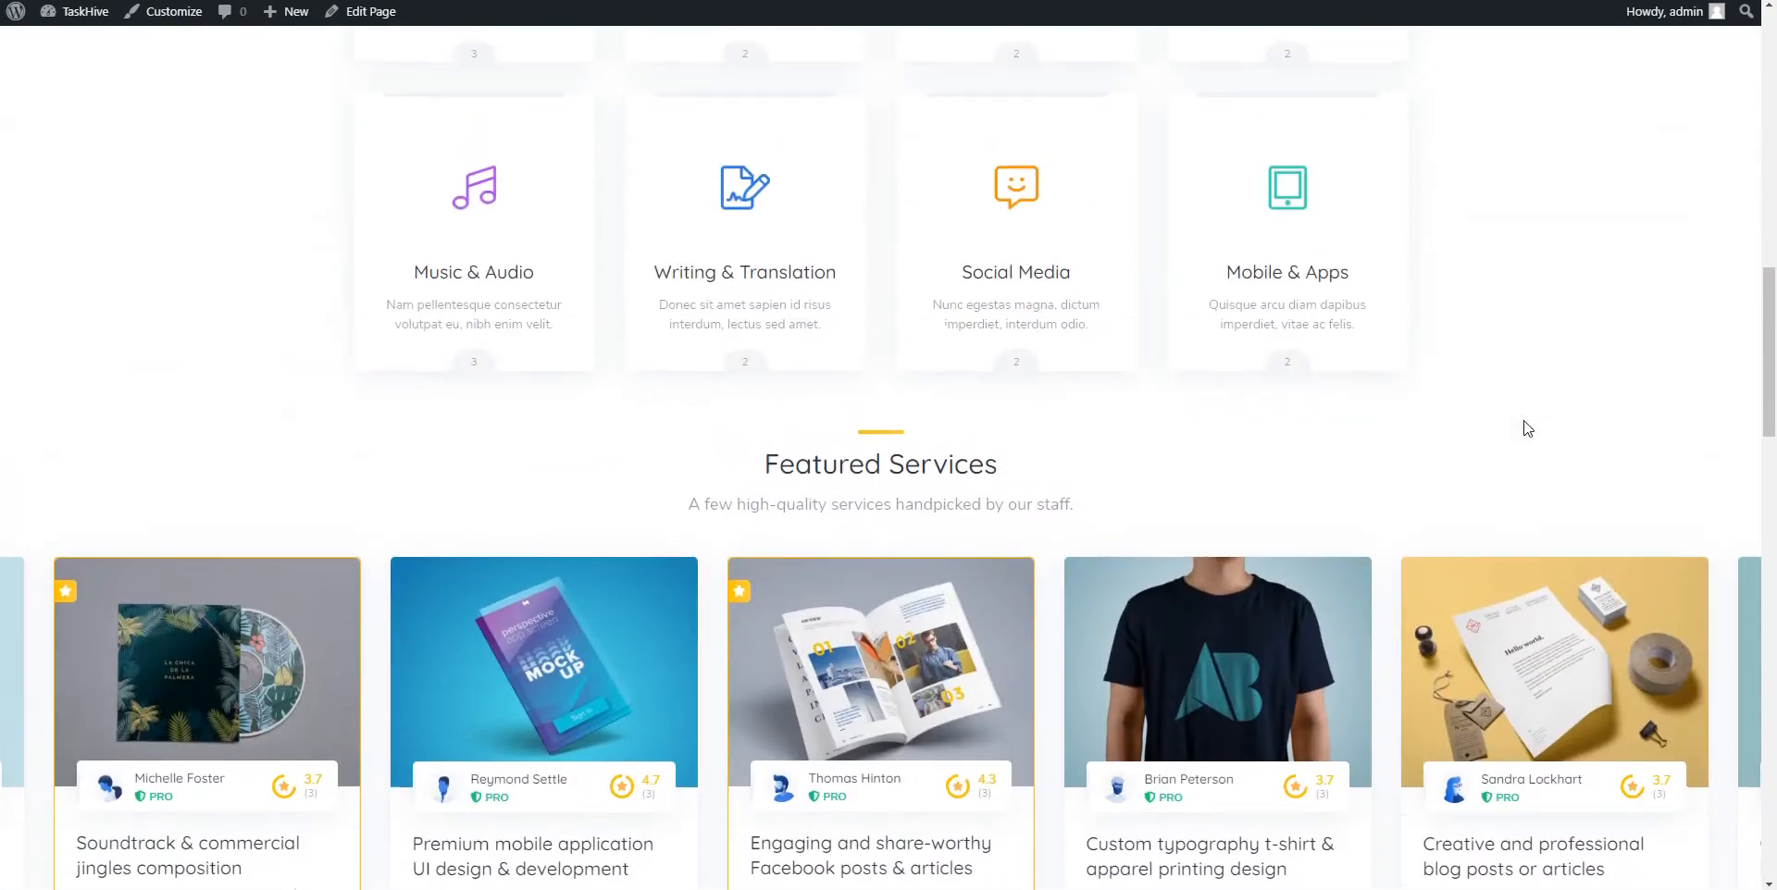
scroll("up", 3)
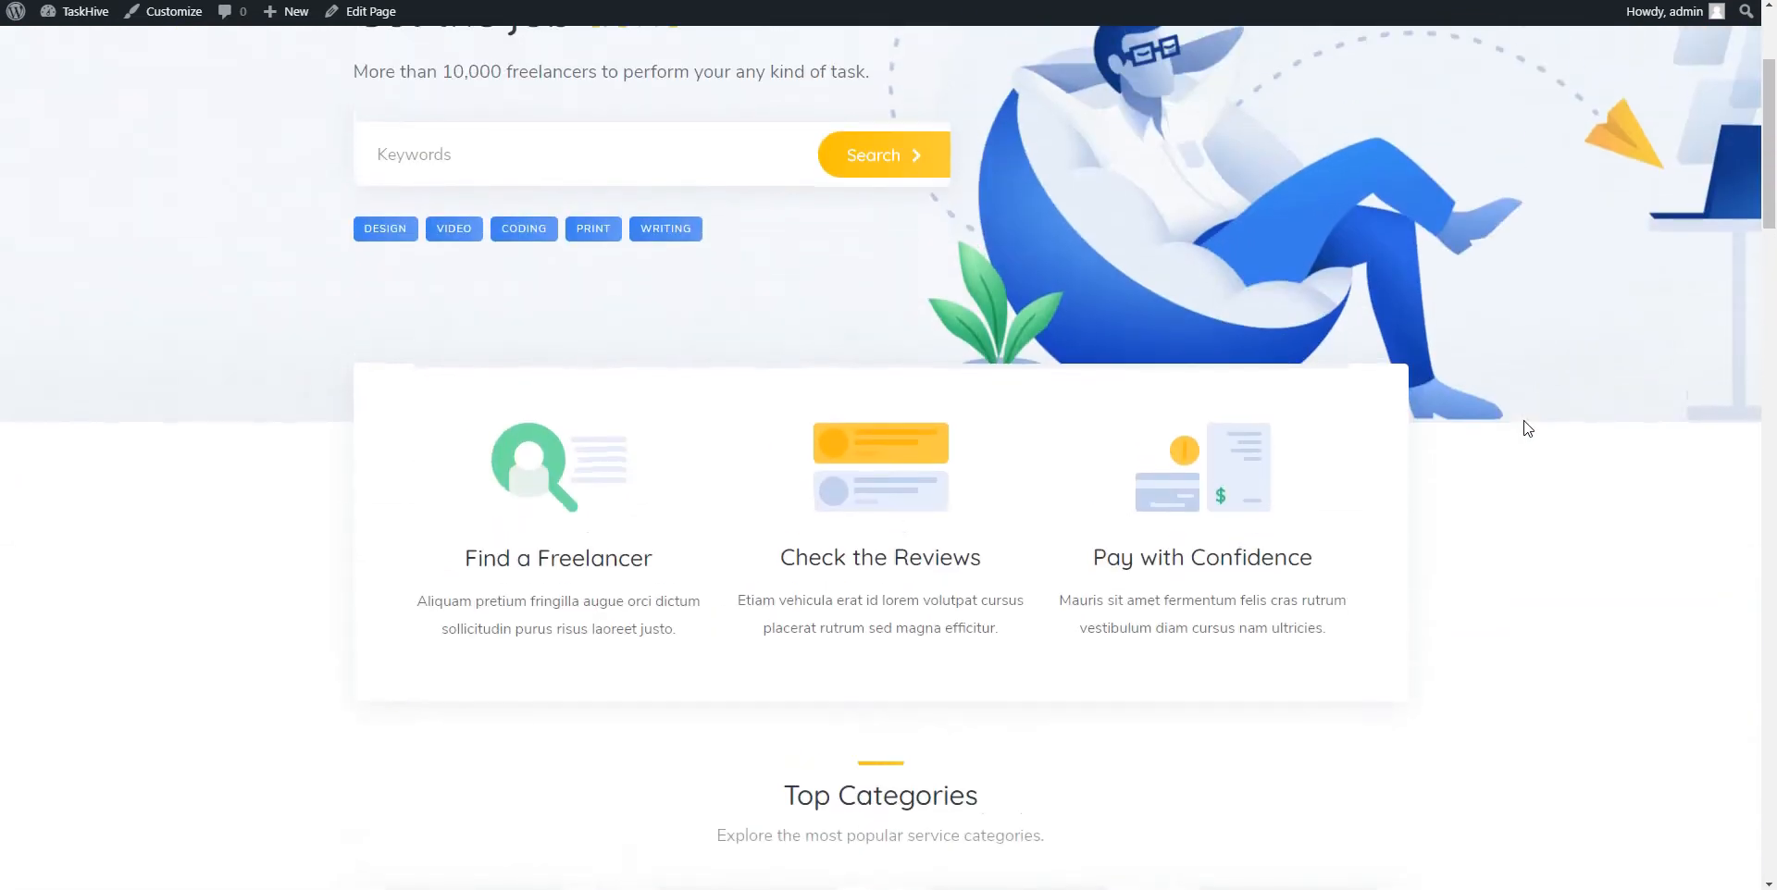